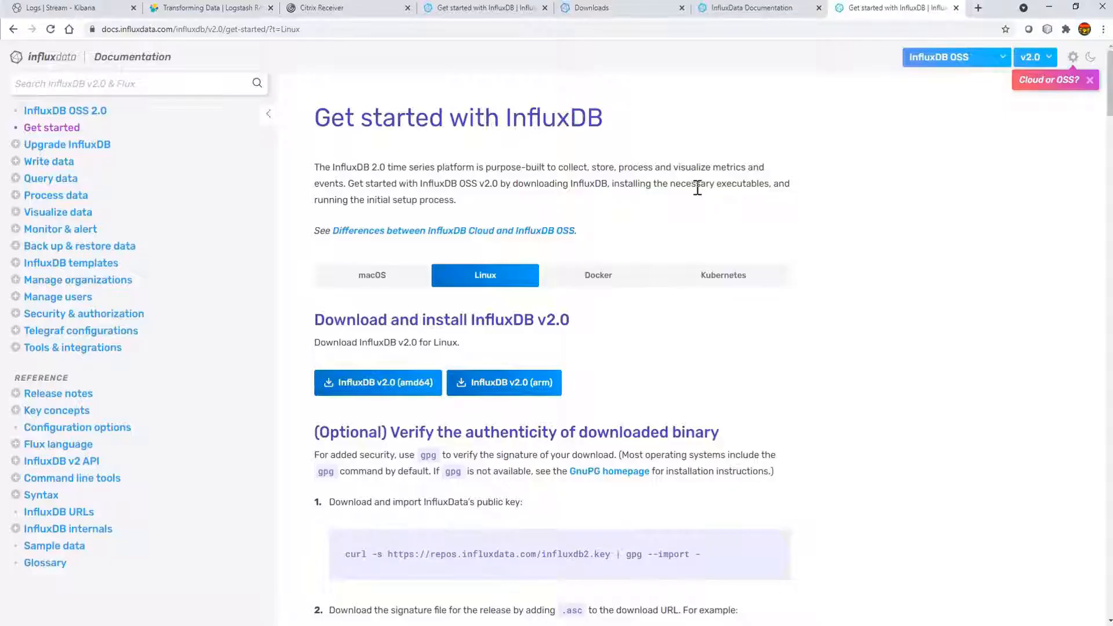
pyautogui.moveTo(747, 26)
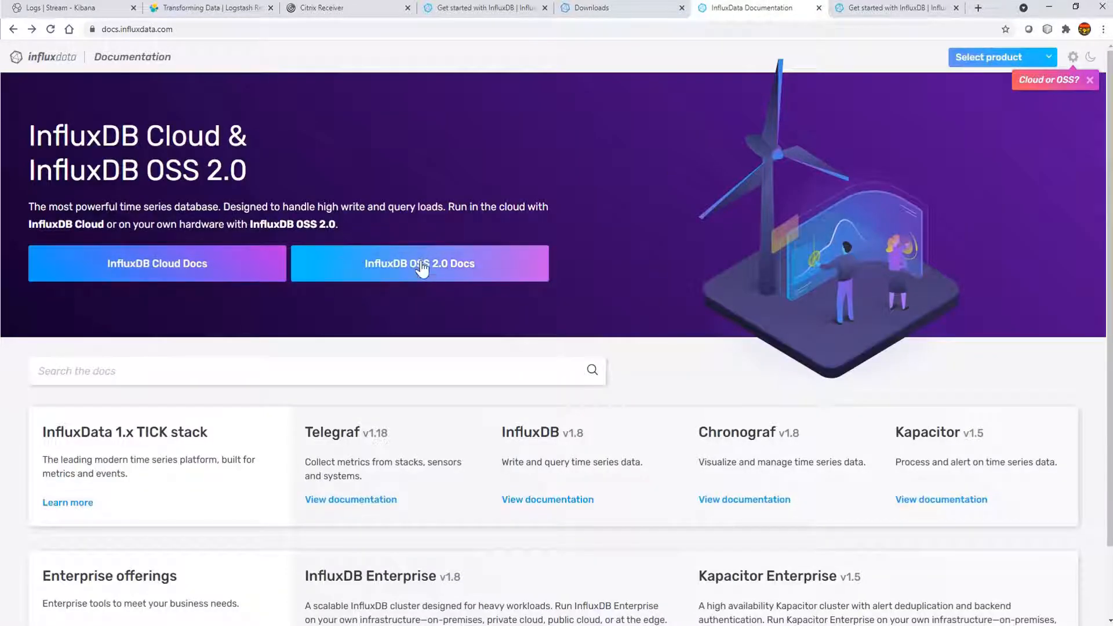
# - Pick InfluxDB v2.0.4 with the RedHat & CentOS (ARM 64-bit) platform on the Downloads page
pyautogui.scroll(-3)
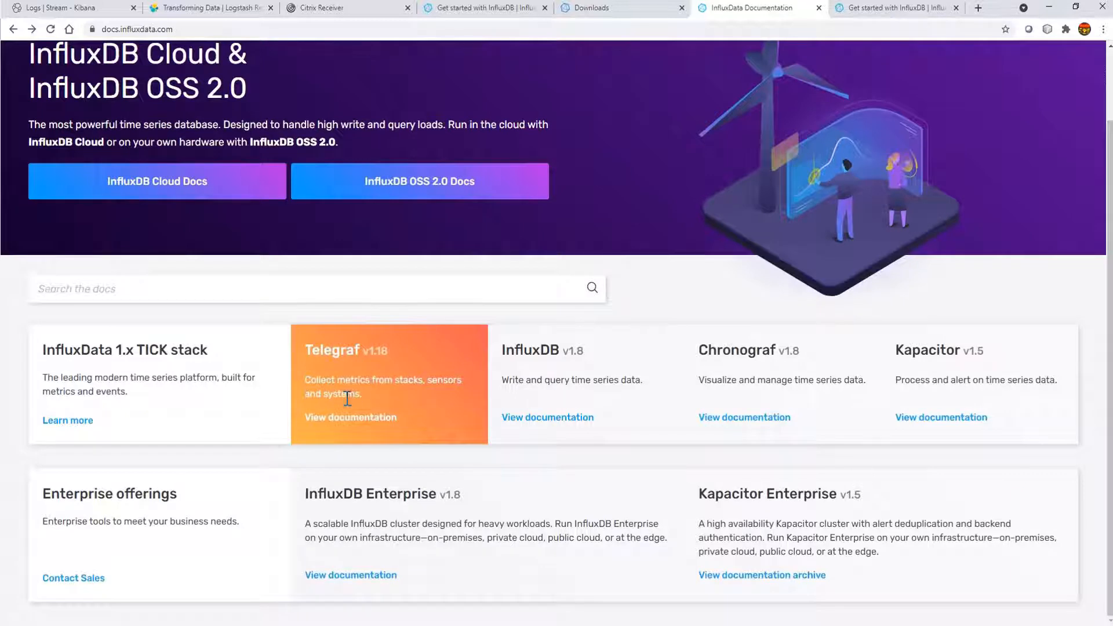
pyautogui.moveTo(584, 383)
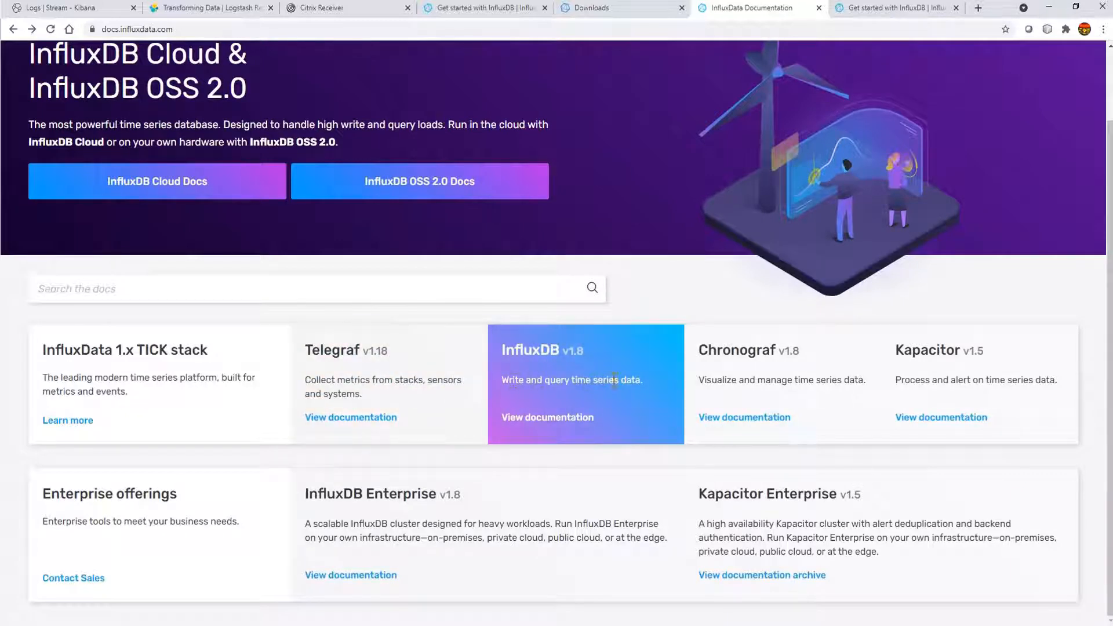
pyautogui.doubleClick(593, 379)
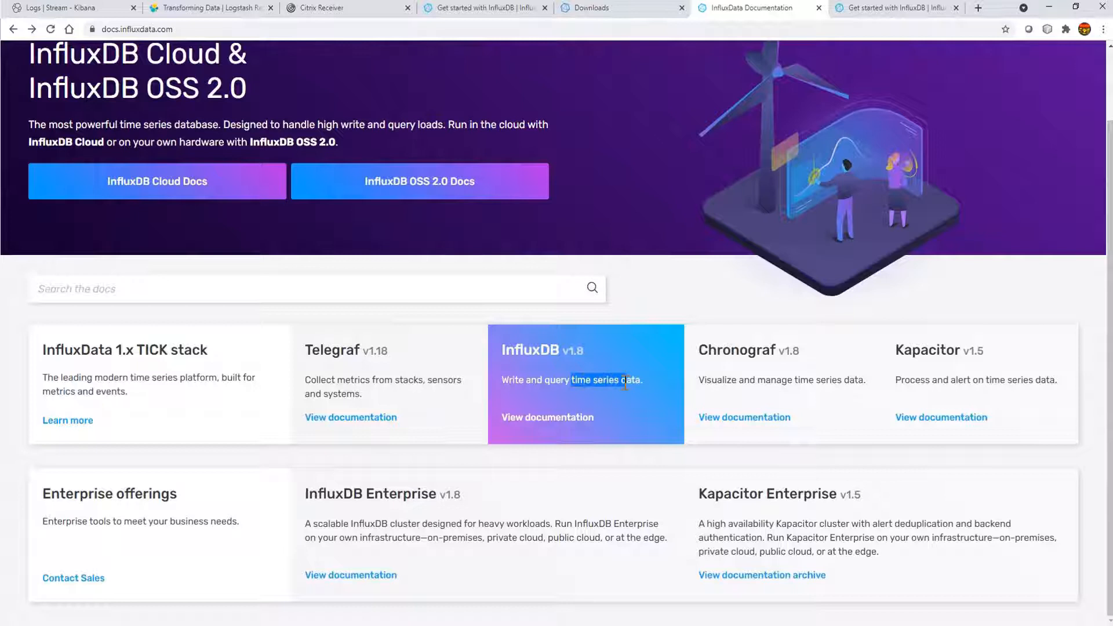
pyautogui.moveTo(781, 383)
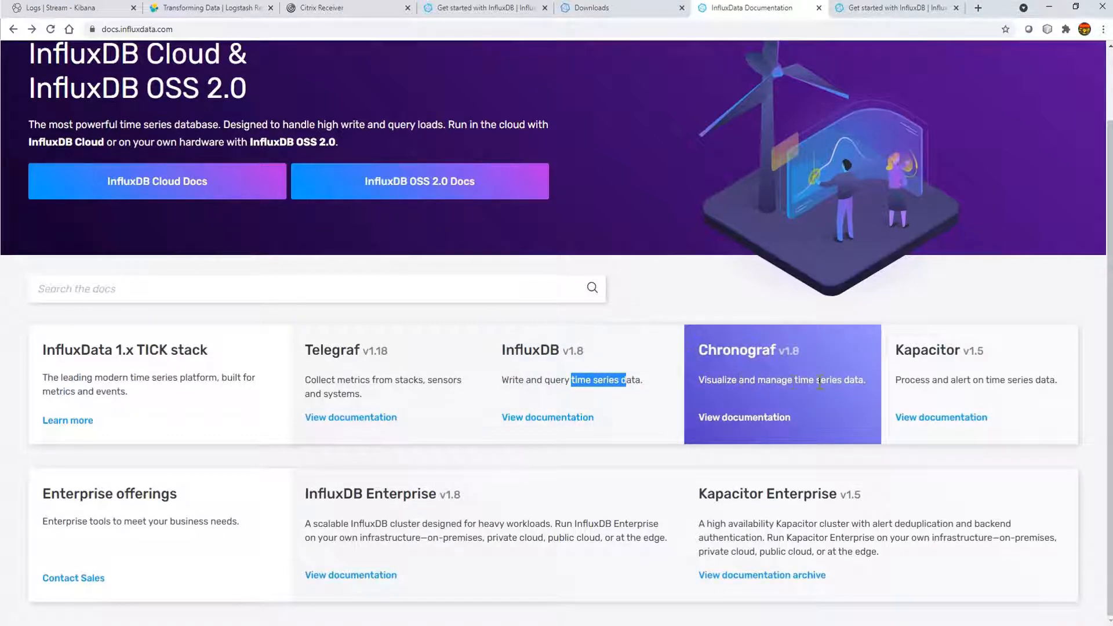
pyautogui.moveTo(977, 383)
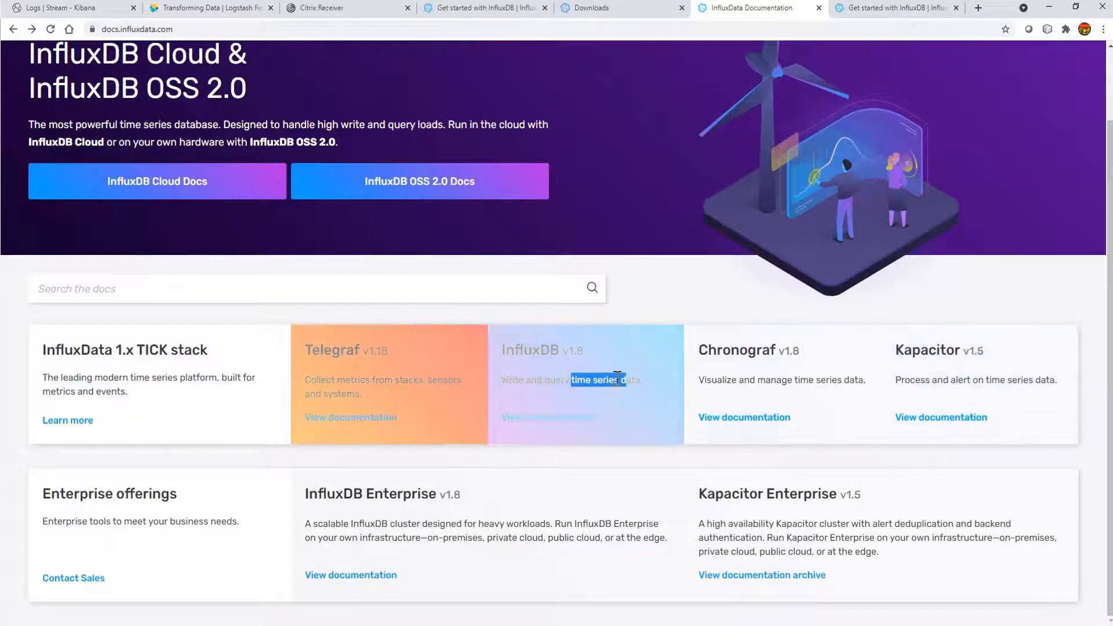
pyautogui.moveTo(563, 366)
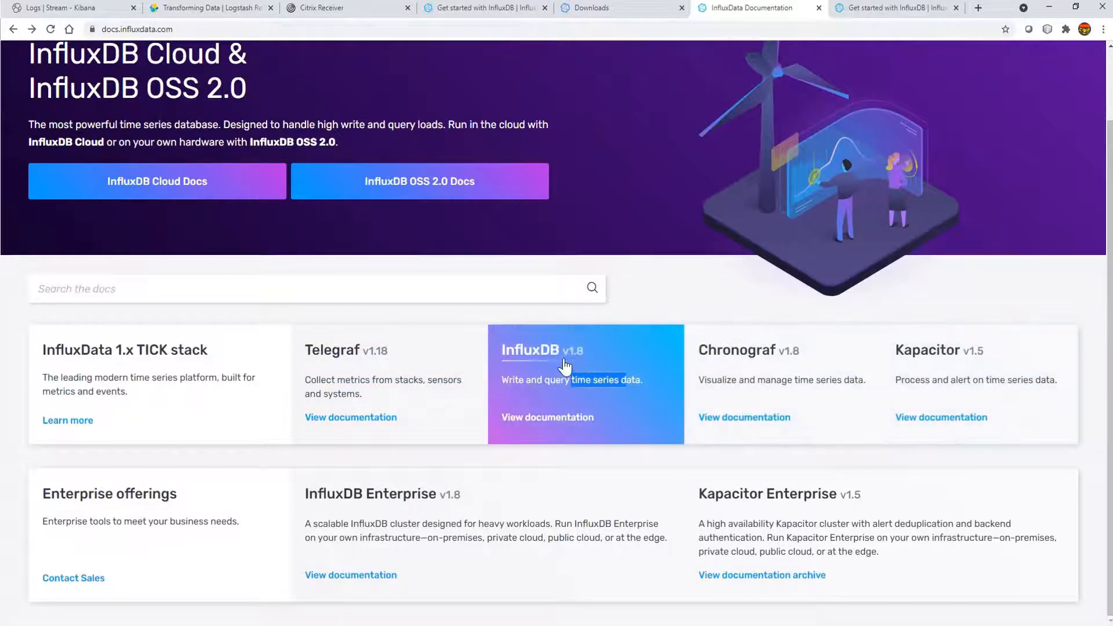
pyautogui.moveTo(582, 342)
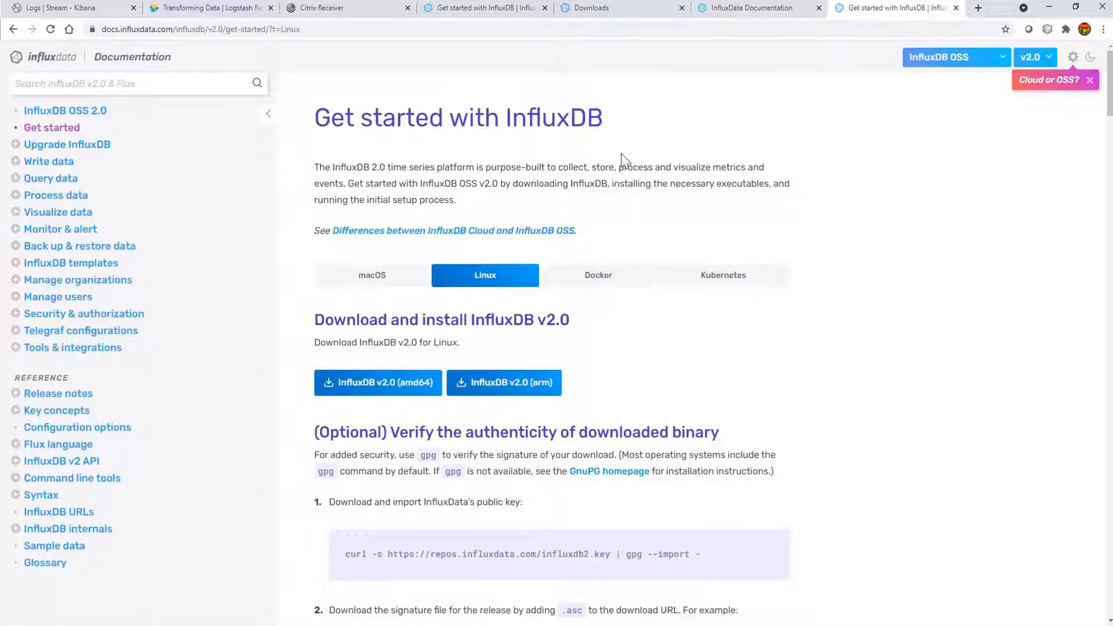
pyautogui.moveTo(78, 110)
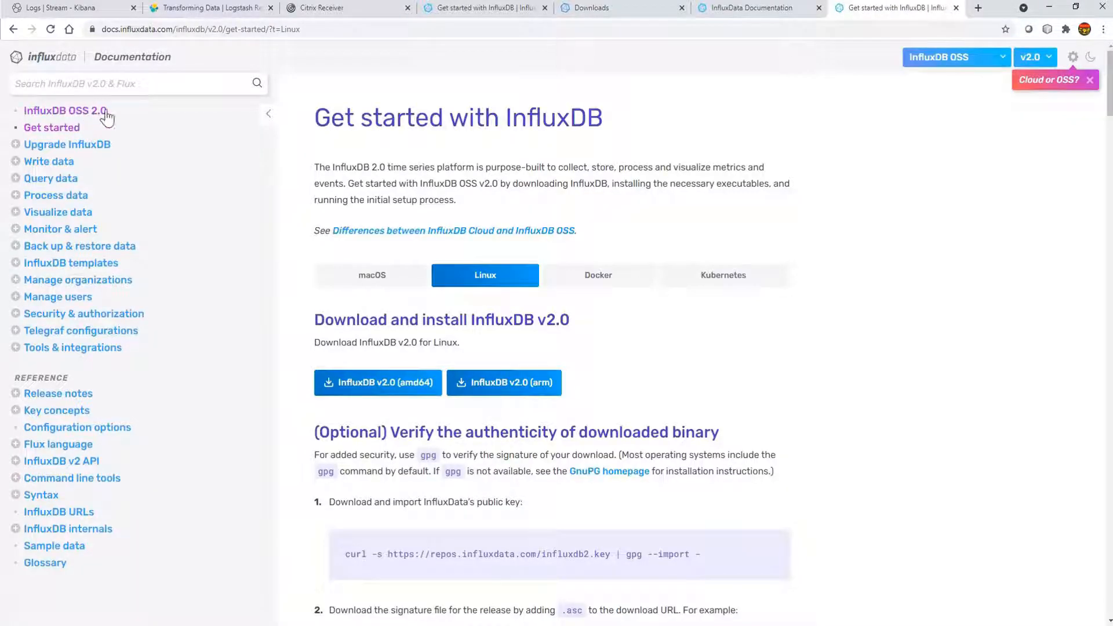
pyautogui.moveTo(446, 293)
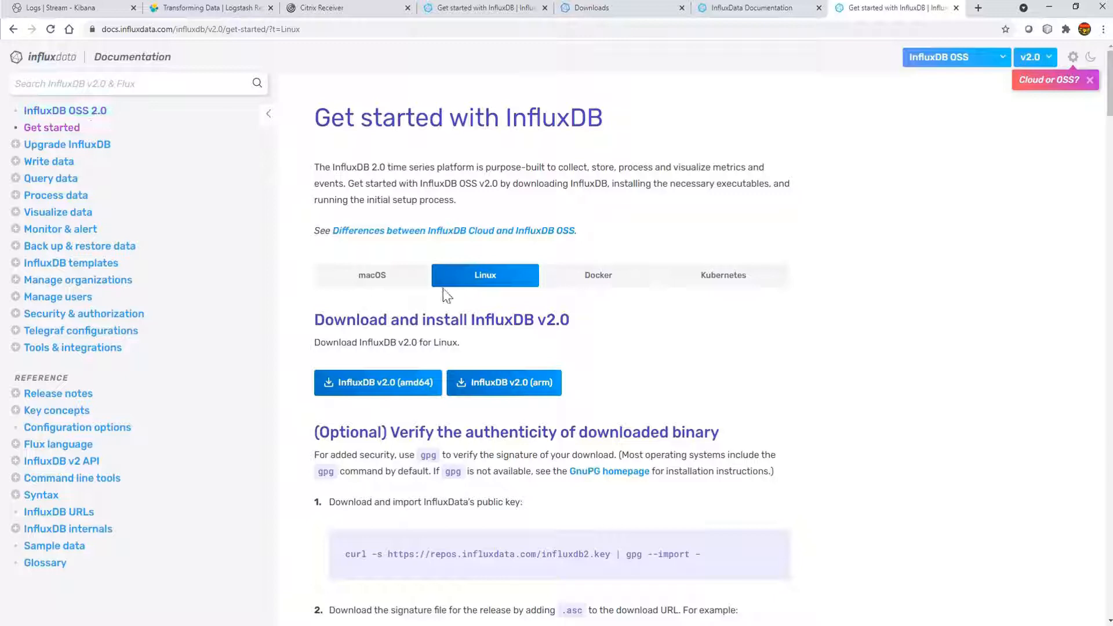
pyautogui.moveTo(333, 328)
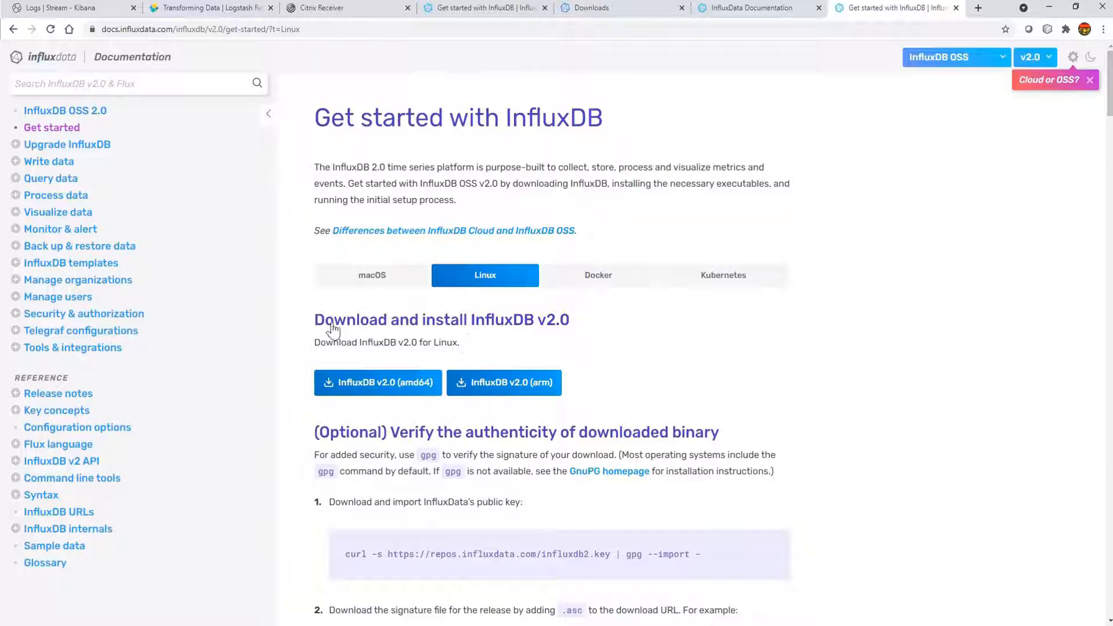
pyautogui.moveTo(377, 383)
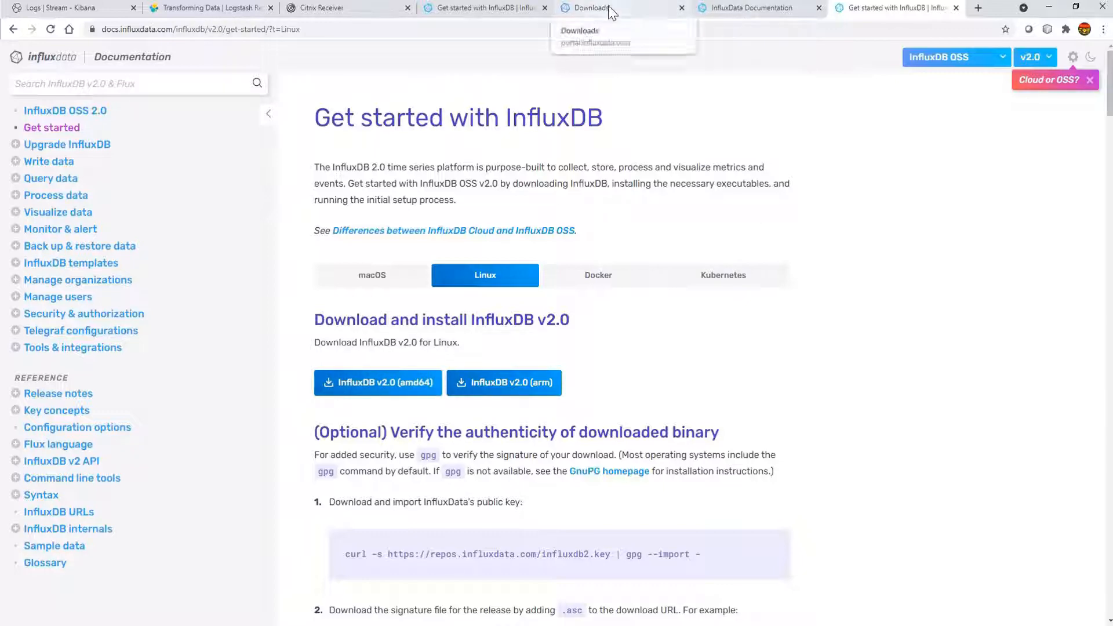
pyautogui.click(589, 7)
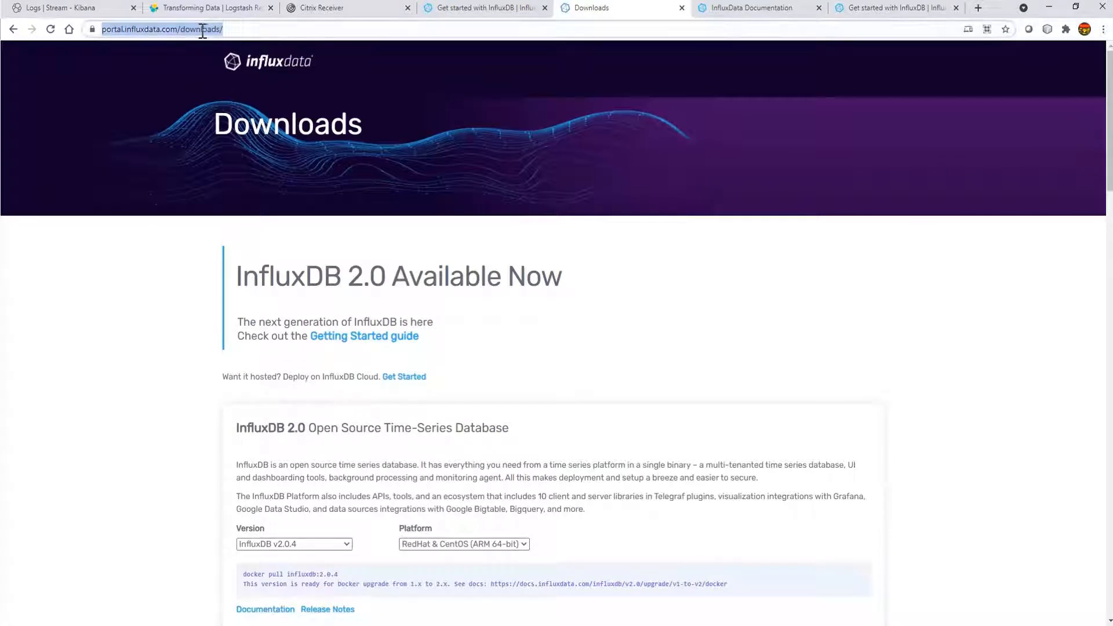
pyautogui.scroll(-3)
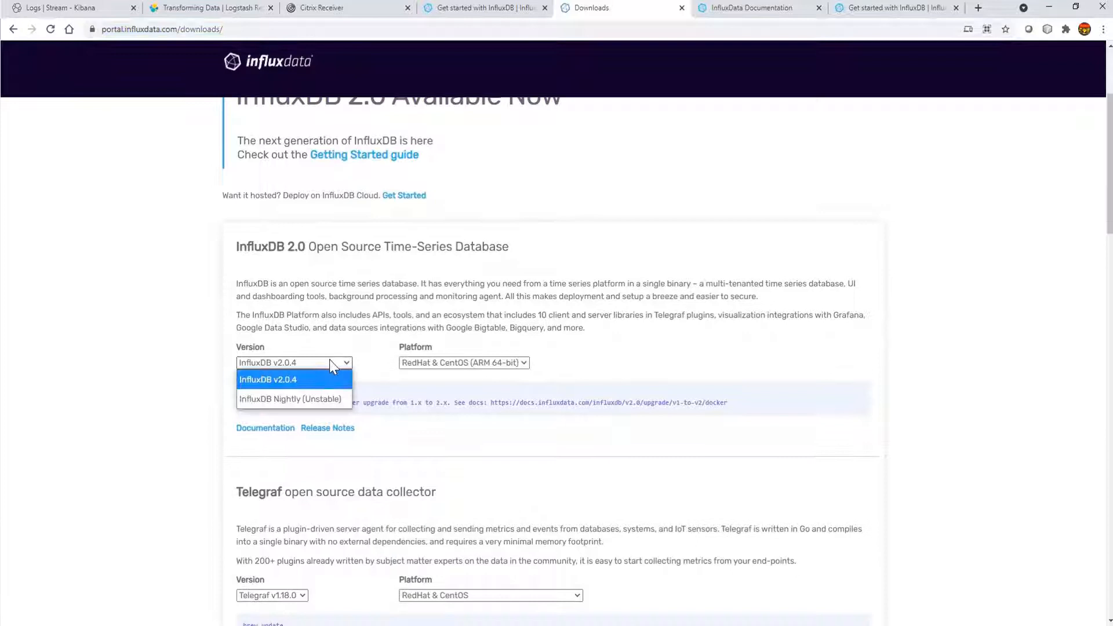
pyautogui.click(268, 379)
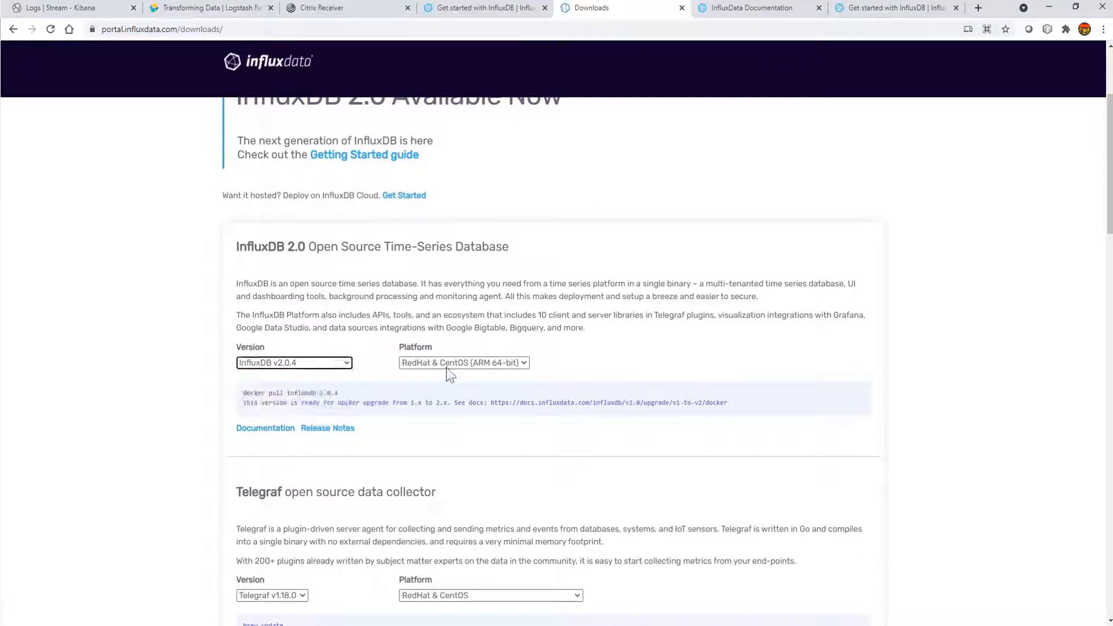
pyautogui.click(462, 363)
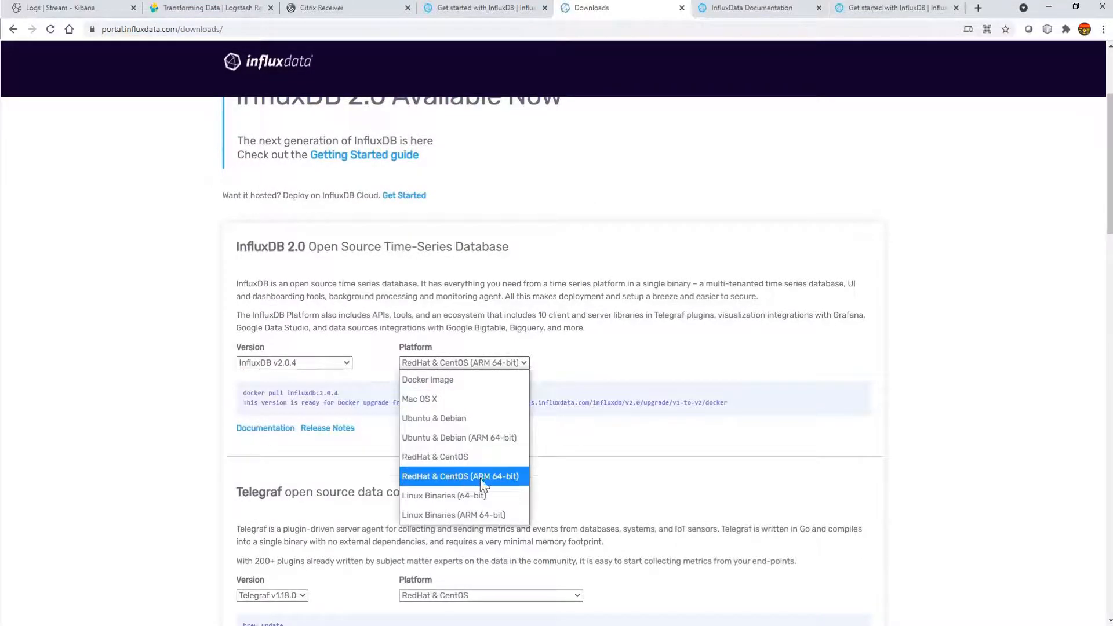
pyautogui.click(460, 475)
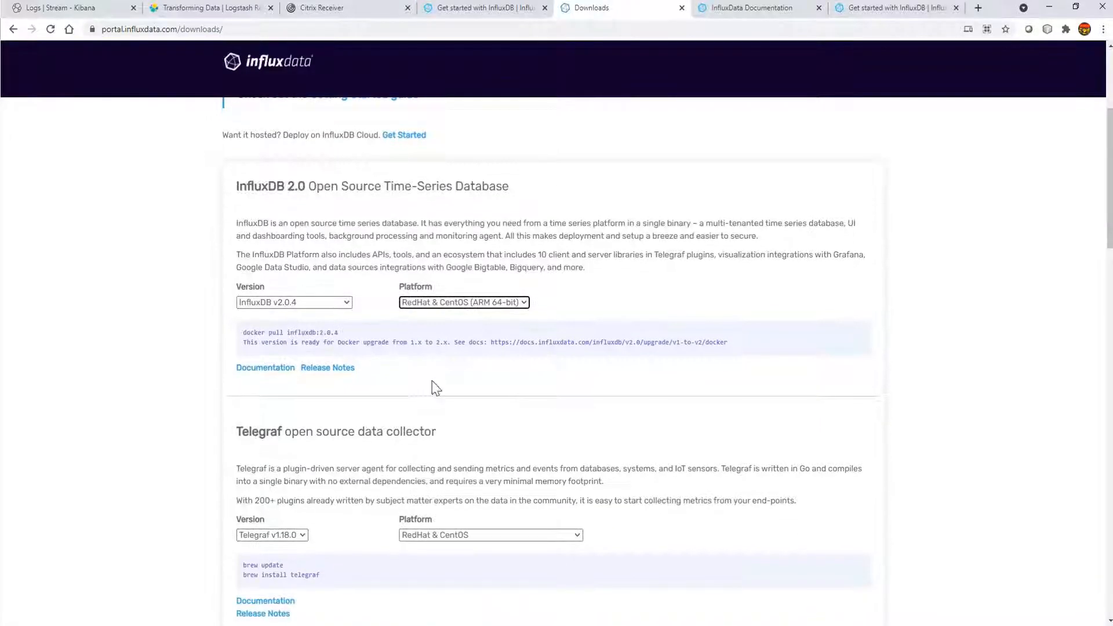
pyautogui.moveTo(453, 326)
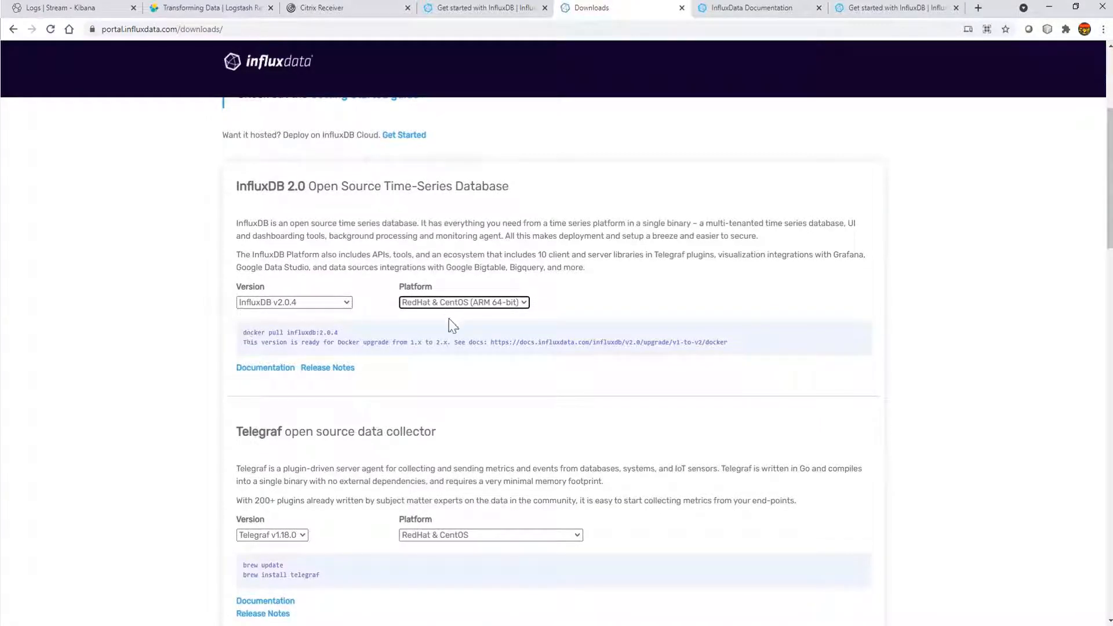
pyautogui.moveTo(506, 338)
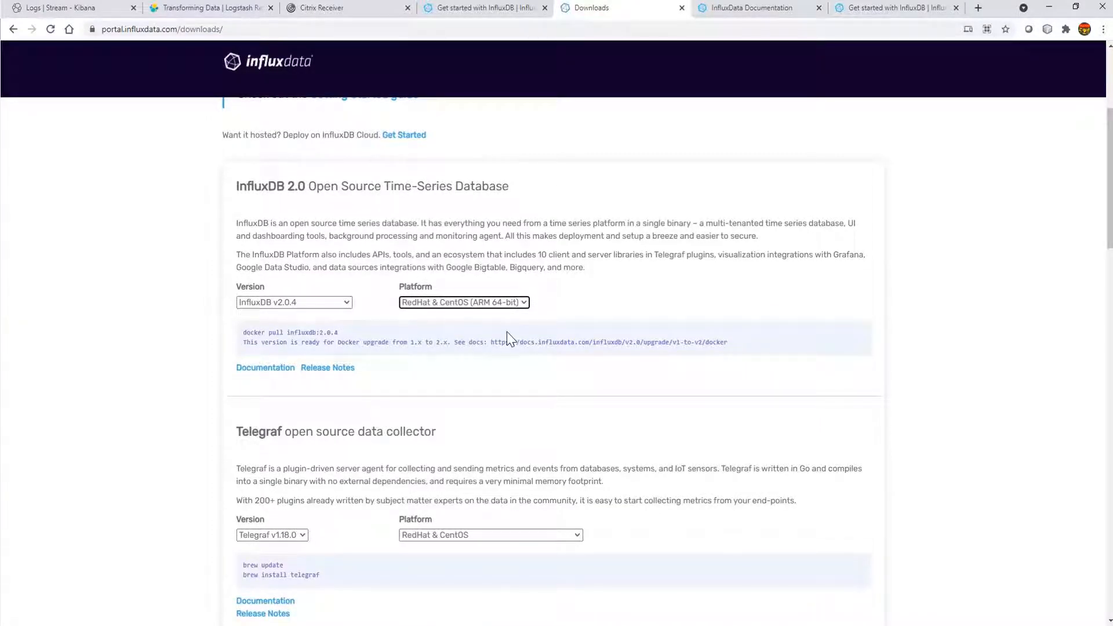
pyautogui.moveTo(514, 338)
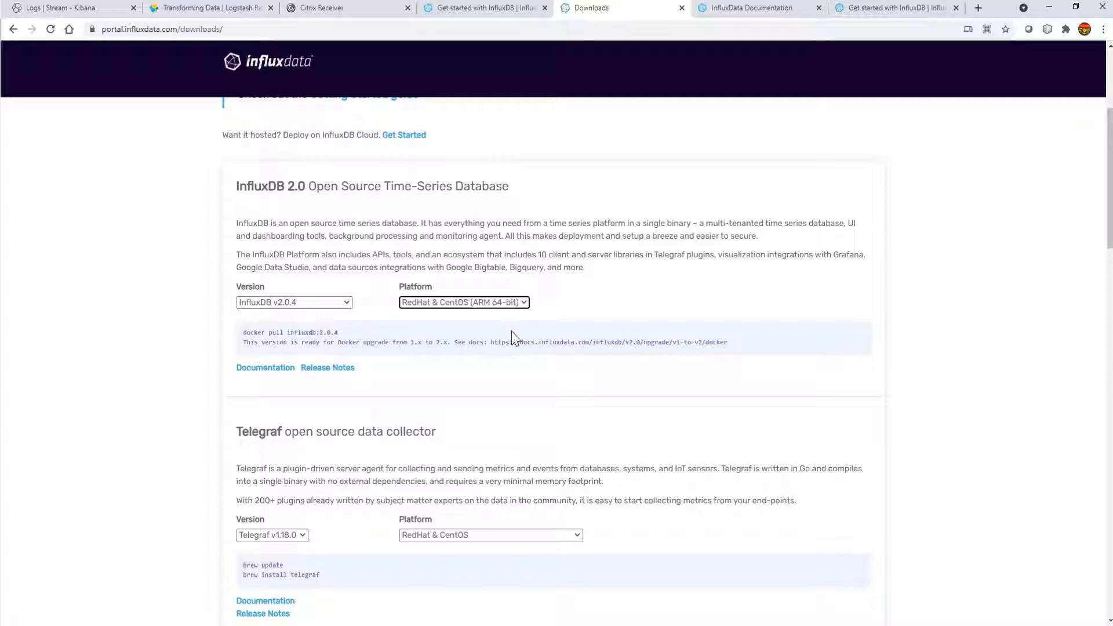
pyautogui.moveTo(427, 259)
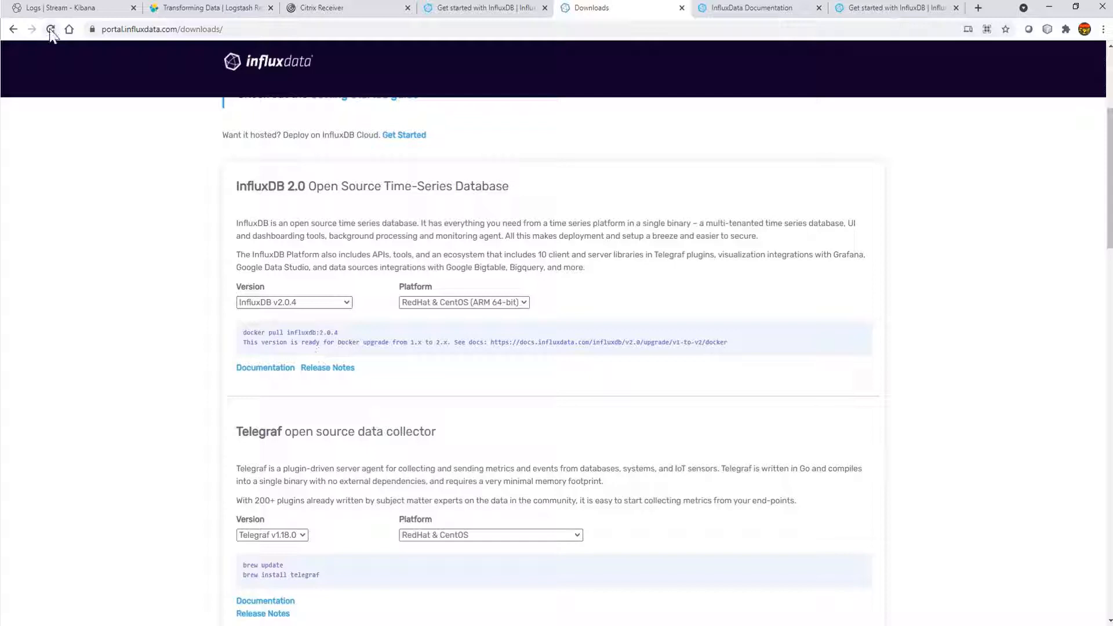
# - Reload the downloads page and reselect a RedHat & CentOS platform for InfluxDB
pyautogui.click(50, 29)
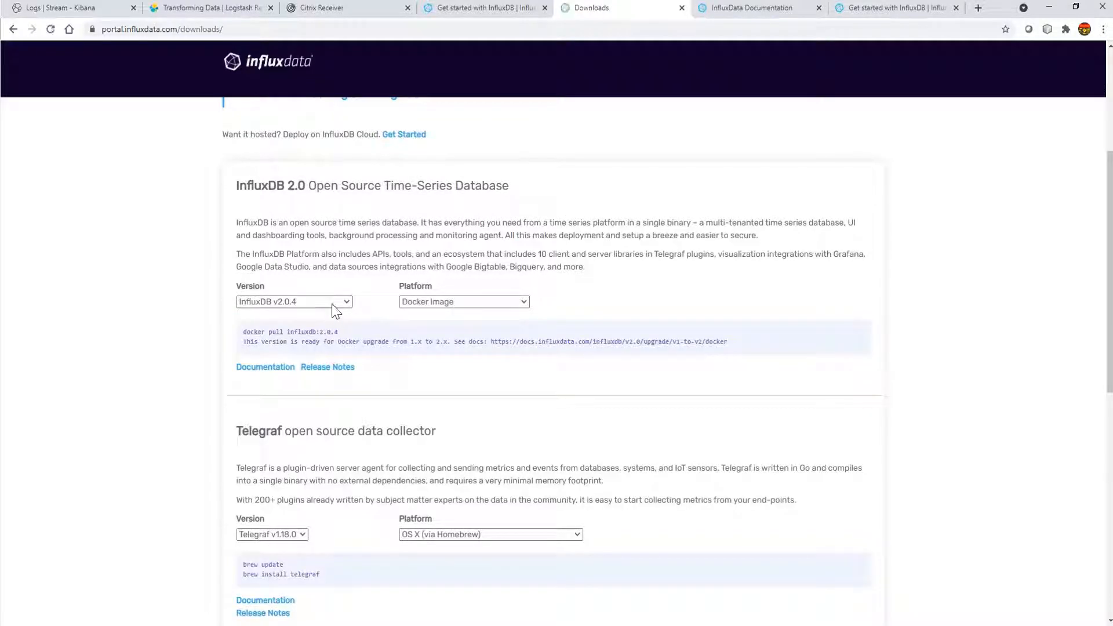
pyautogui.click(464, 301)
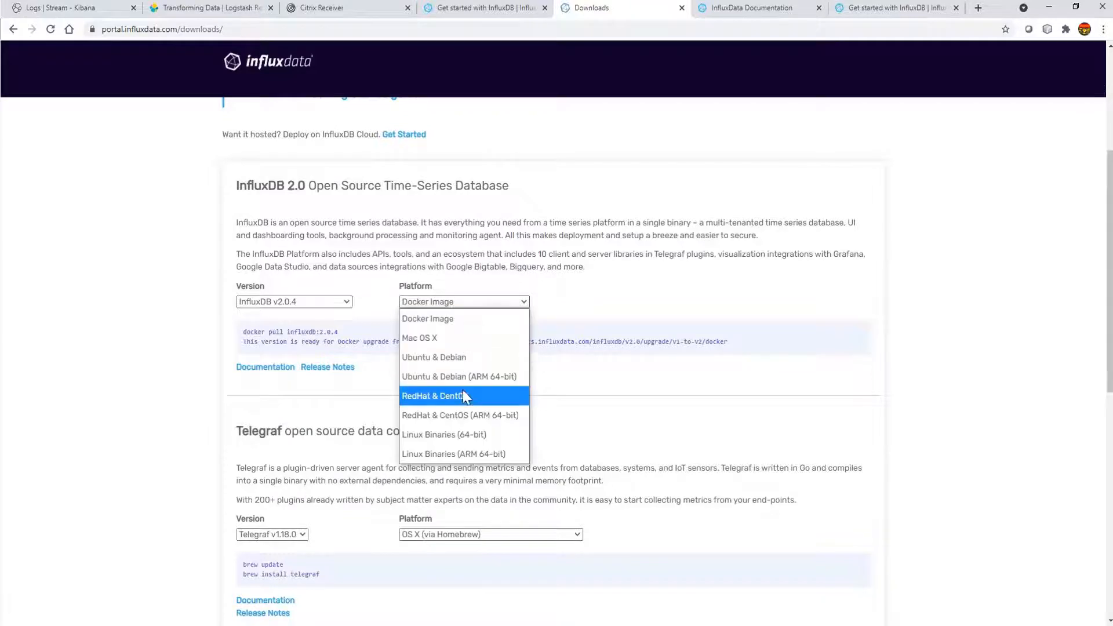
pyautogui.click(459, 415)
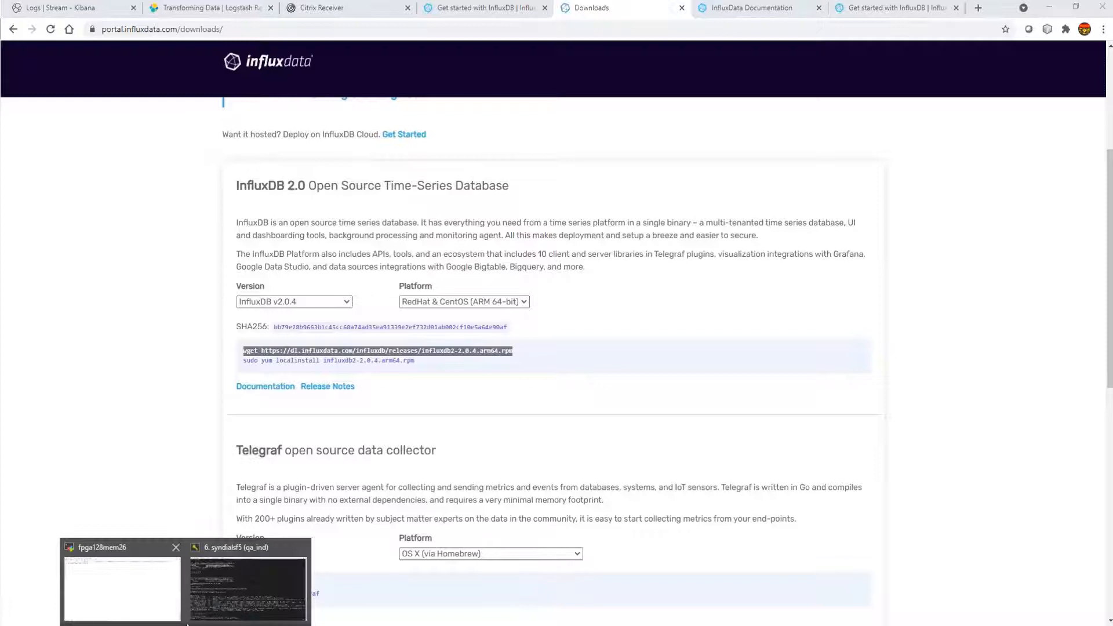
pyautogui.click(120, 586)
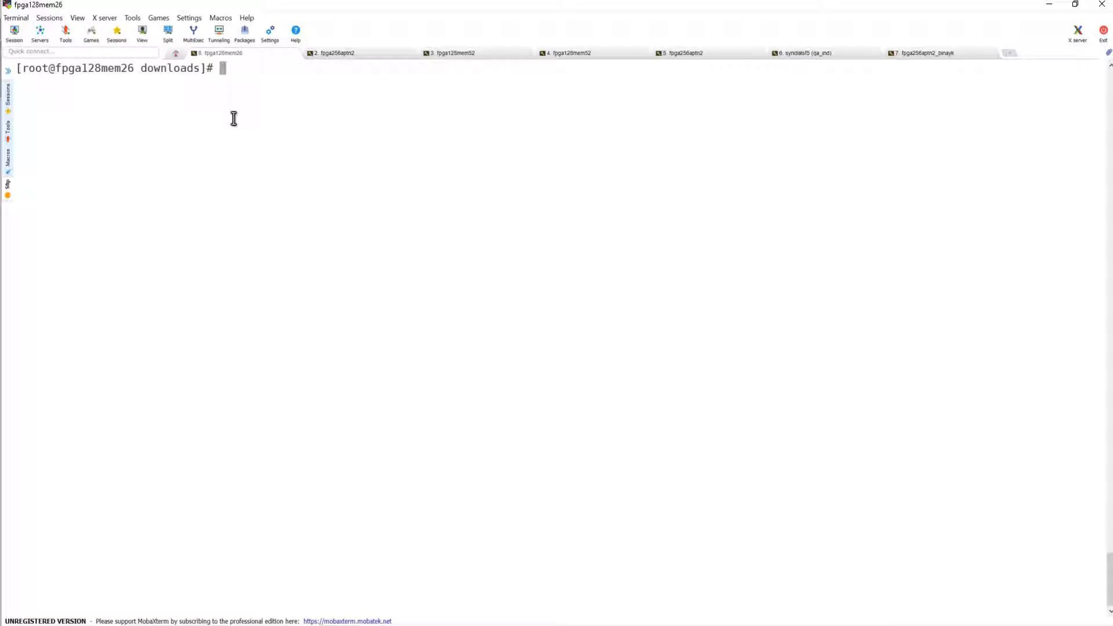
# - Filter /etc/motd with egrep for OS and memory, and copy the CentOS7.7 text
pyautogui.write('!cat')
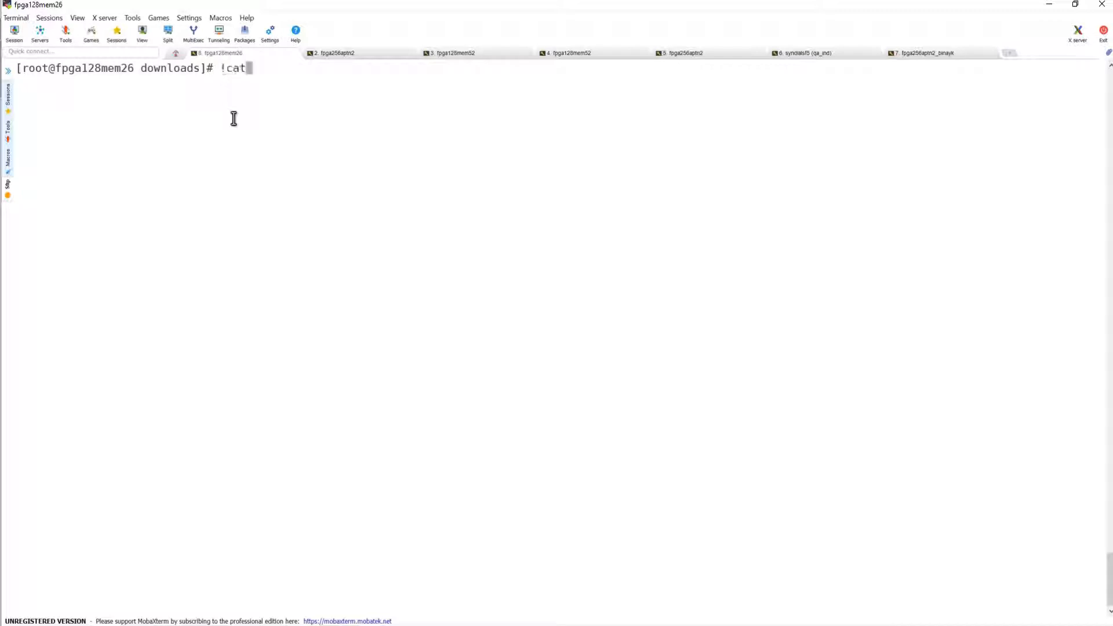
pyautogui.press('Return')
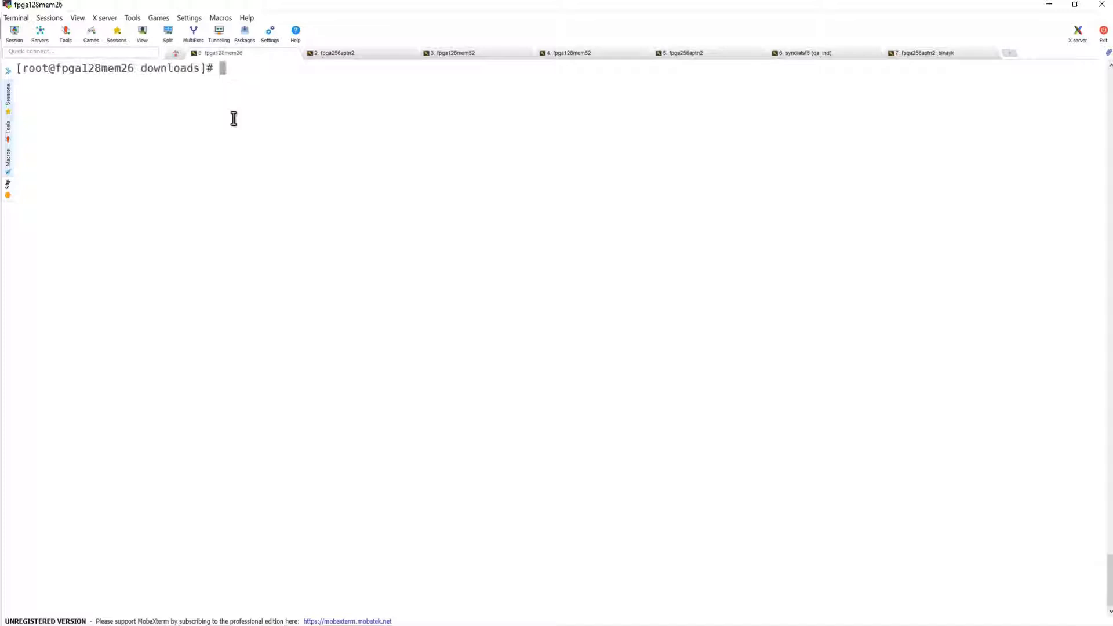
pyautogui.write('cat /etc/')
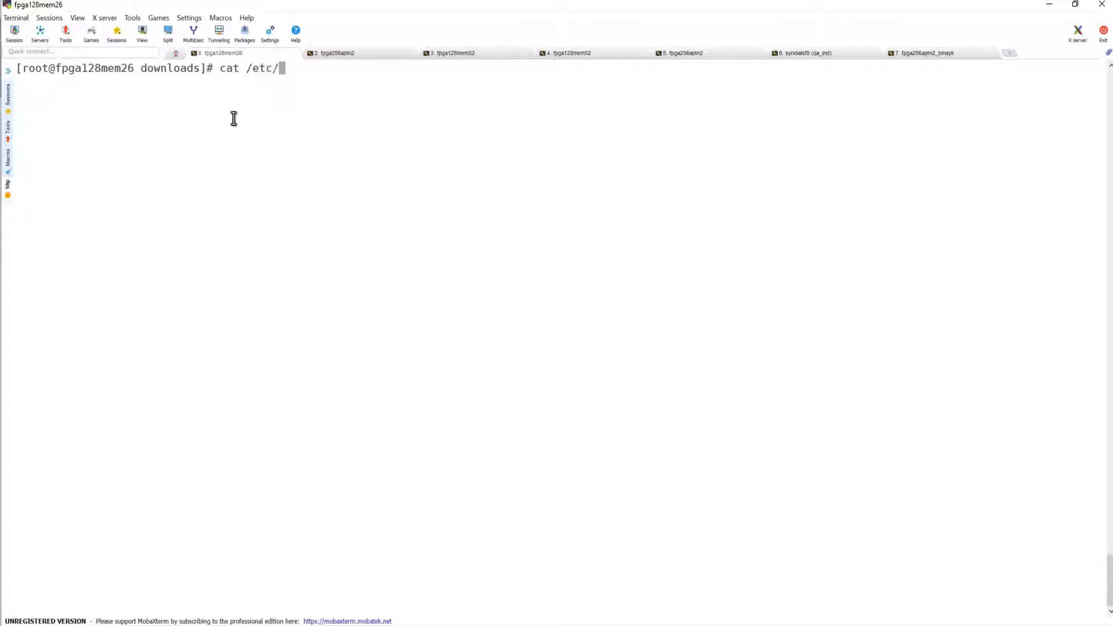
pyautogui.write('motd | grep')
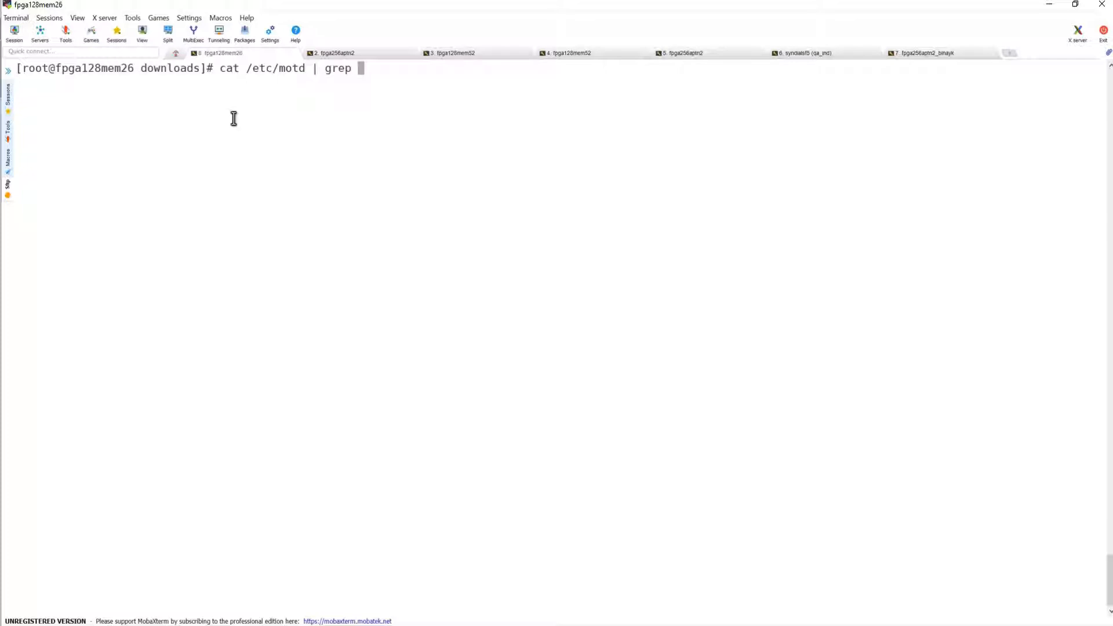
pyautogui.press('Backspace')
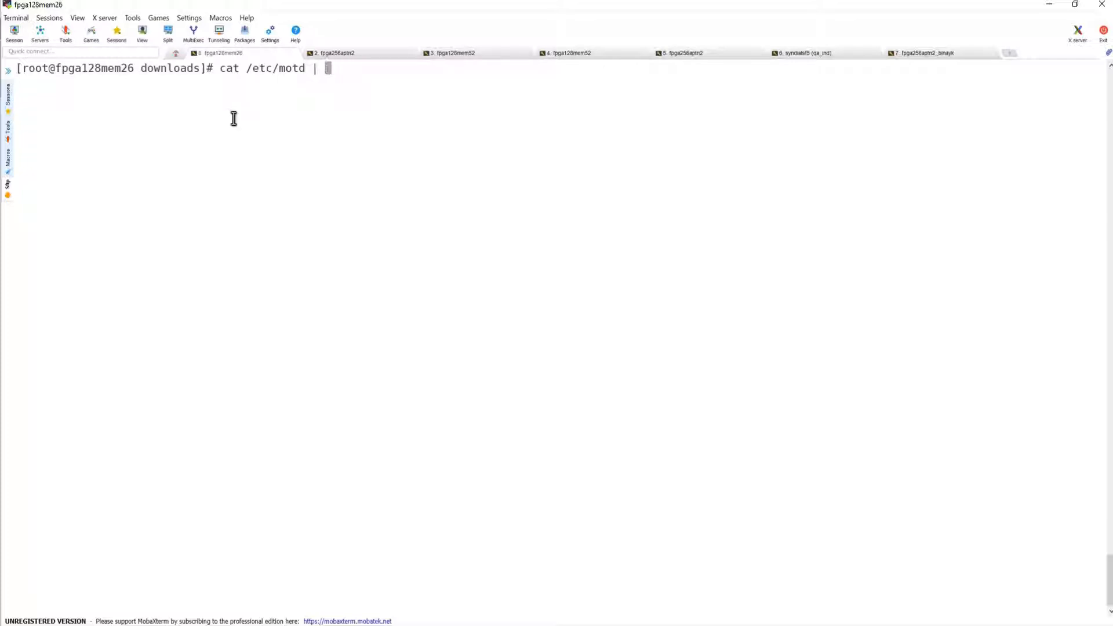
pyautogui.write('qg')
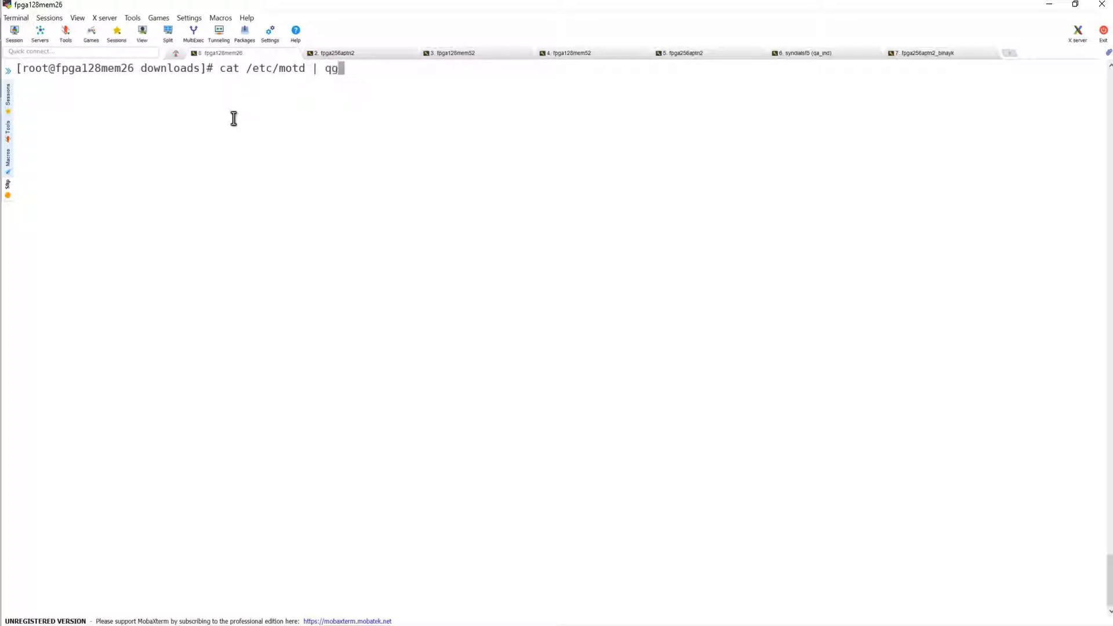
pyautogui.press('Backspace')
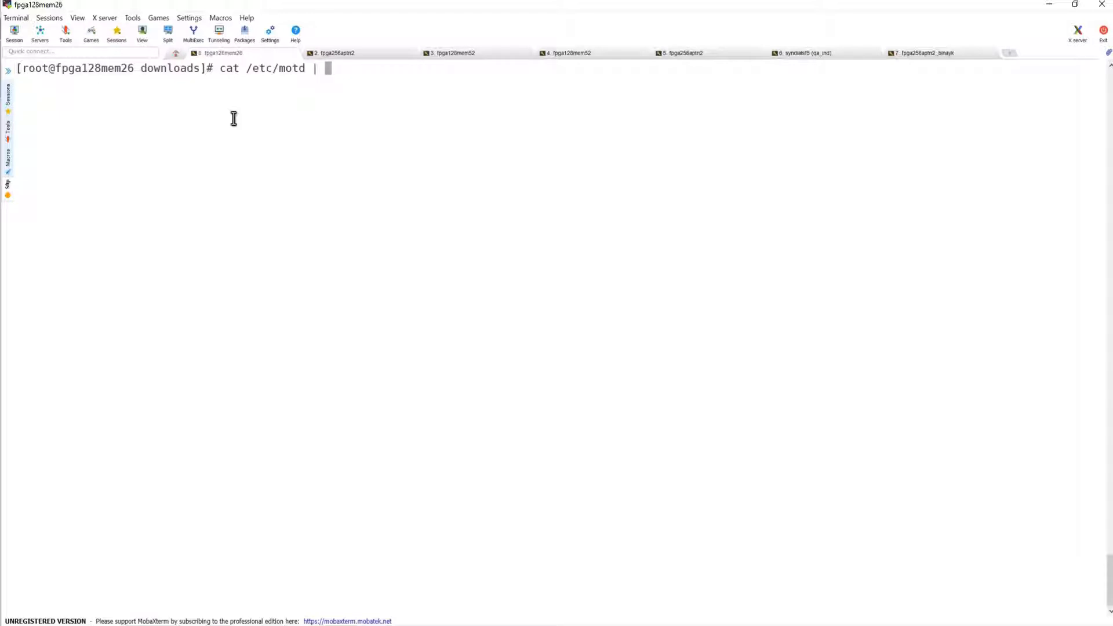
pyautogui.write('egrep -')
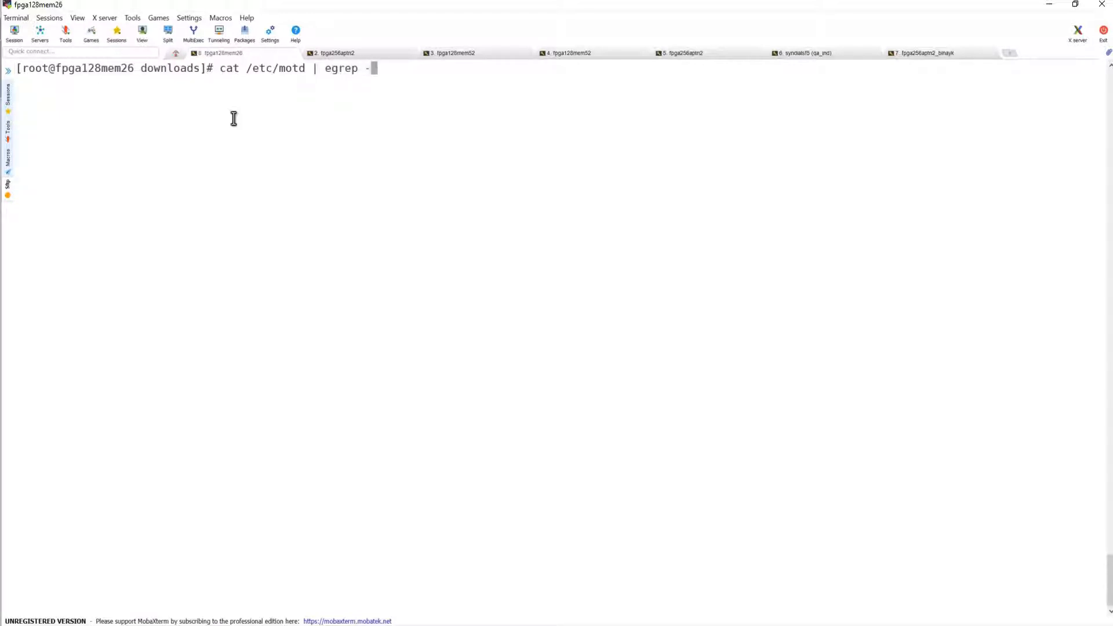
pyautogui.write("i '")
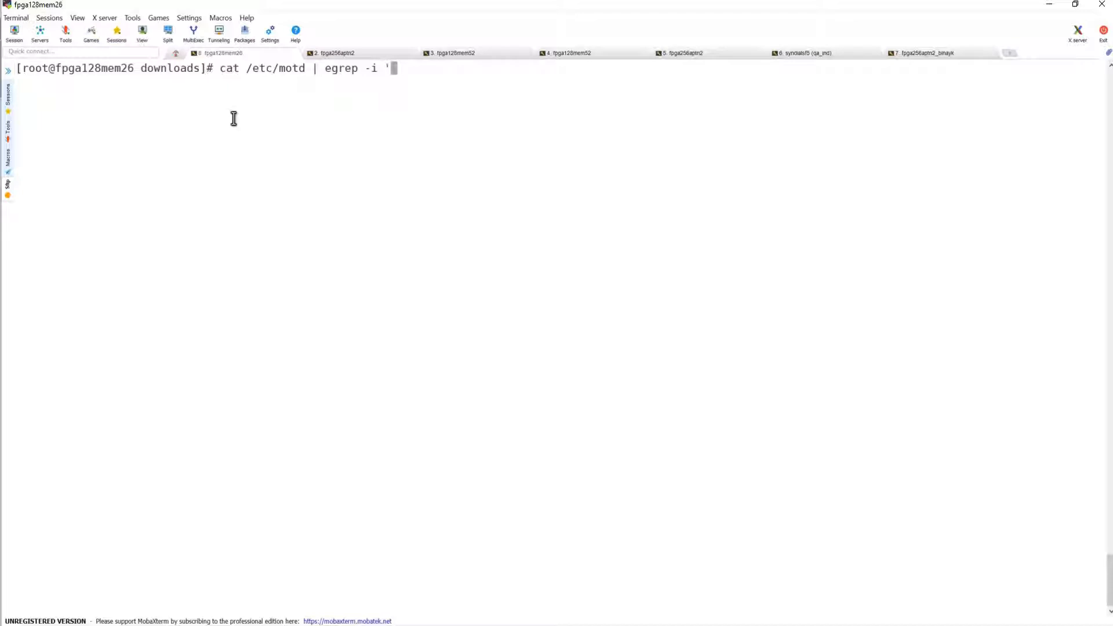
pyautogui.write('{}')
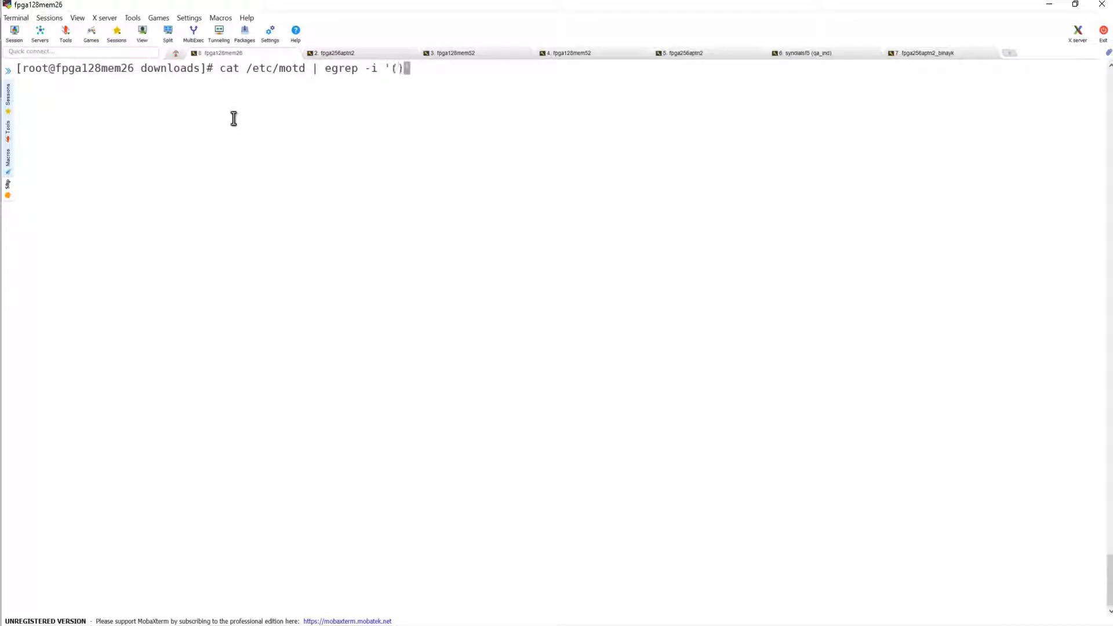
pyautogui.write('memory')
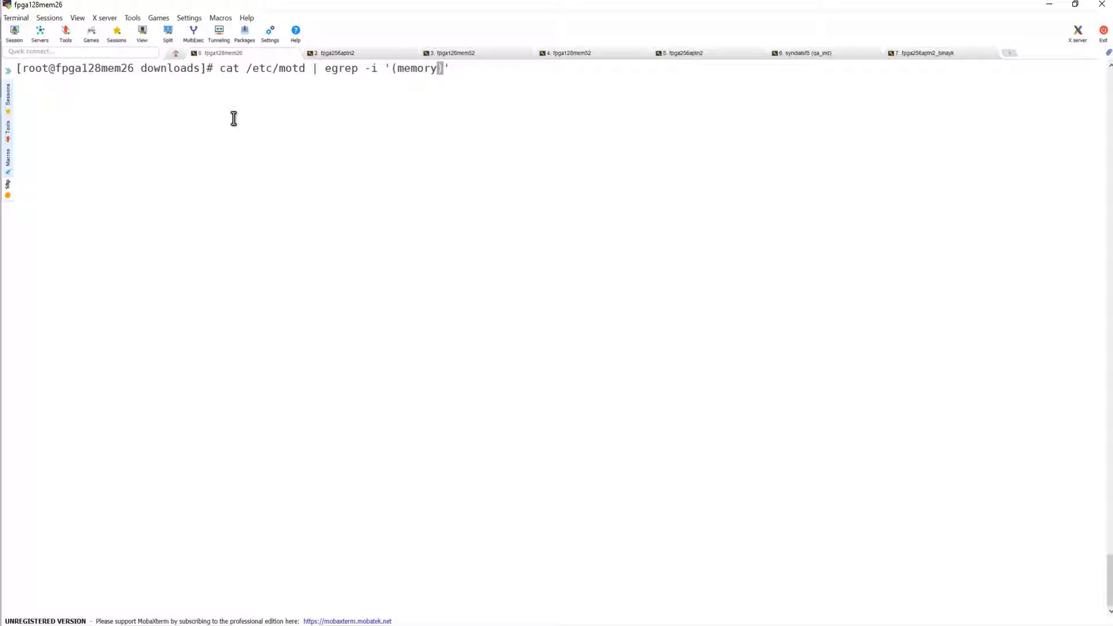
pyautogui.press('Return')
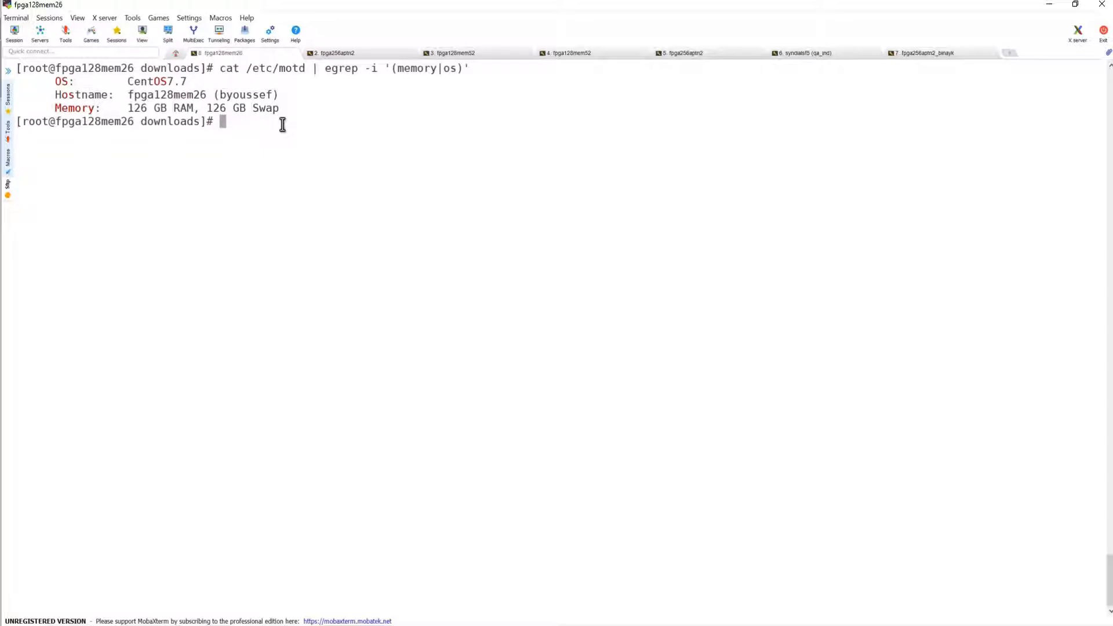
pyautogui.moveTo(130, 108); pyautogui.dragTo(249, 107)
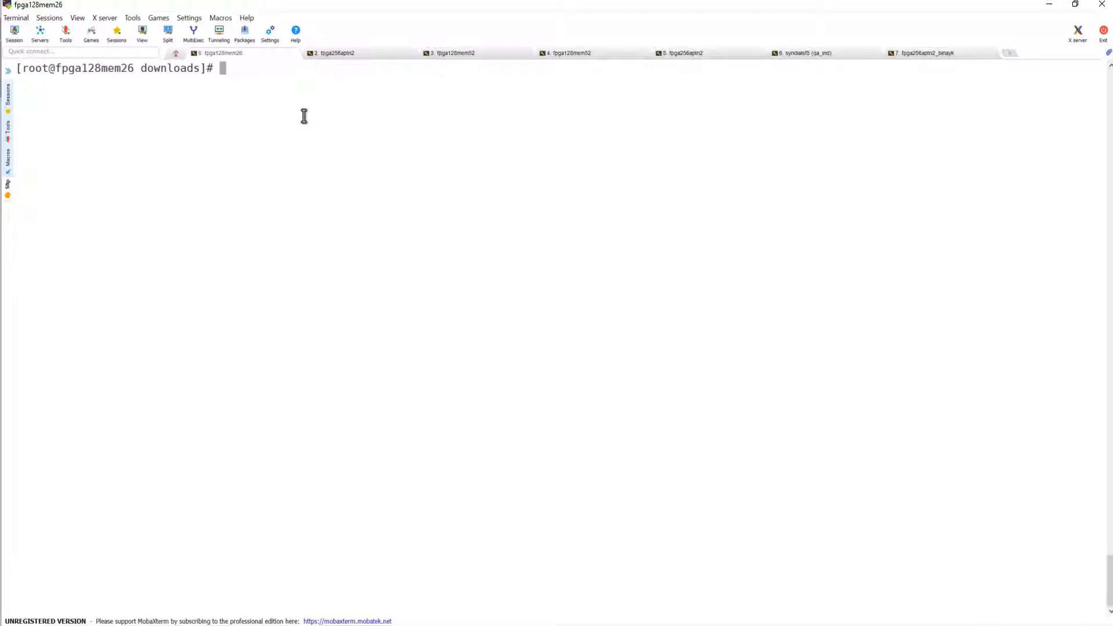
# - Run the wget and yum localinstall commands for the arm64 InfluxDB rpm
pyautogui.write('CentOS7.7')
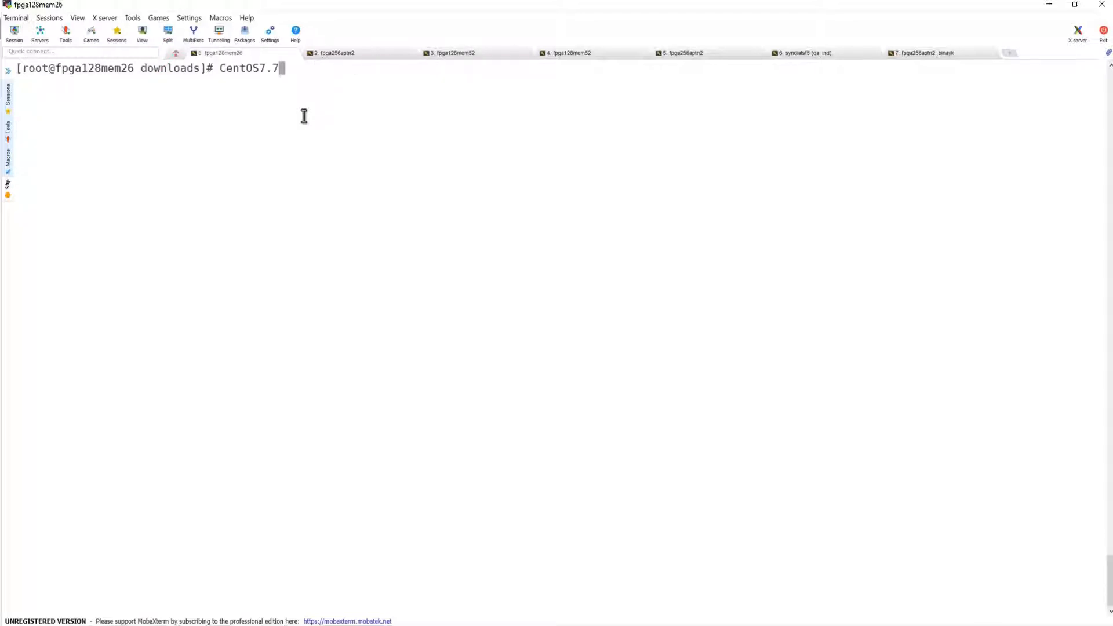
pyautogui.press('ctrl+u')
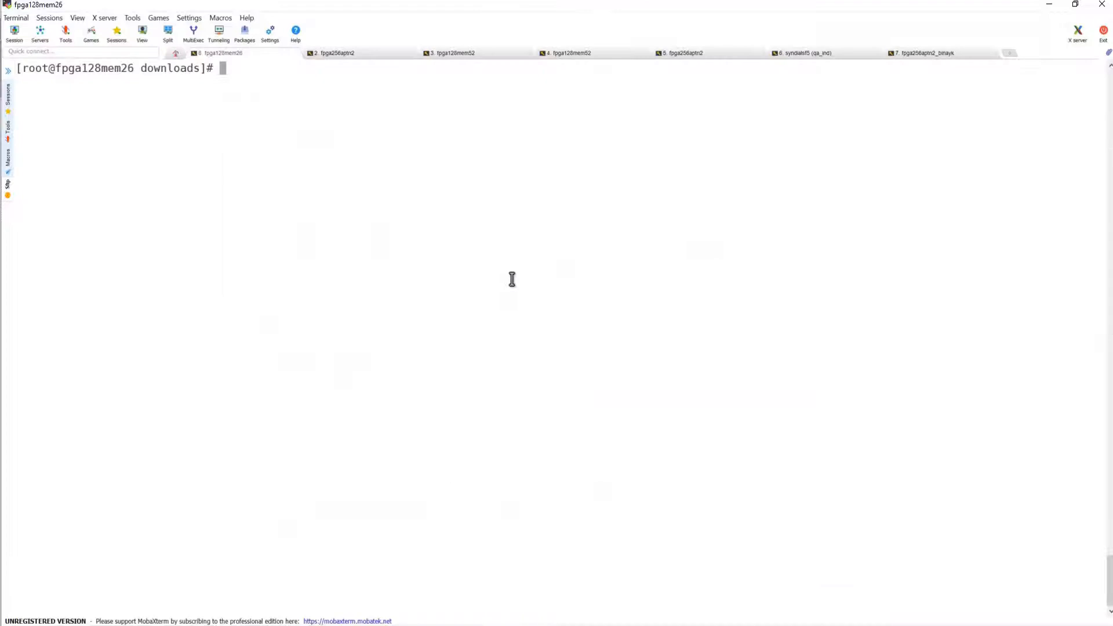
pyautogui.press('Return')
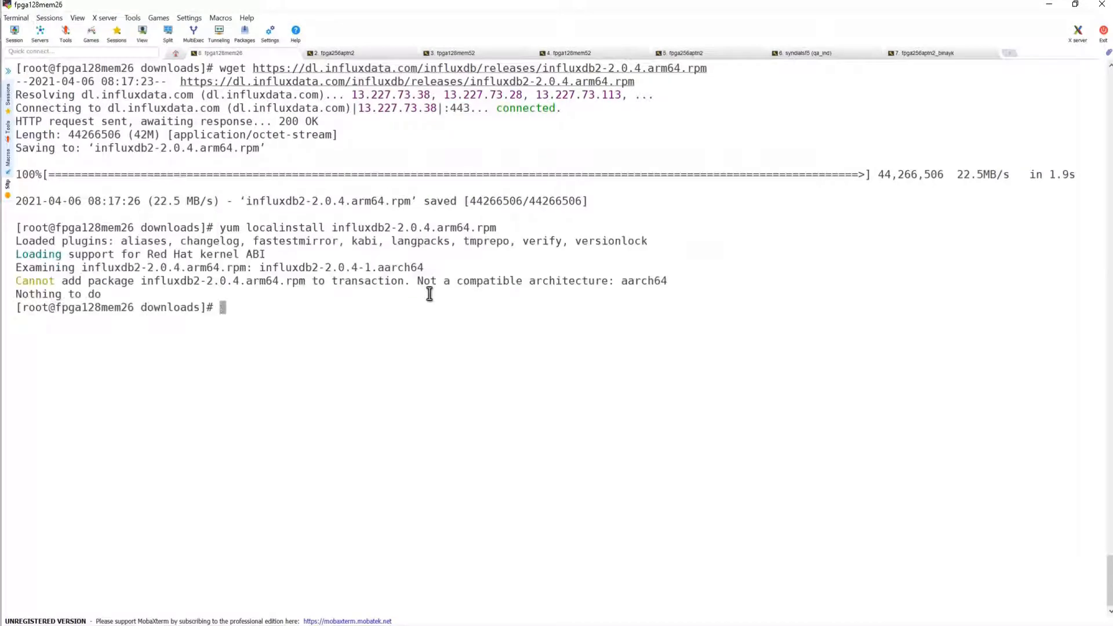
pyautogui.doubleClick(34, 227)
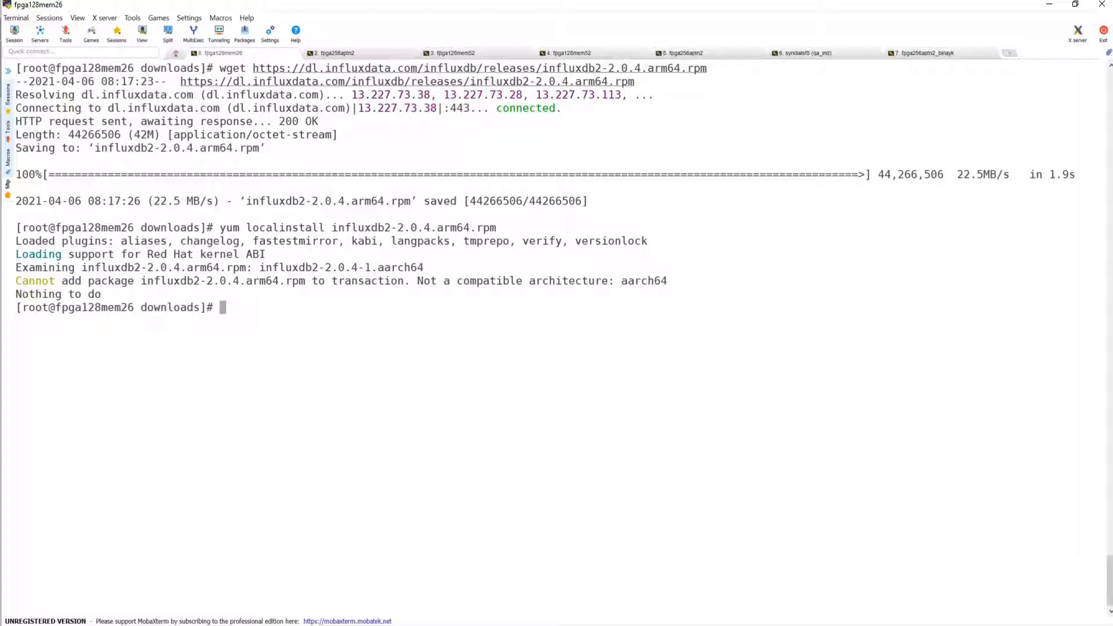
pyautogui.moveTo(154, 249)
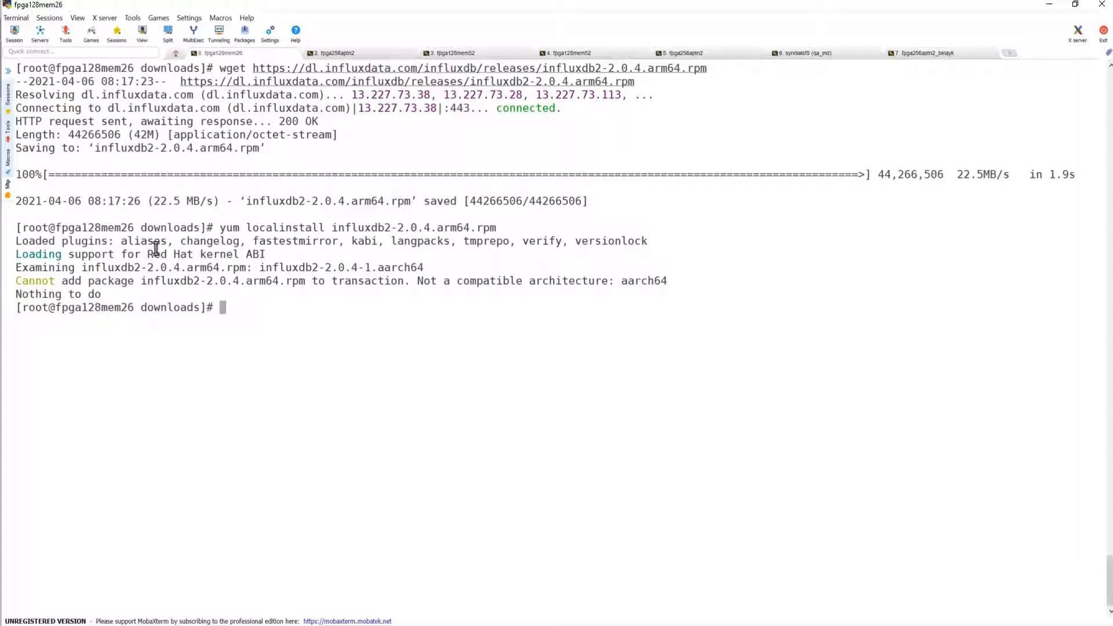
pyautogui.moveTo(311, 300)
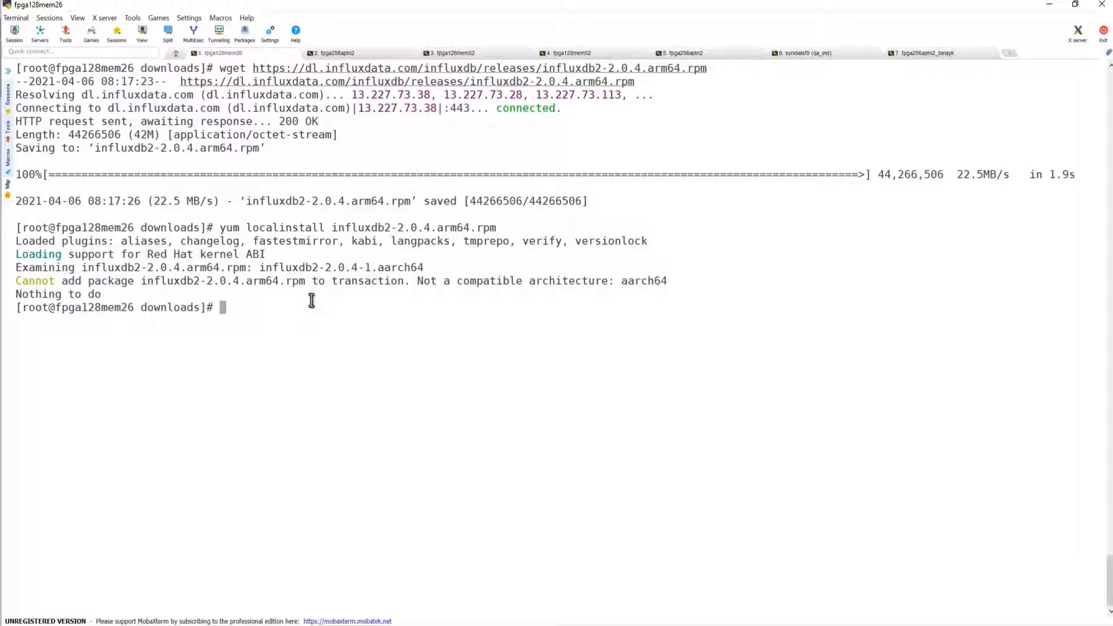
# - Check for installed influx packages with rpm -qa | grep influx
pyautogui.write('r')
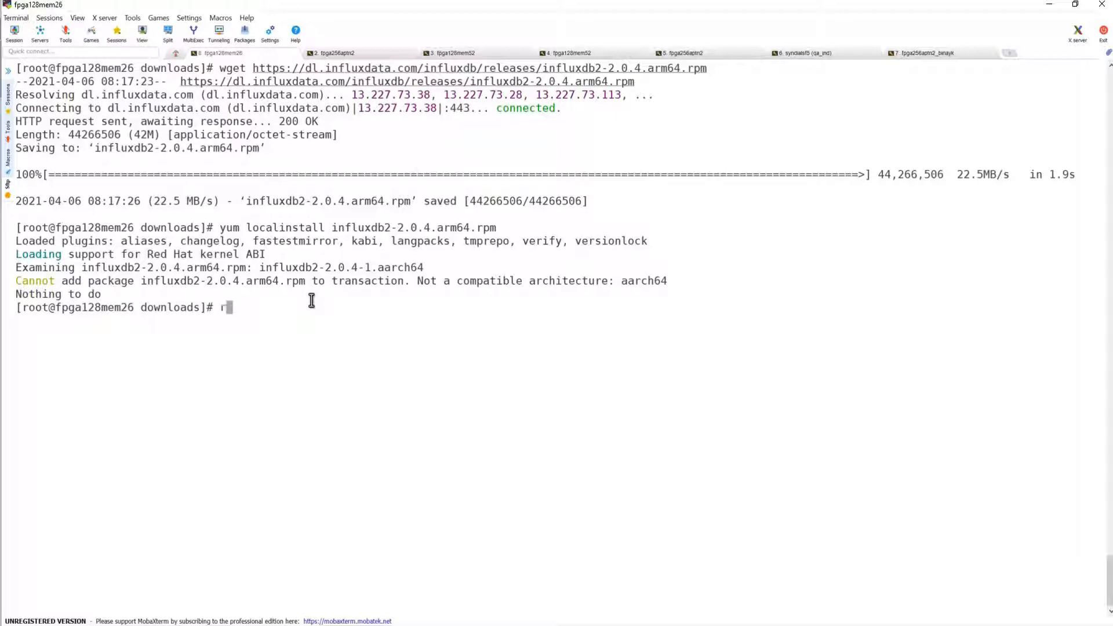
pyautogui.write('pm -')
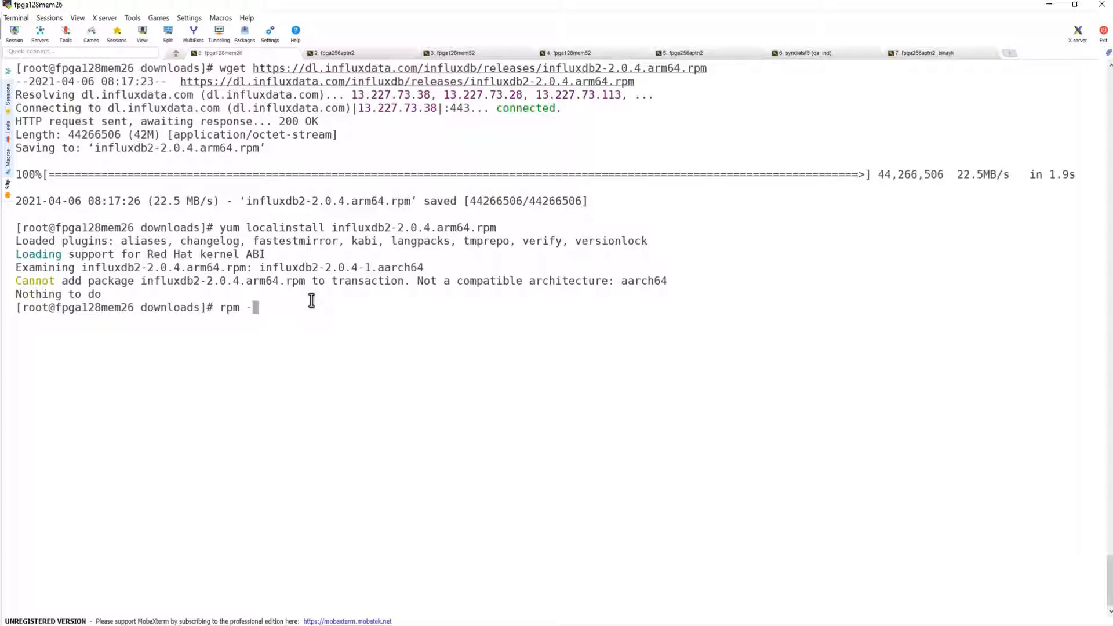
pyautogui.write('qa | grep')
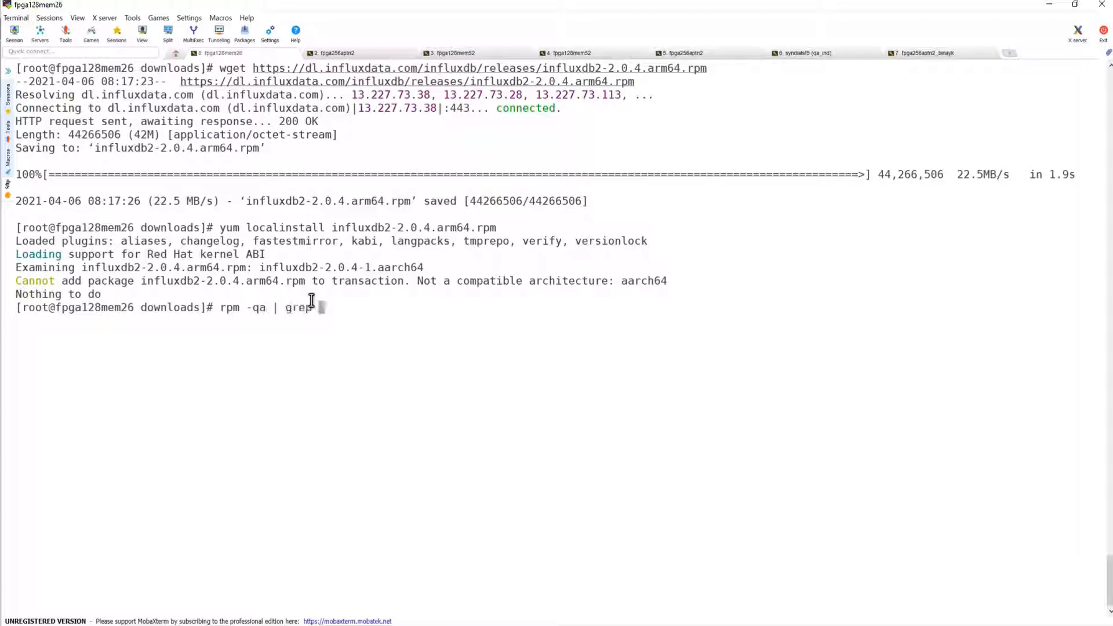
pyautogui.write('influx')
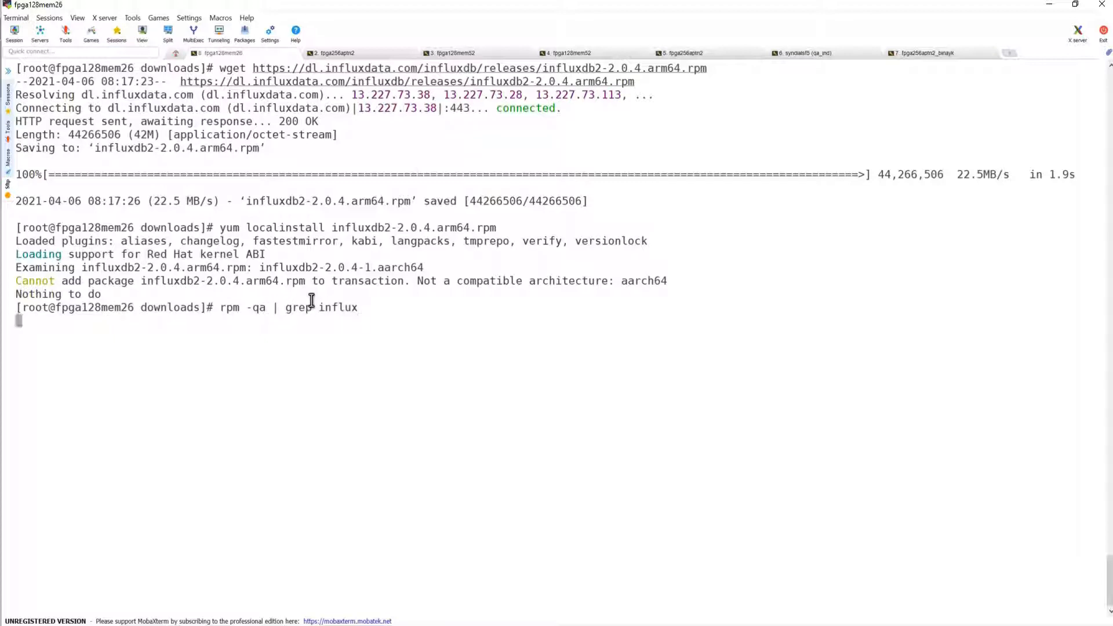
pyautogui.press('Return')
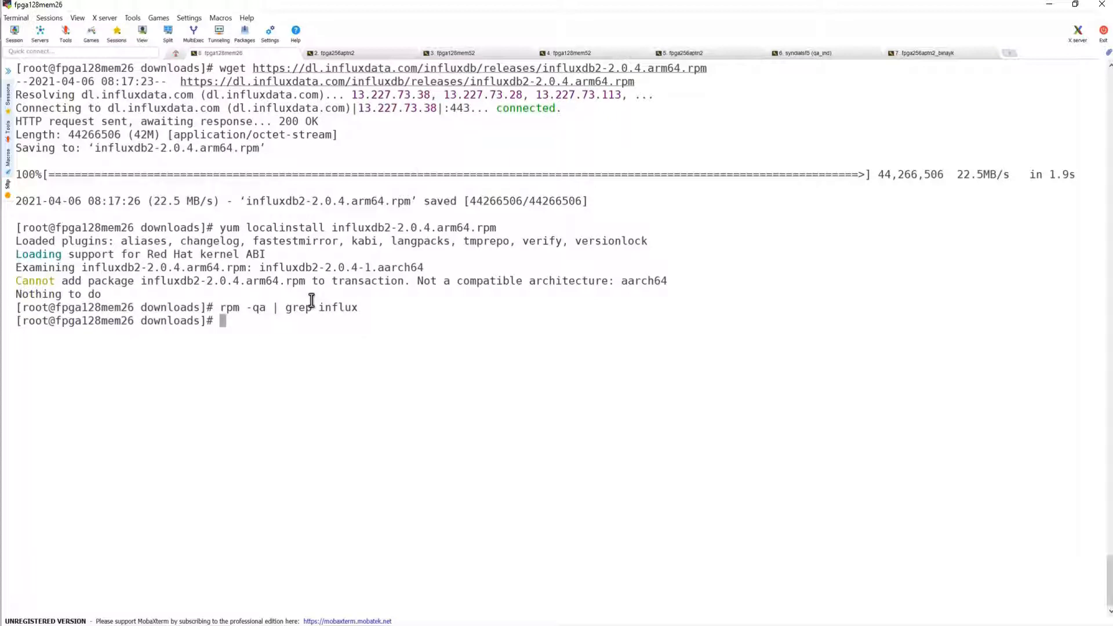
pyautogui.moveTo(438, 324)
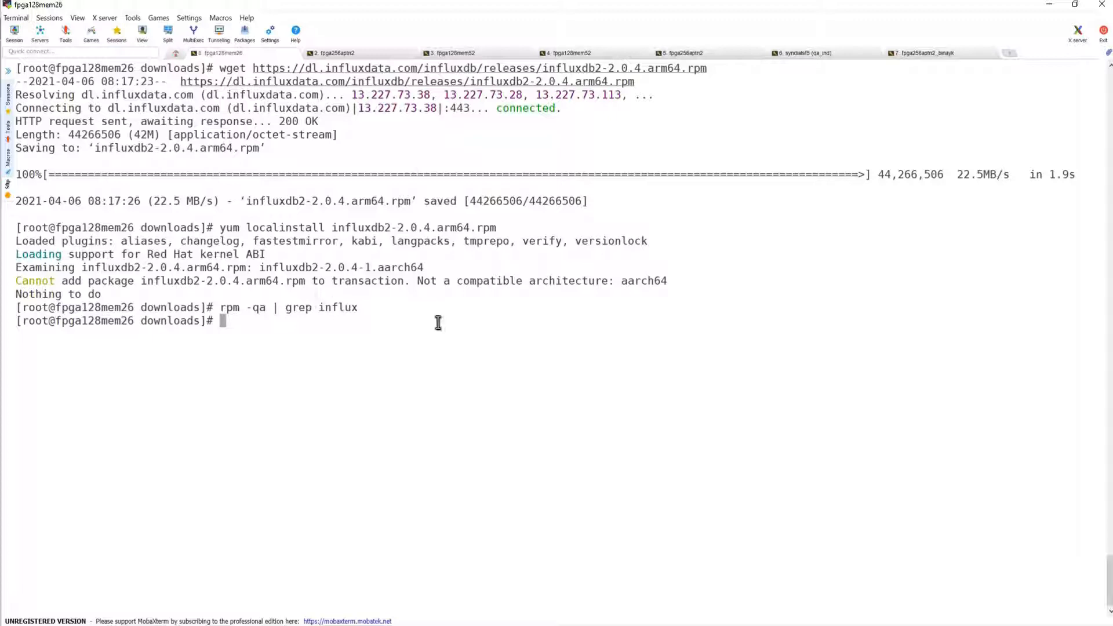
pyautogui.moveTo(573, 302)
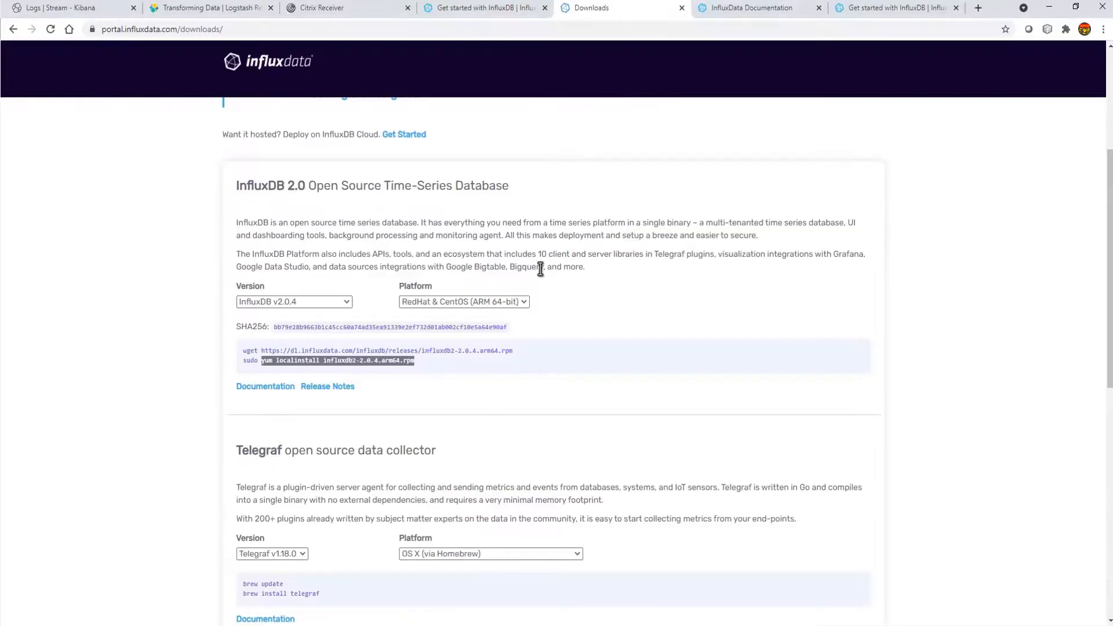
# - Change InfluxDB 2.0's download platform to the non-ARM RedHat & CentOS build
pyautogui.click(462, 301)
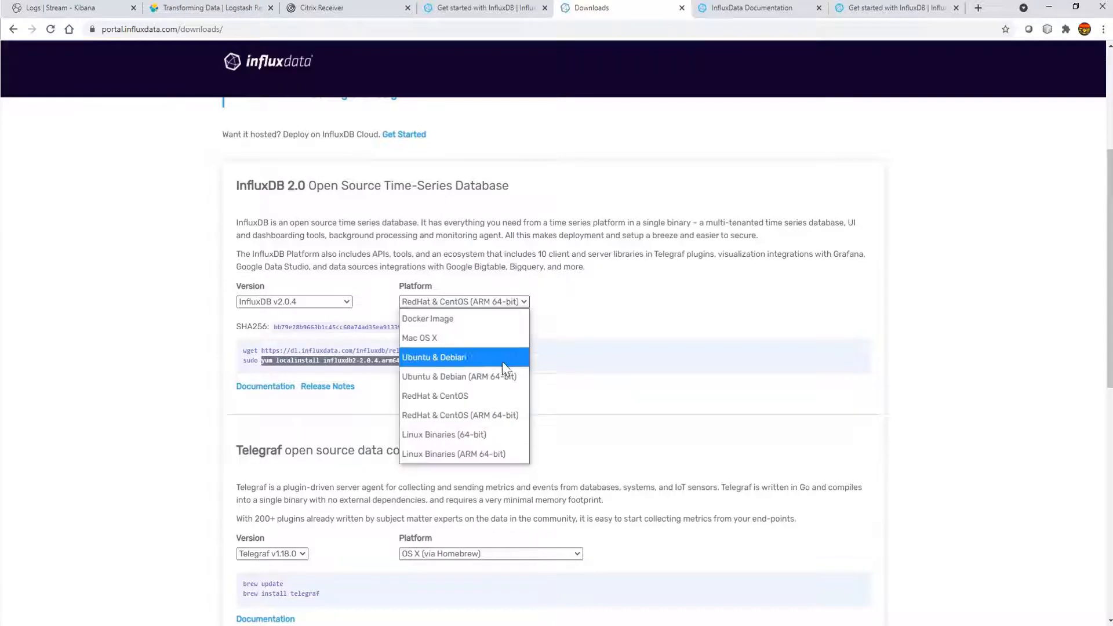
pyautogui.click(436, 395)
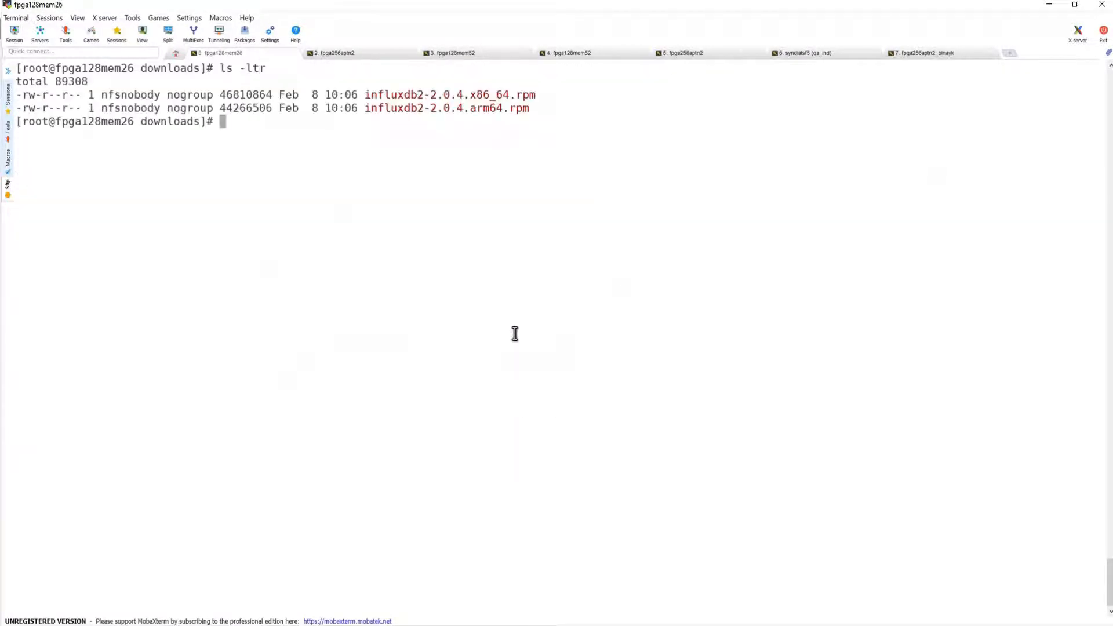
pyautogui.moveTo(480, 112)
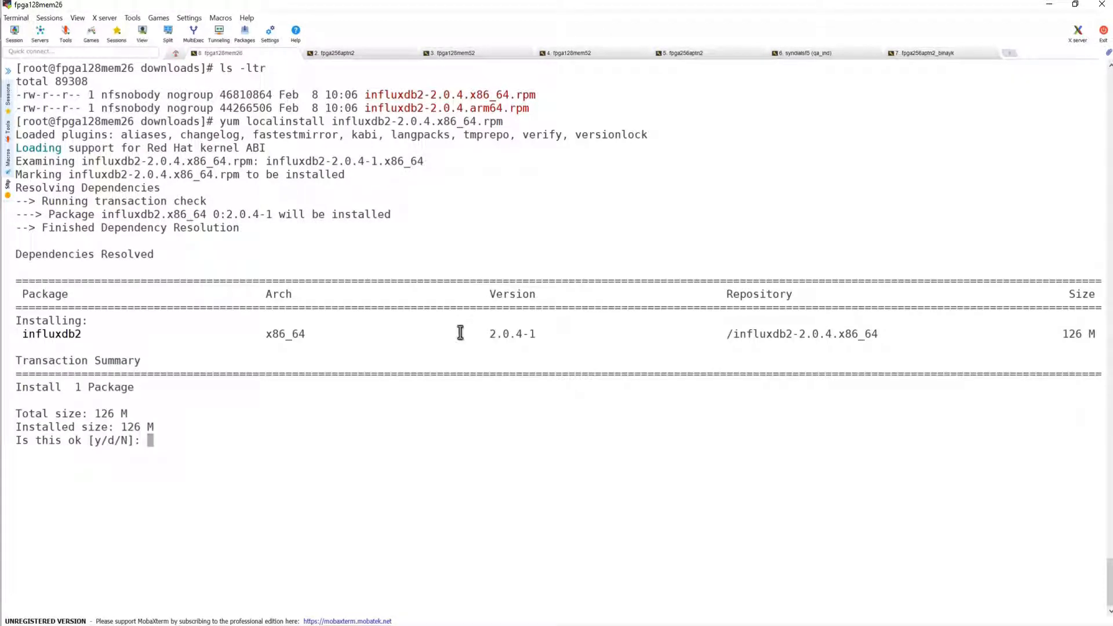
# - Answer y to install influxdb2-2.0.4.x86_64.rpm via yum localinstall
pyautogui.write('y')
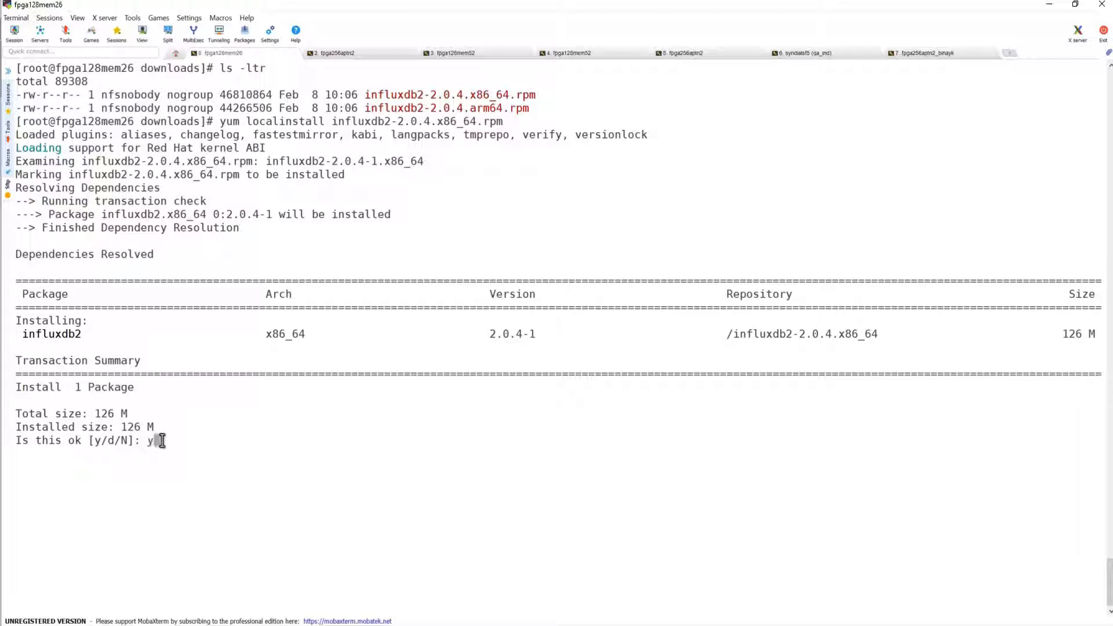
pyautogui.press('Return')
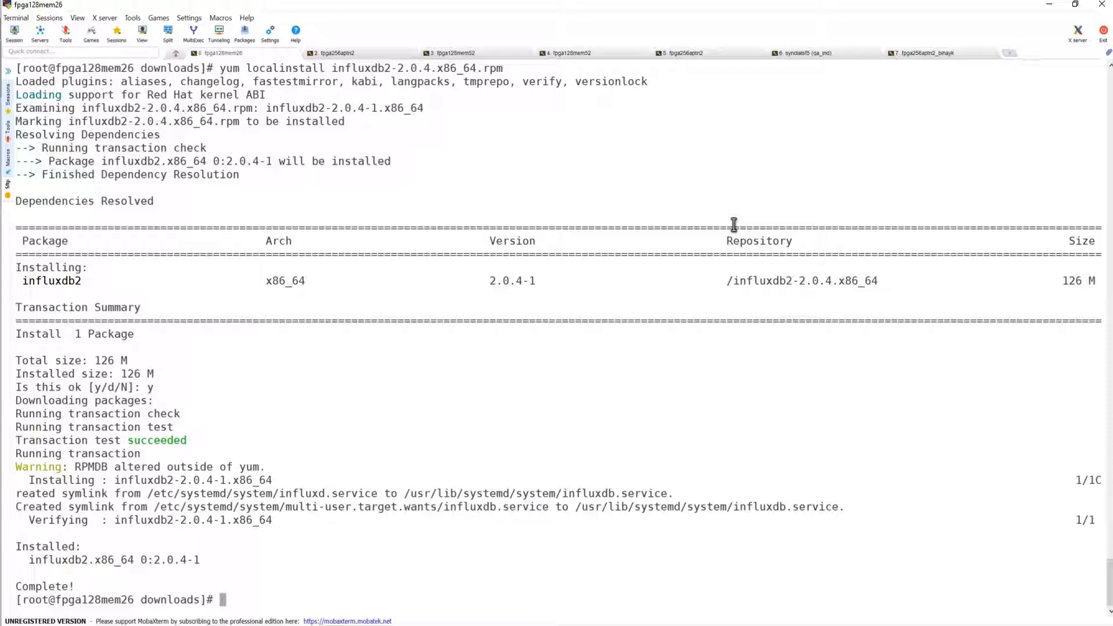
# - Confirm influxdb2-2.0.4 with rpm -qa | grep influx and locate the influx binary with which
pyautogui.write('wget https://dl.influxdata.com/influxdb/releases/influxdb2-2.0.4.x86_64.rpm')
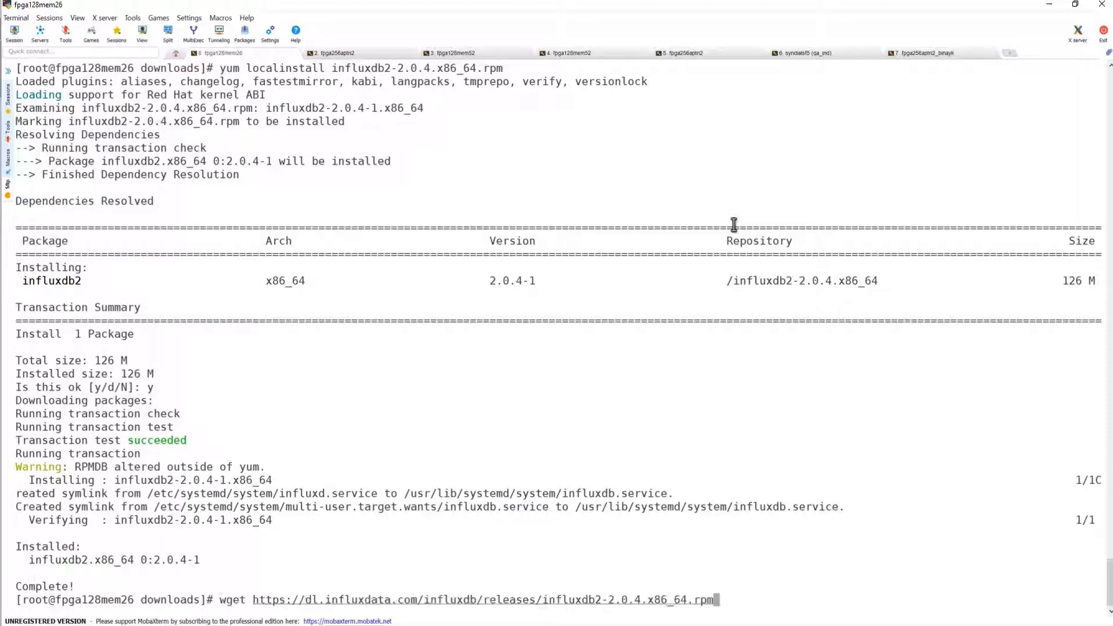
pyautogui.write('rpm -qa | grep influx')
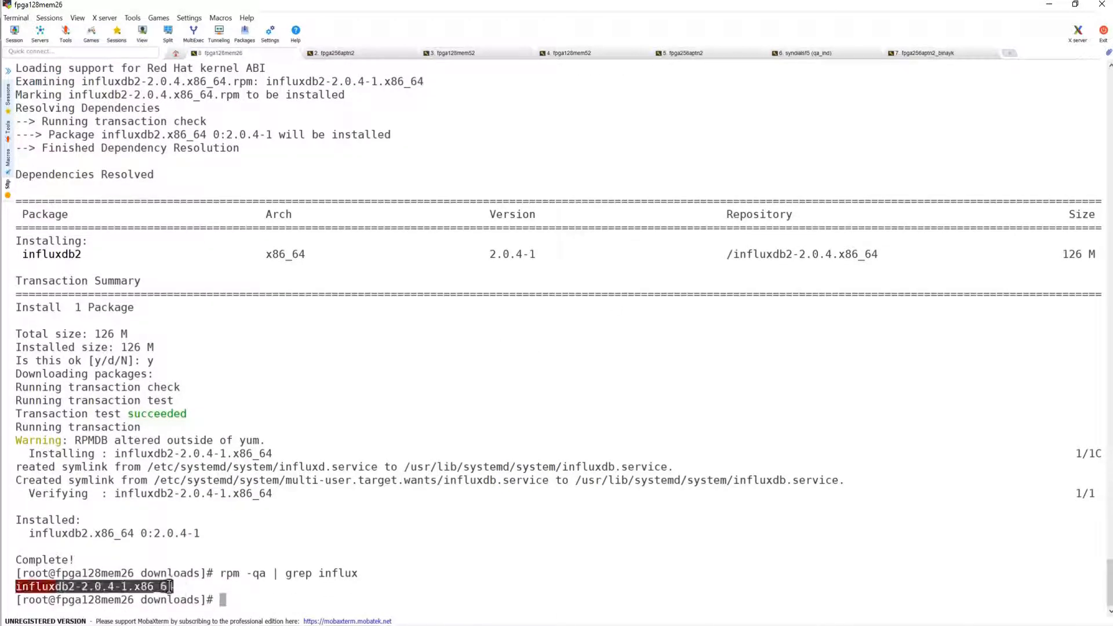
pyautogui.write('w')
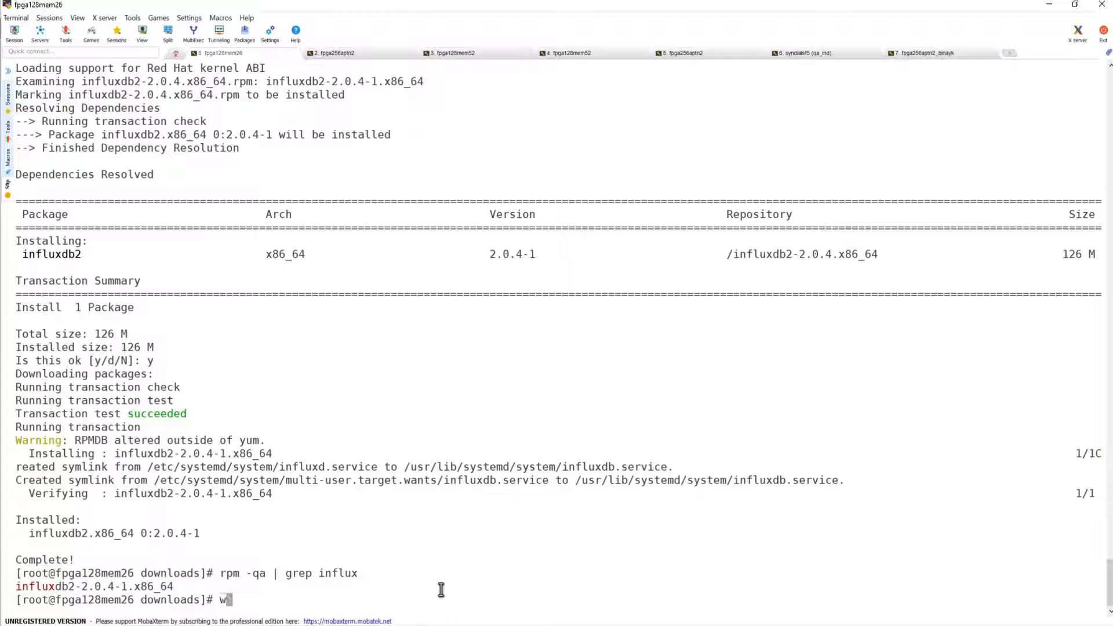
pyautogui.press('Backspace')
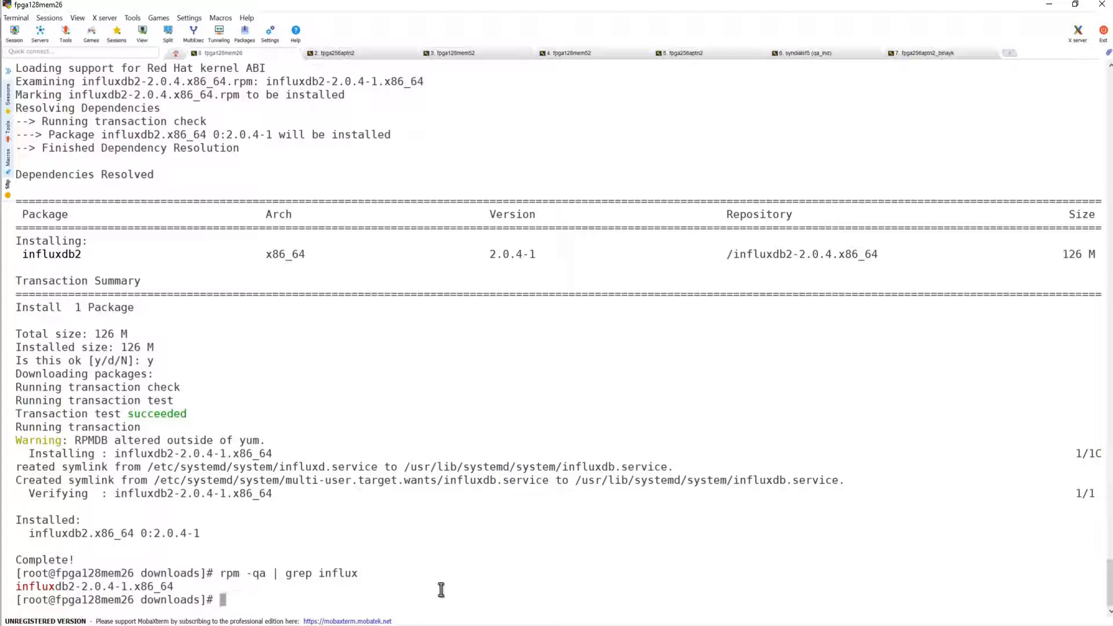
pyautogui.write('which influx')
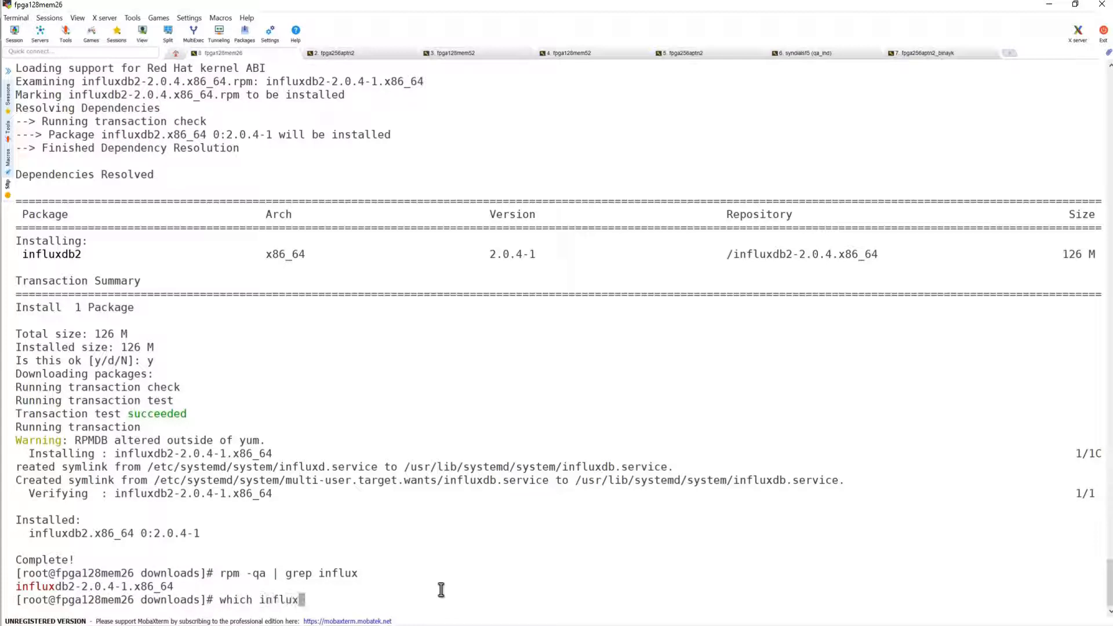
pyautogui.press('Return')
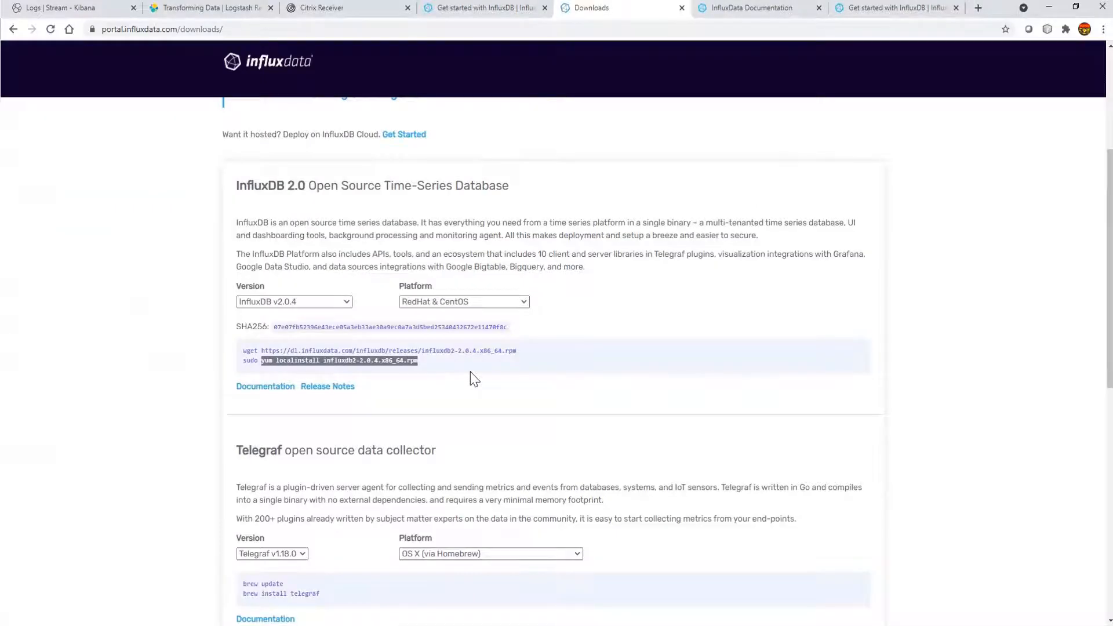
# - Scroll to the Telegraf section and choose its download platform
pyautogui.scroll(-3)
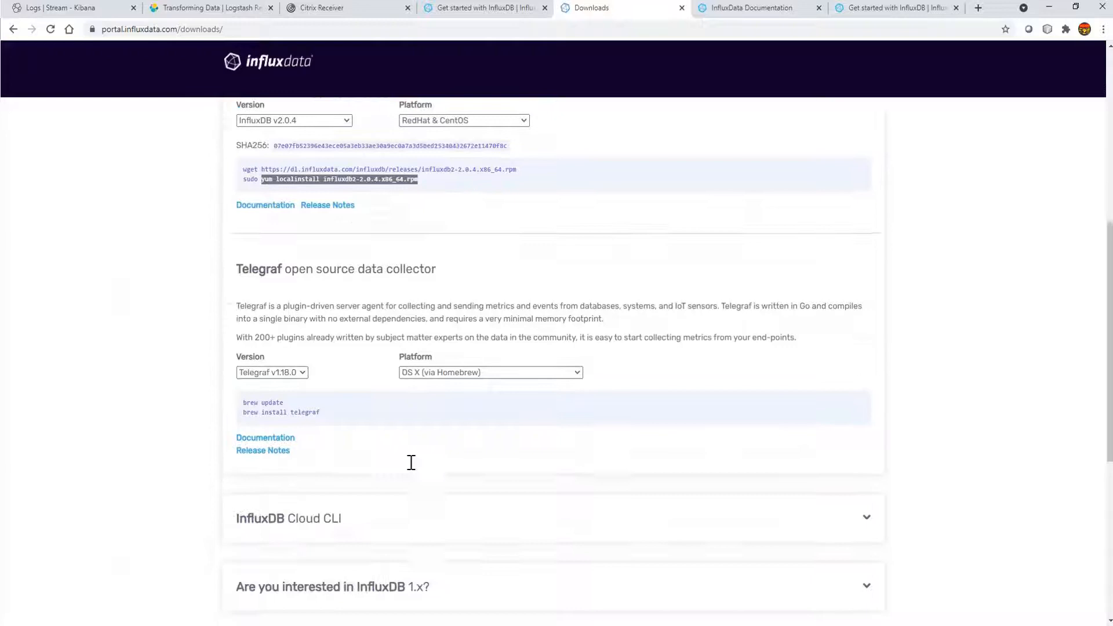
pyautogui.moveTo(327, 407)
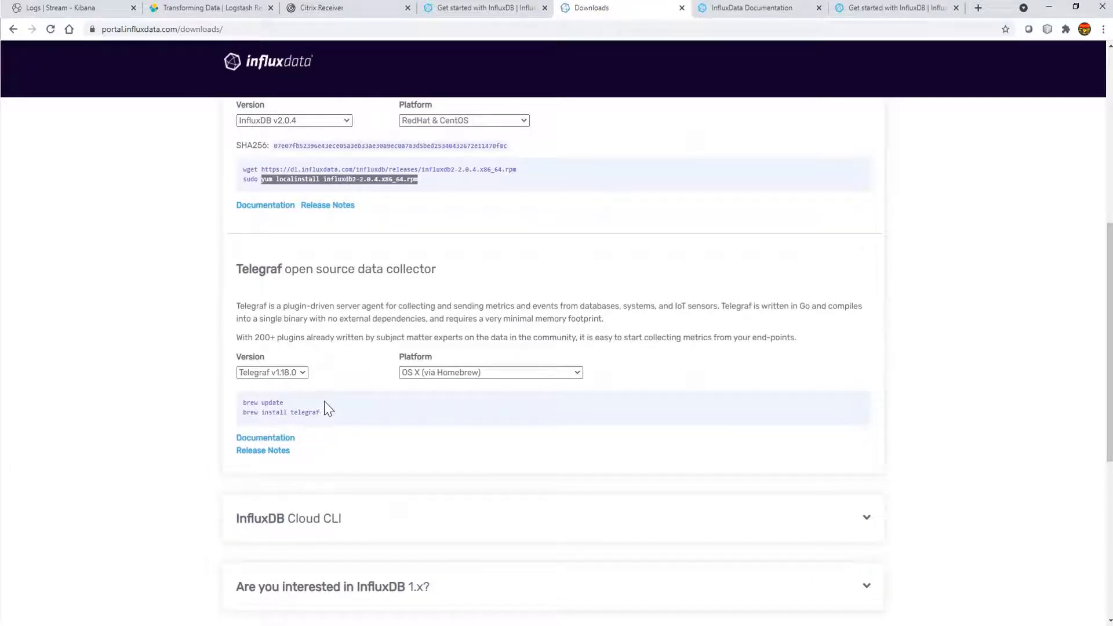
pyautogui.moveTo(297, 380)
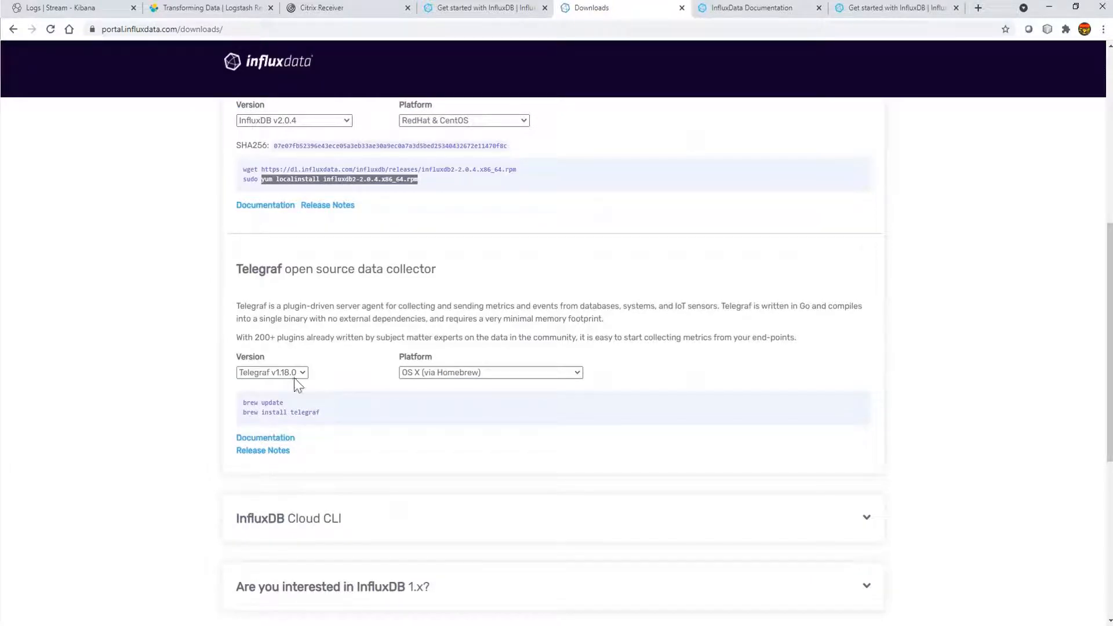
pyautogui.moveTo(448, 380)
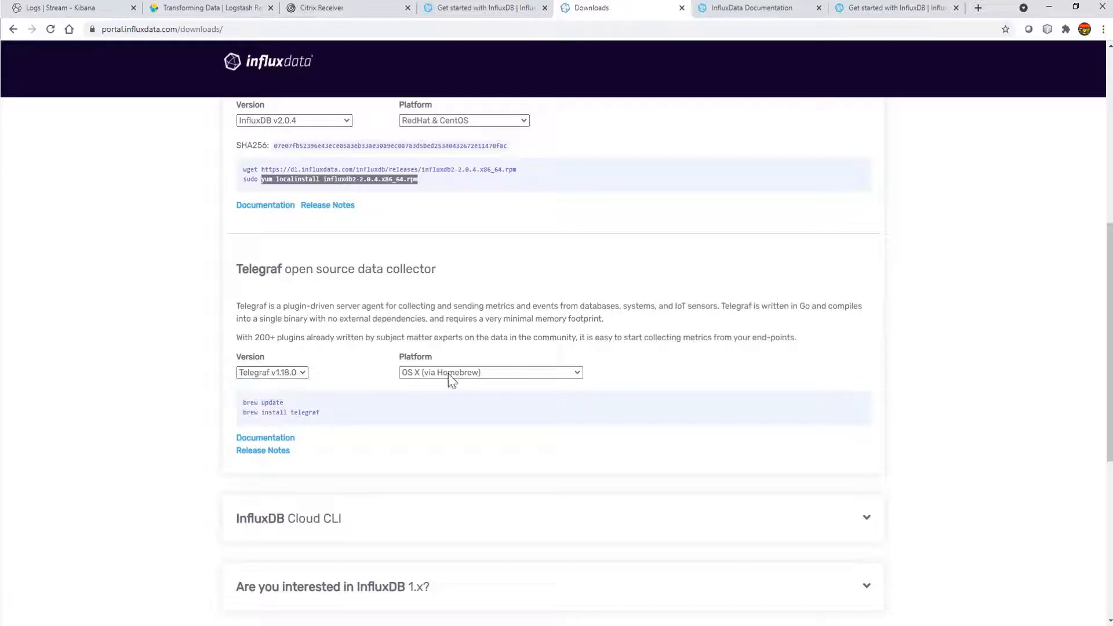
pyautogui.click(489, 372)
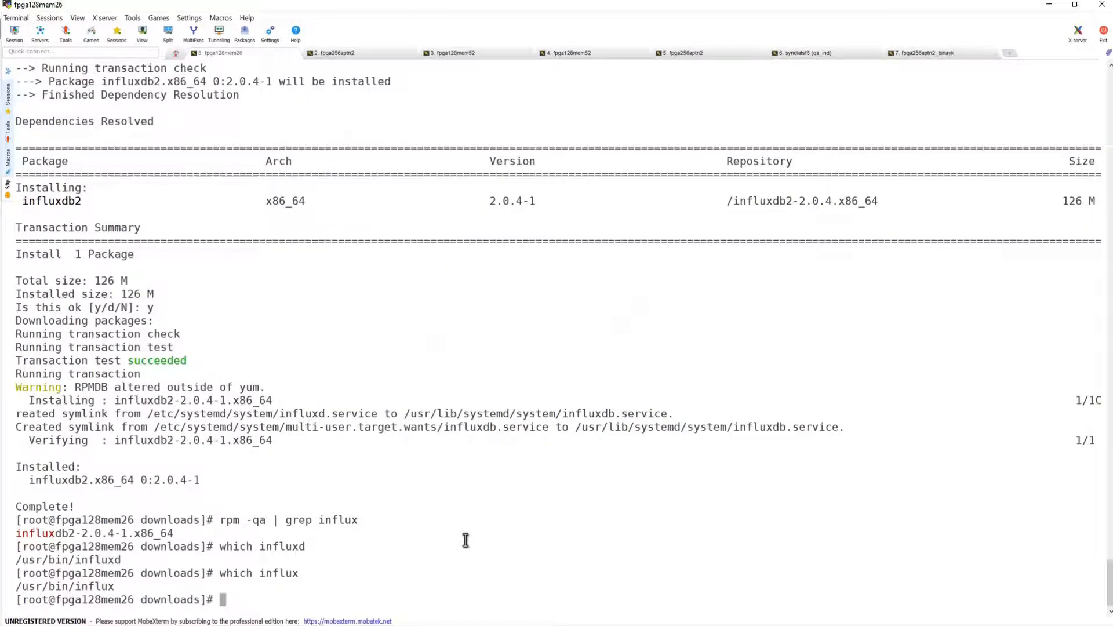
# - Download telegraf-1.18.0-1.x86_64.rpm with wget and install it with yum localinstall, confirming y
pyautogui.write('wget https://dl.influxdata.com/telegraf/releases/telegraf-1.18.0-1.x86_64.rpm')
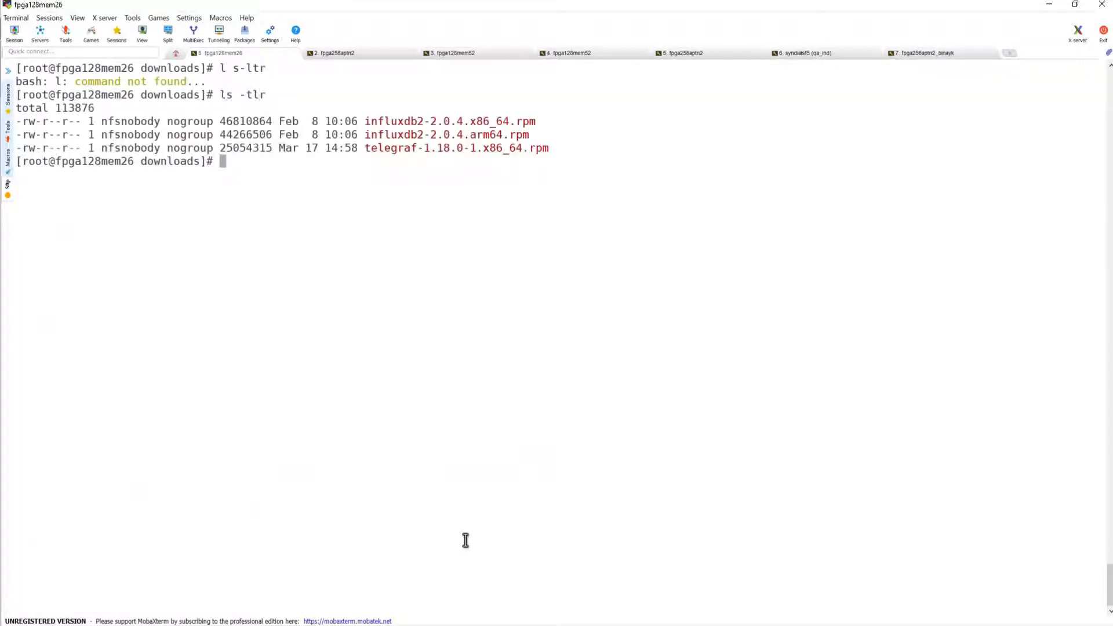
pyautogui.write('yum local')
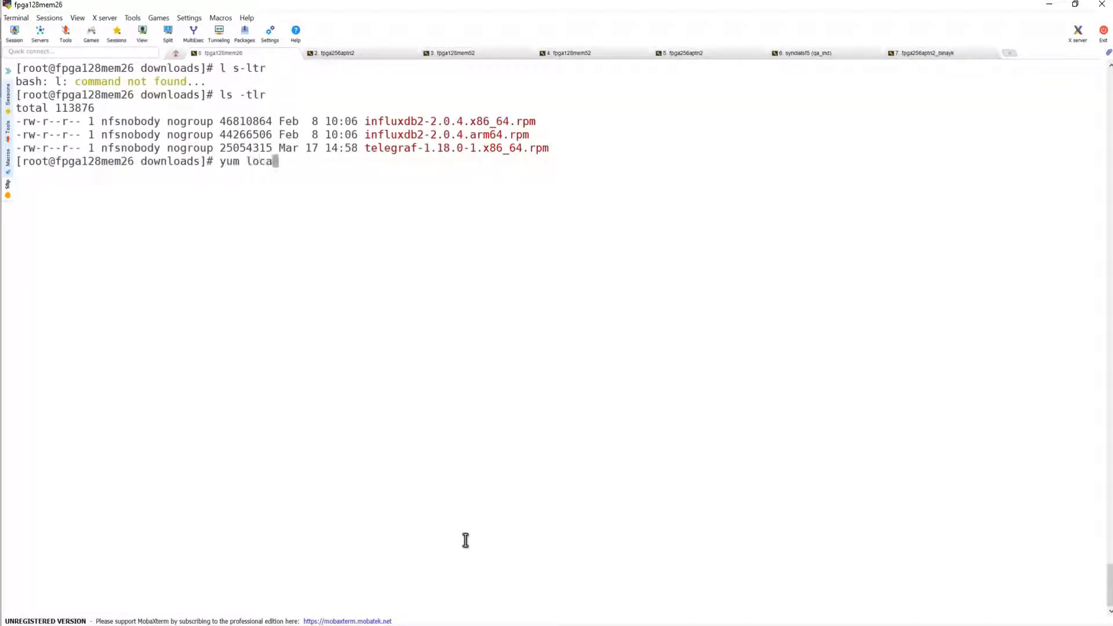
pyautogui.write('linstall')
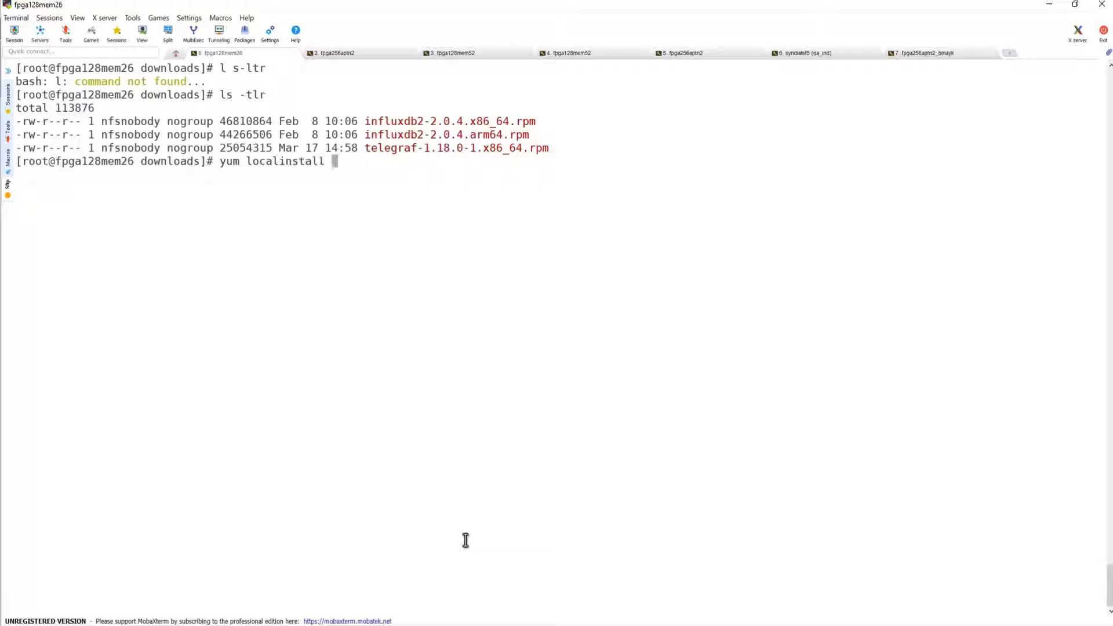
pyautogui.press('Return')
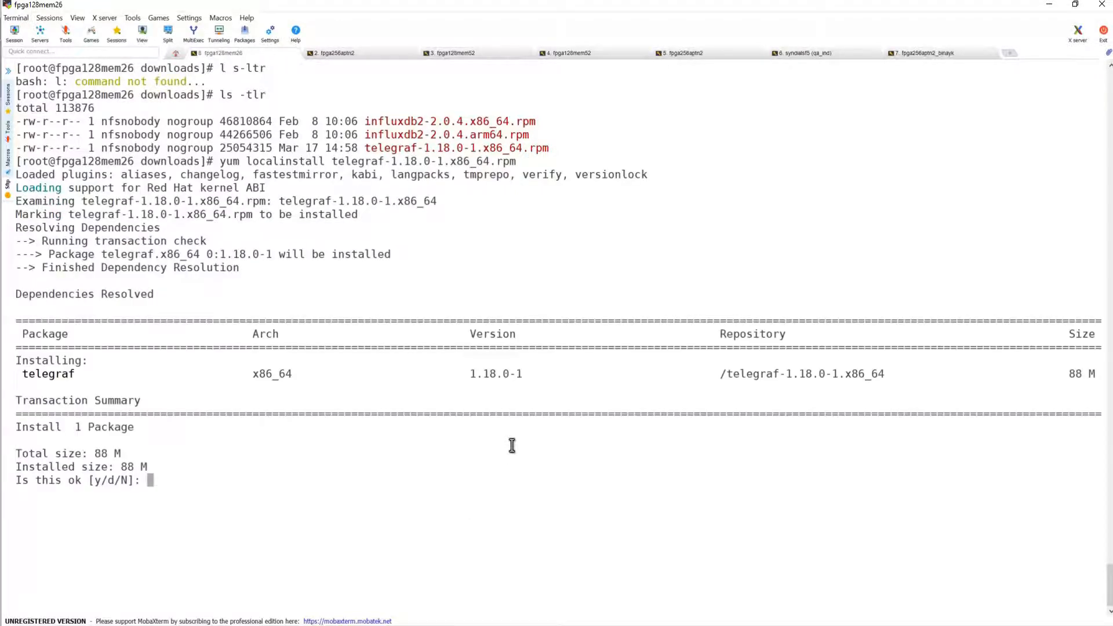
pyautogui.write('y')
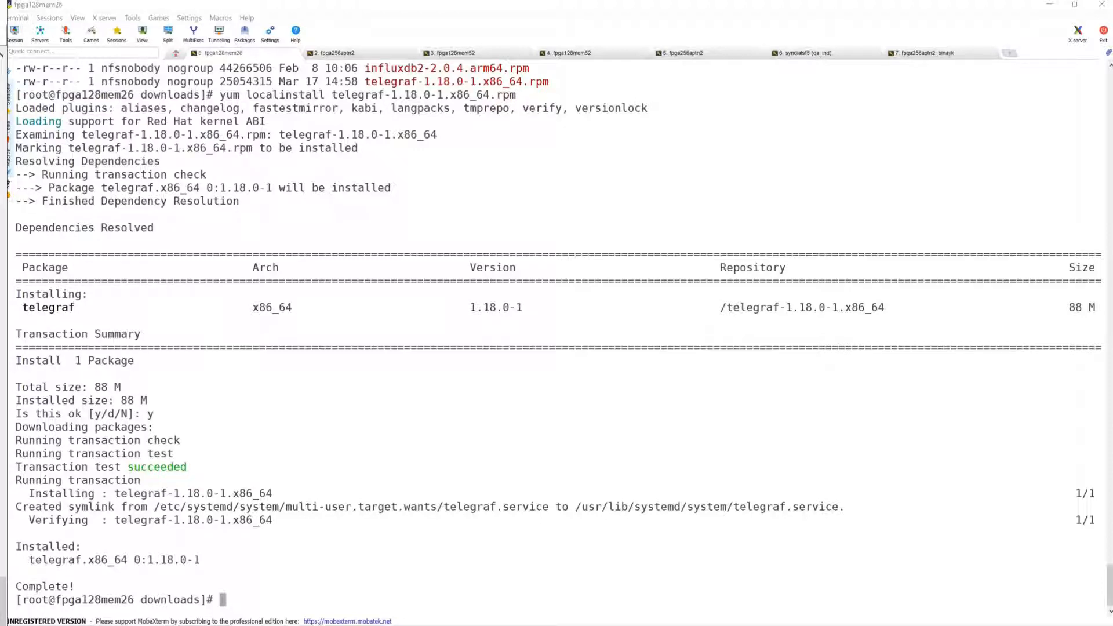
pyautogui.moveTo(385, 544)
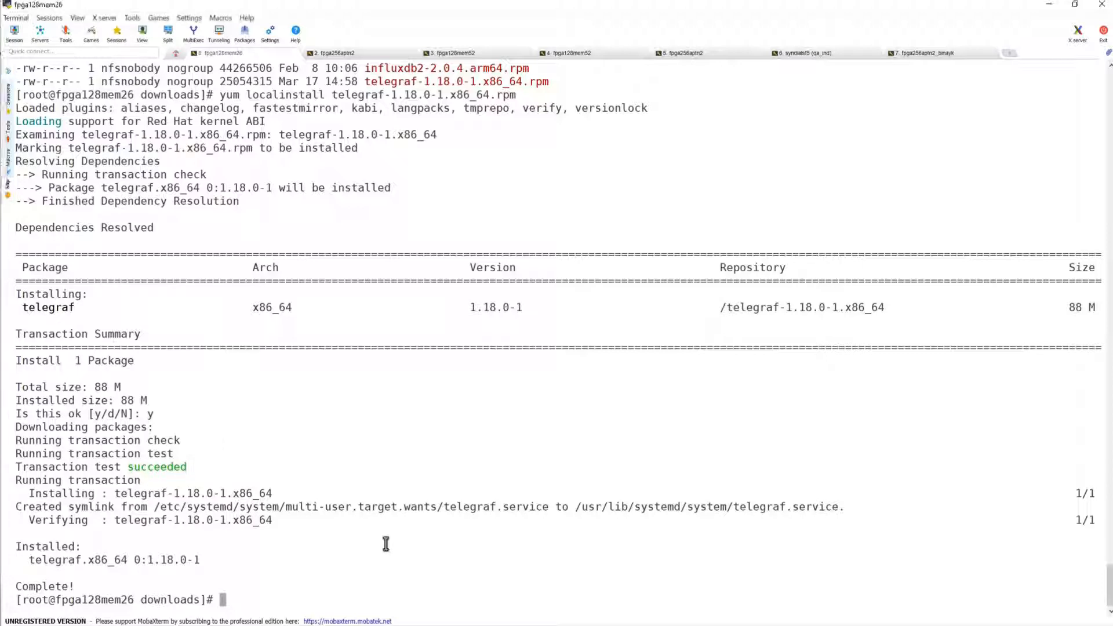
# - Query installed packages for telegraf and locate the telegraf binary with which
pyautogui.write('rpm -')
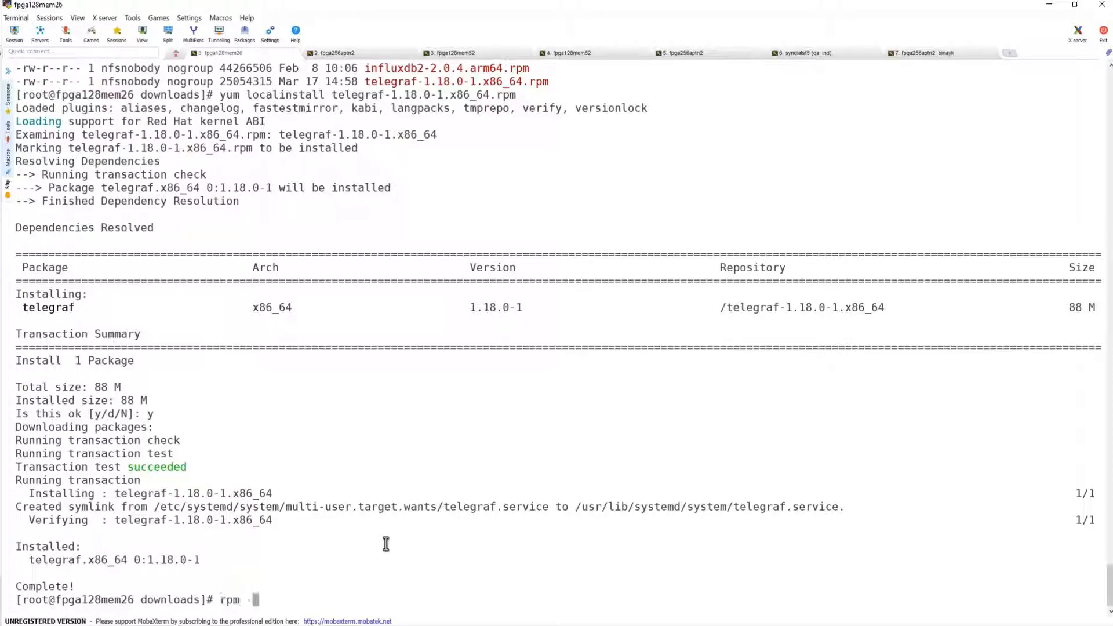
pyautogui.write('ivh')
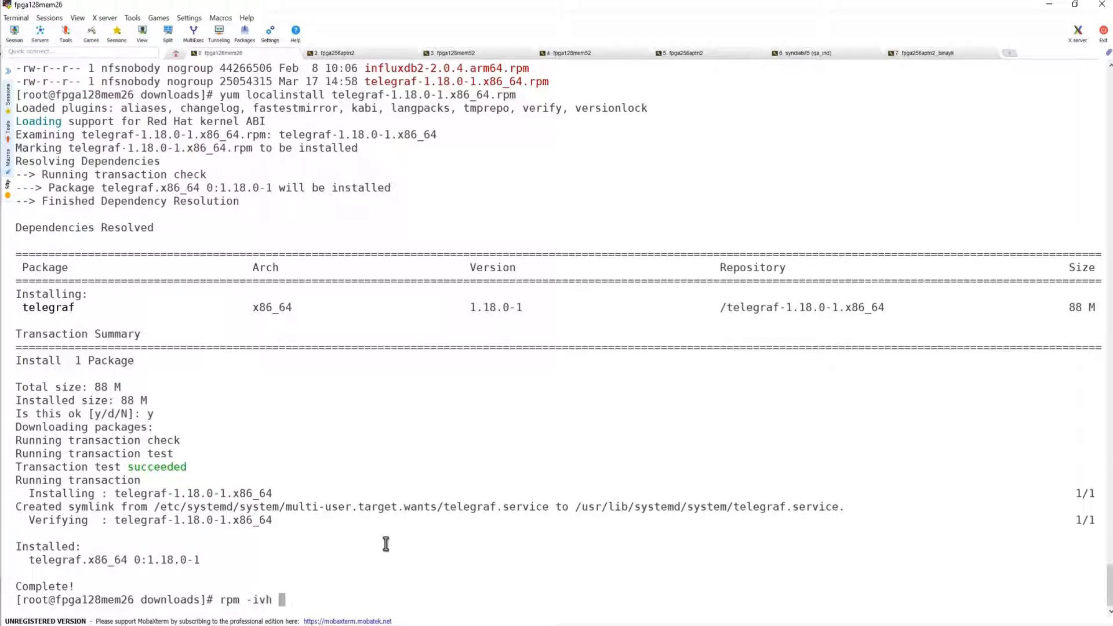
pyautogui.write('| gr')
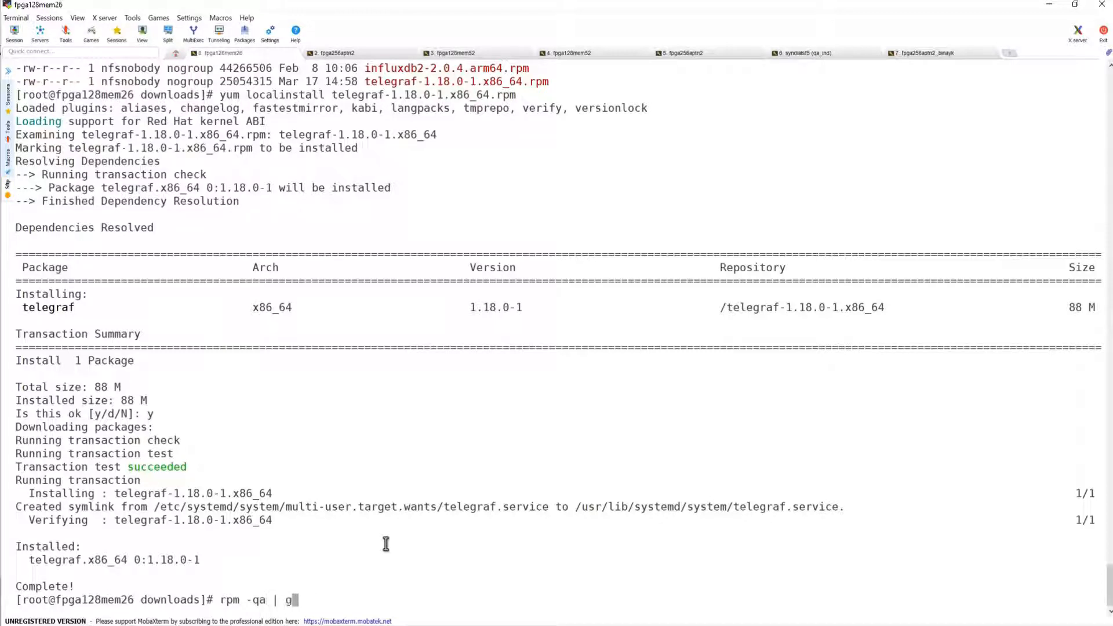
pyautogui.write('rep tele')
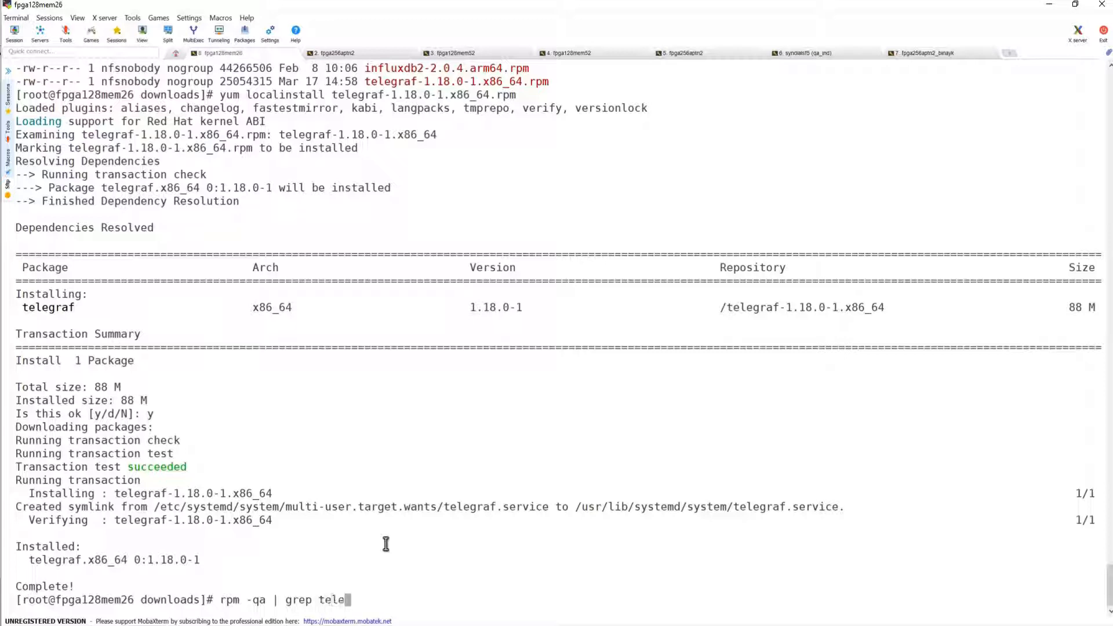
pyautogui.write('graph')
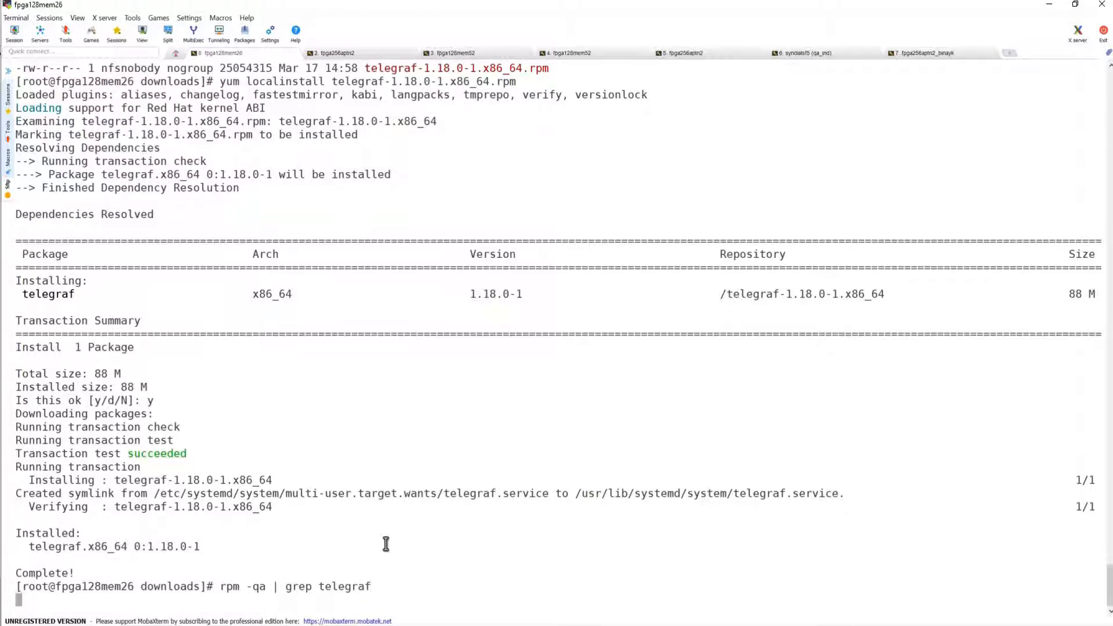
pyautogui.write('which tele')
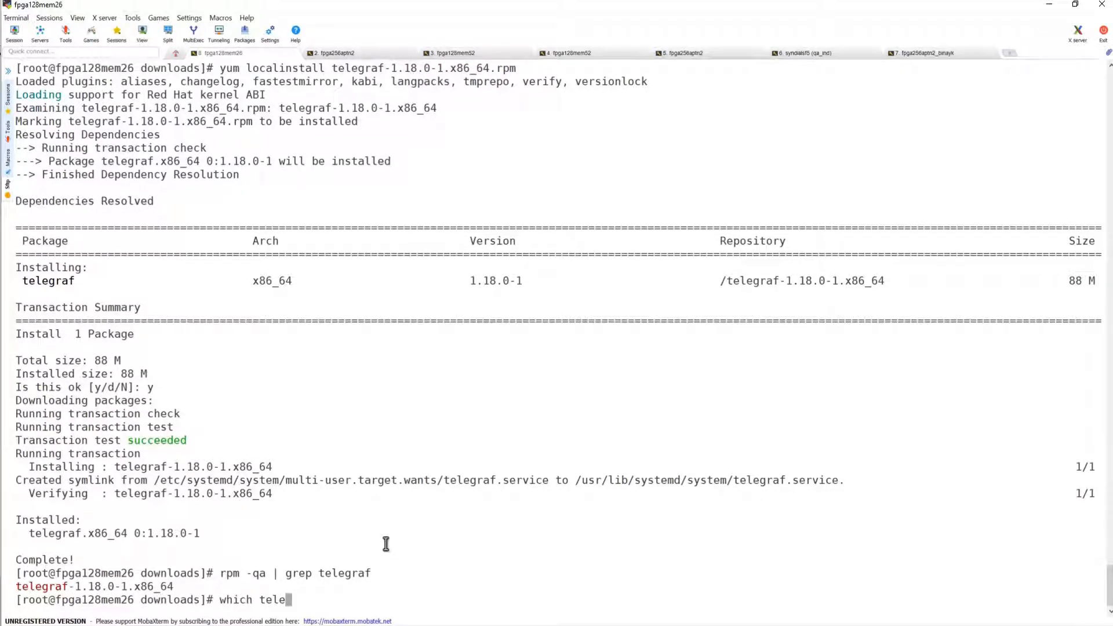
pyautogui.press('Return')
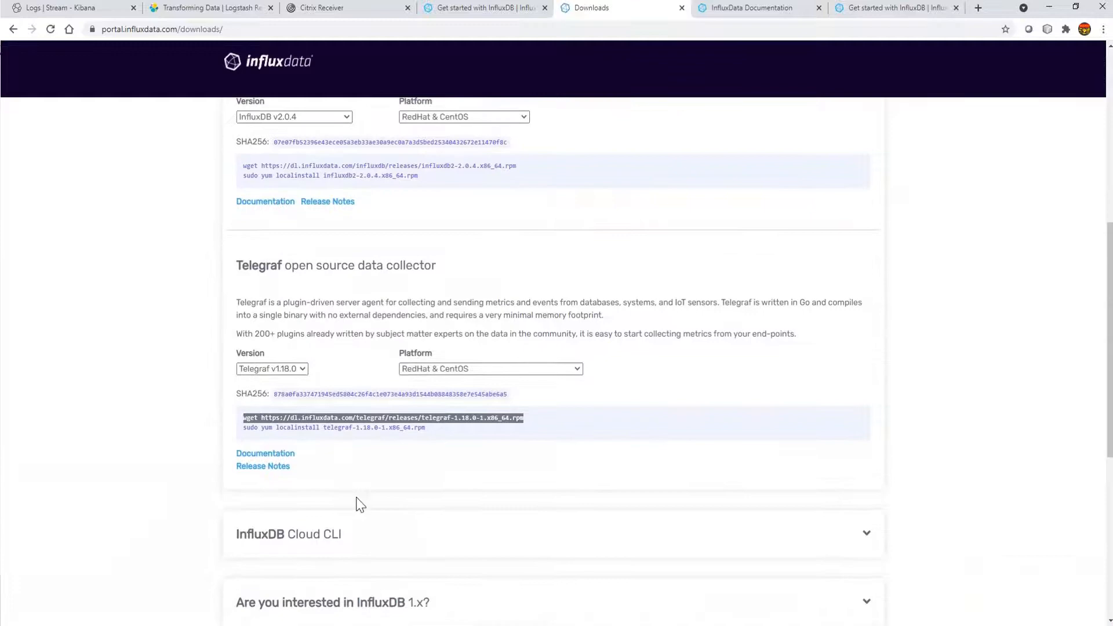
# - Scroll down to Chronograf and set its platform to RedHat & CentOS
pyautogui.scroll(3)
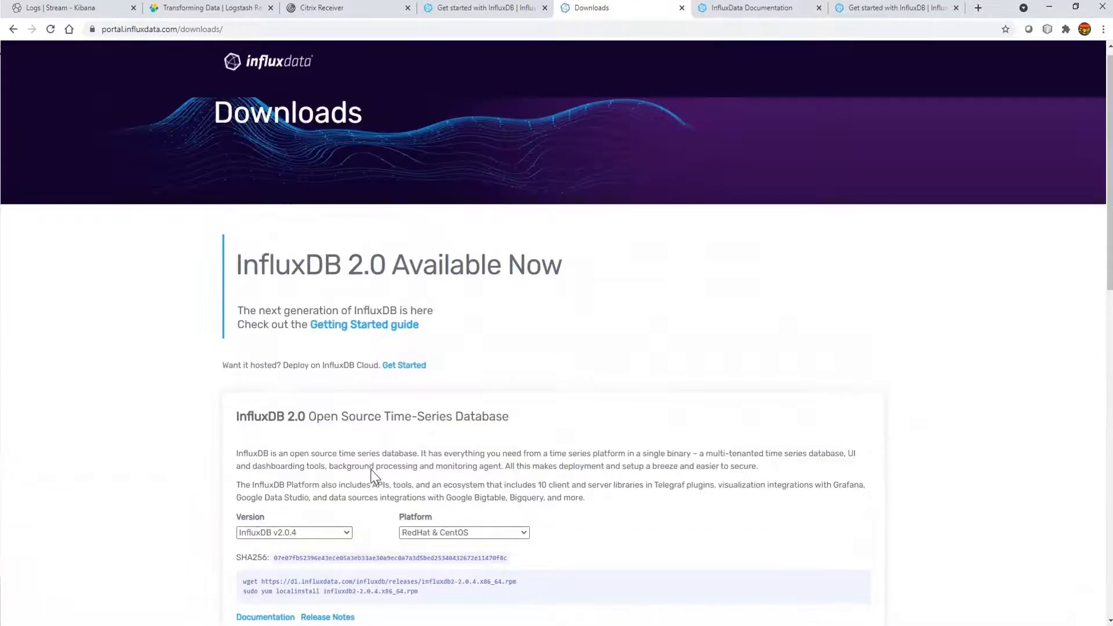
pyautogui.scroll(-3)
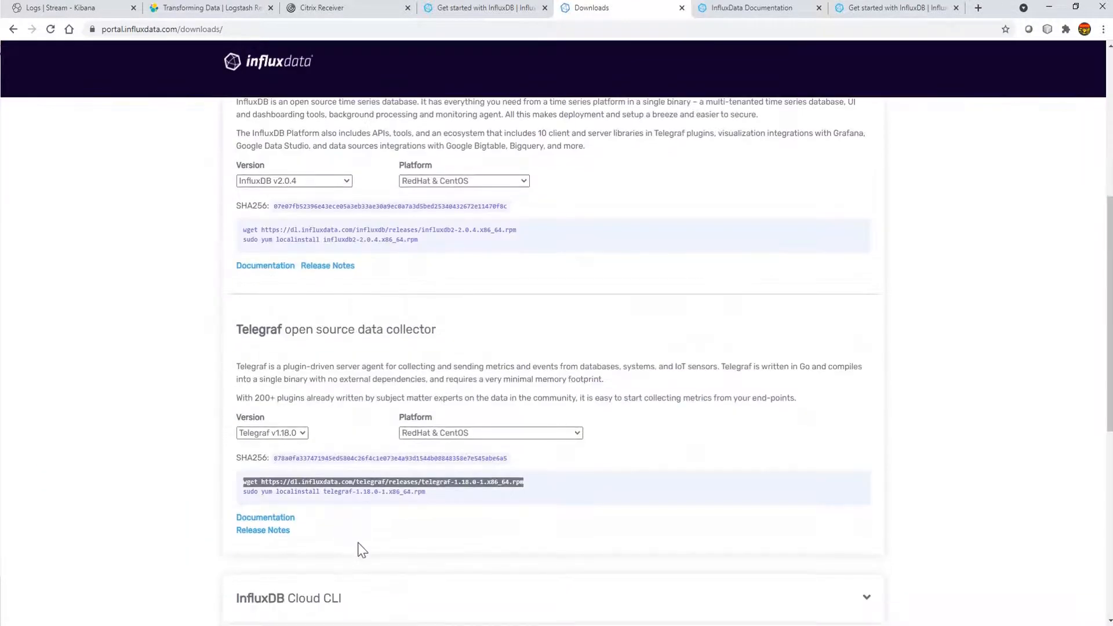
pyautogui.scroll(-3)
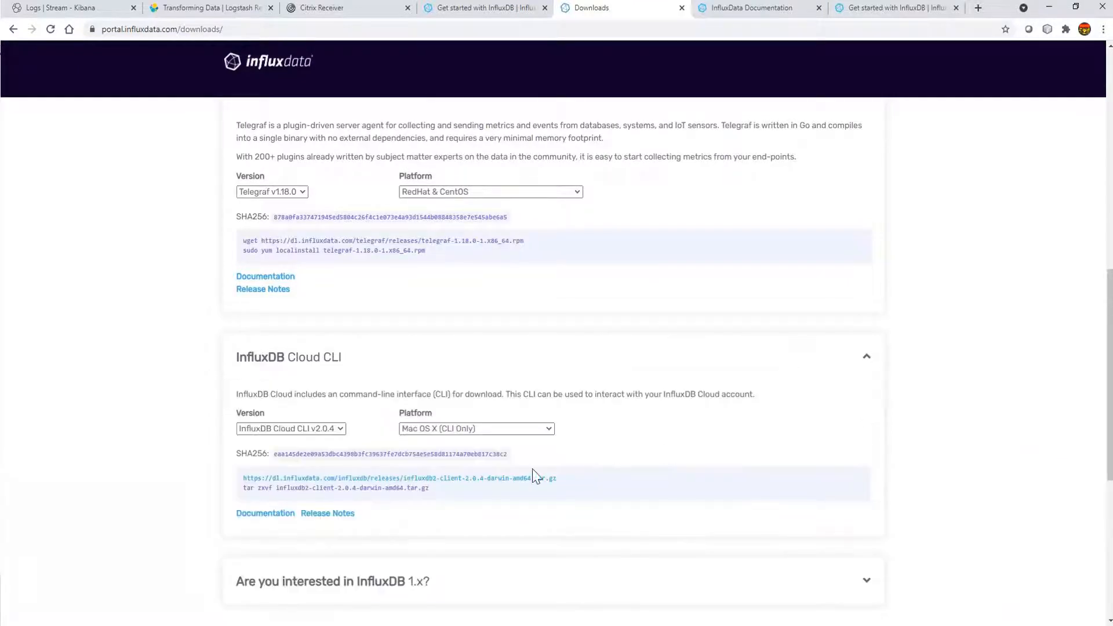
pyautogui.scroll(-3)
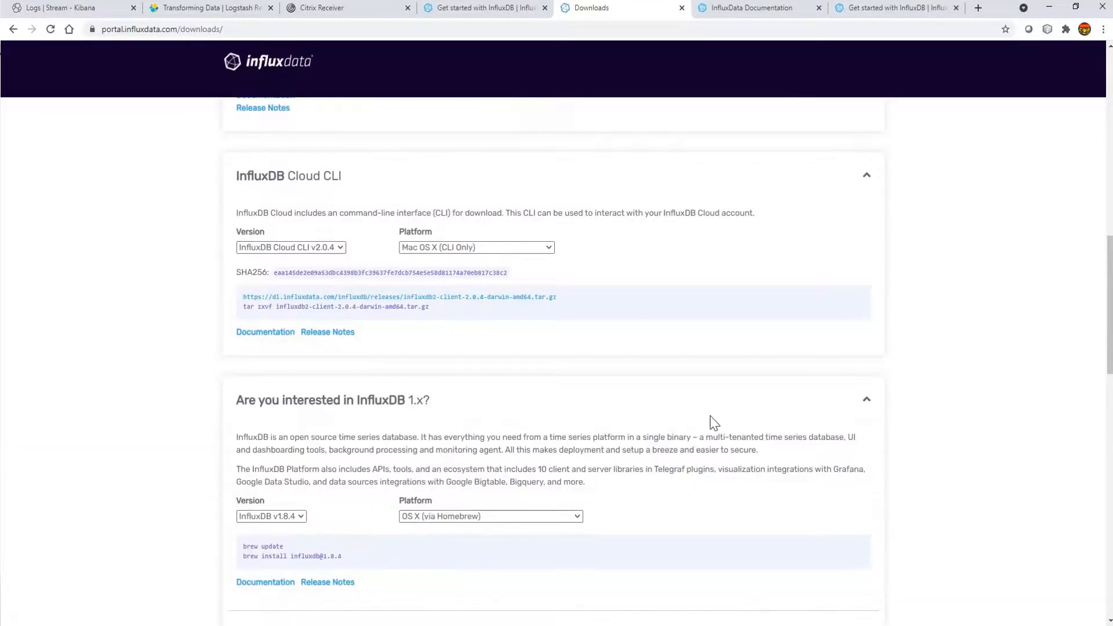
pyautogui.scroll(-3)
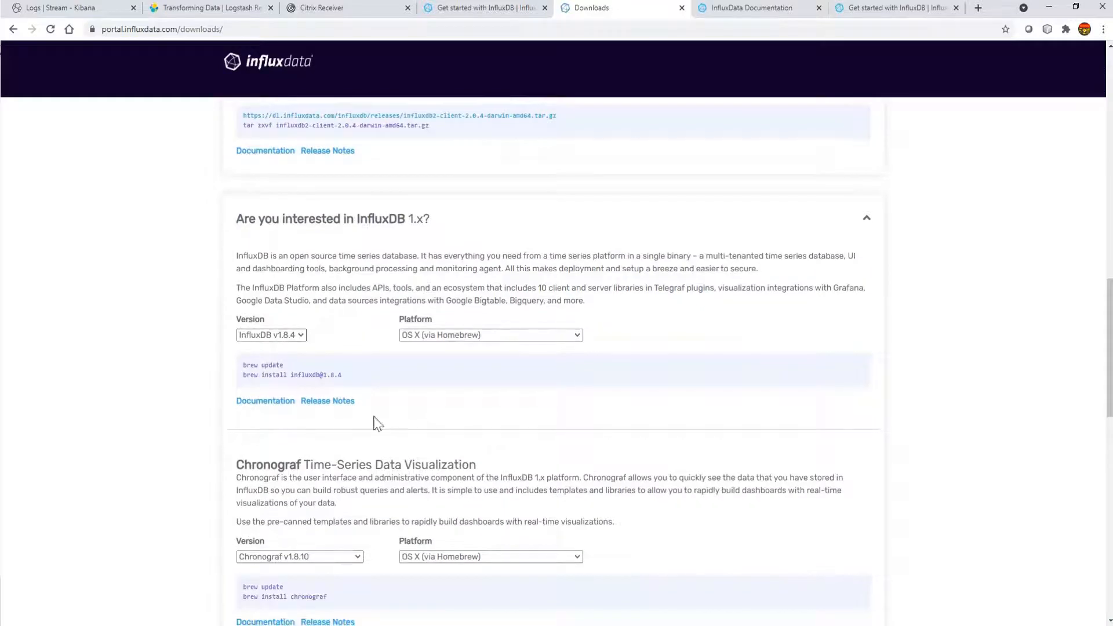
pyautogui.scroll(-3)
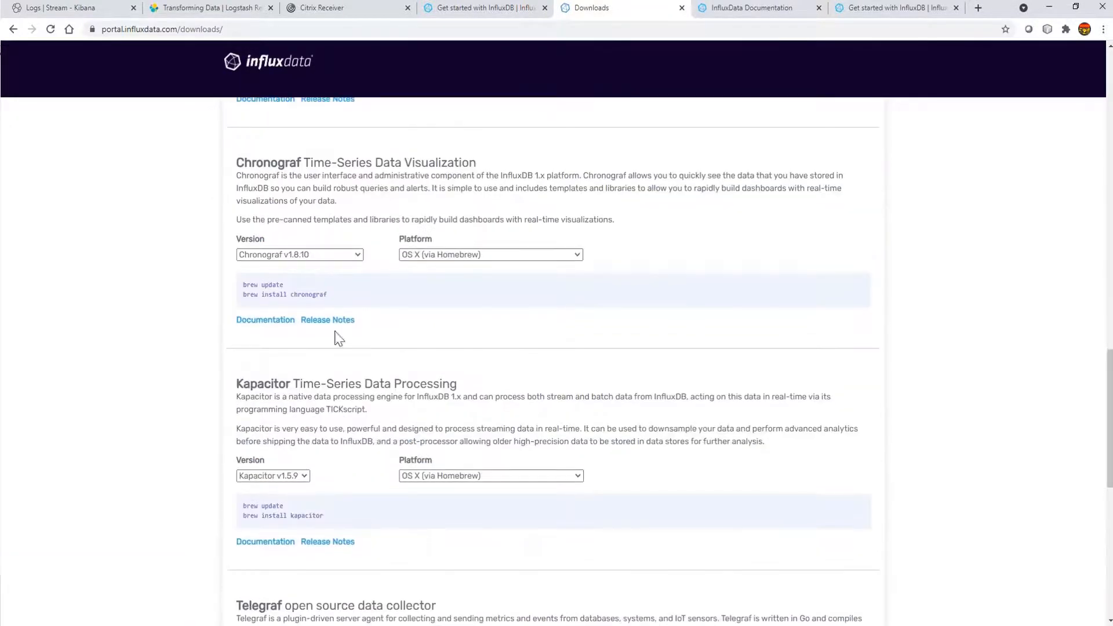
pyautogui.click(490, 254)
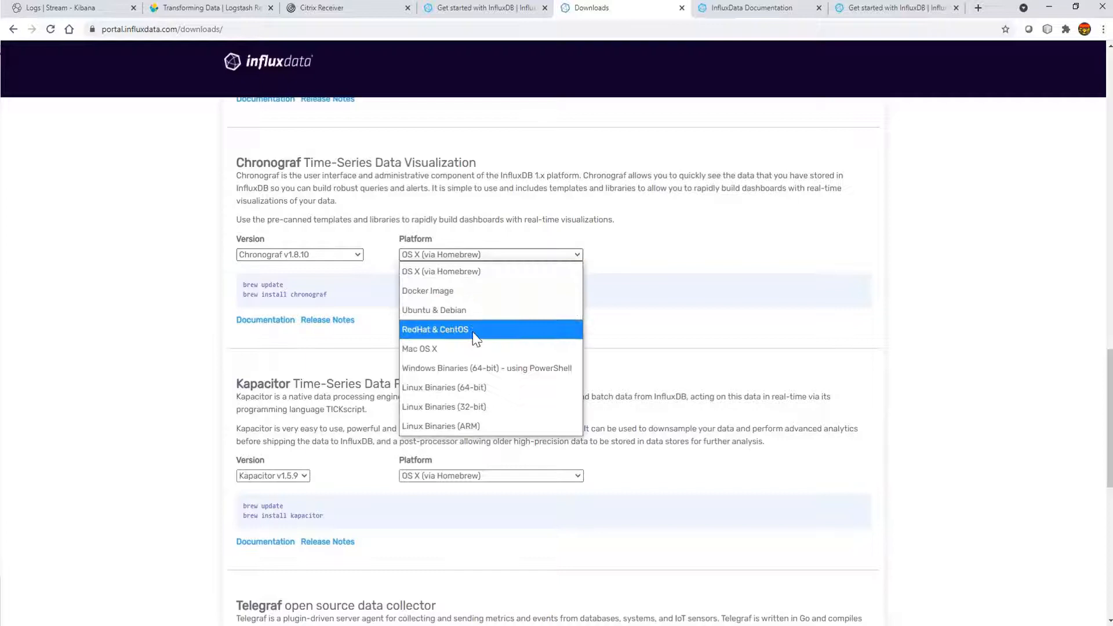
pyautogui.click(434, 328)
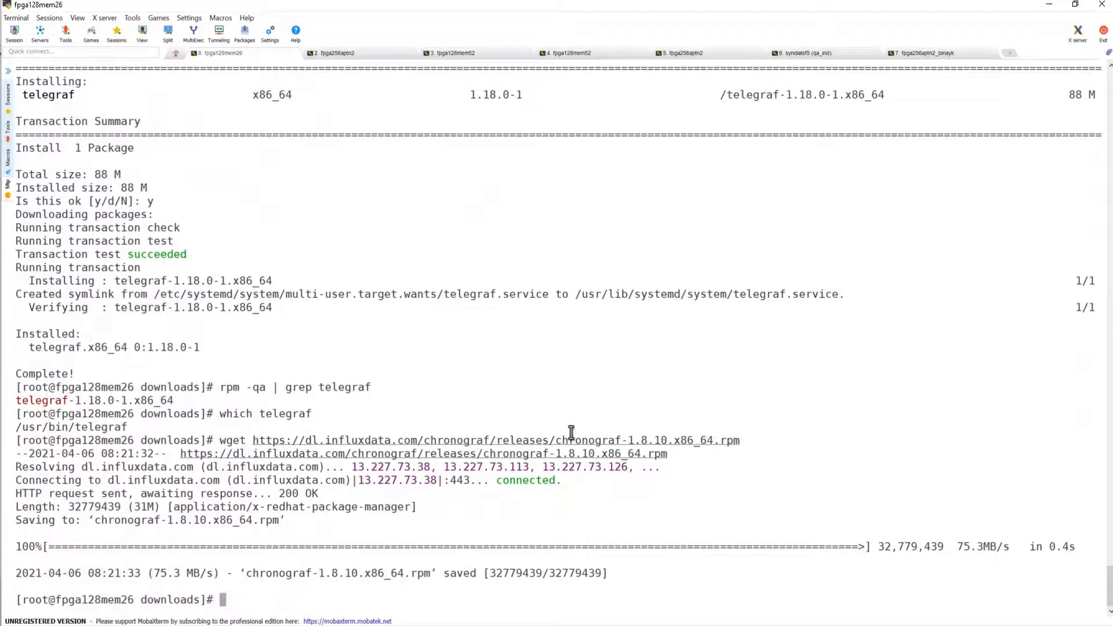
# - Query installed rpm packages to check whether Chronograf is already installed
pyautogui.write('r')
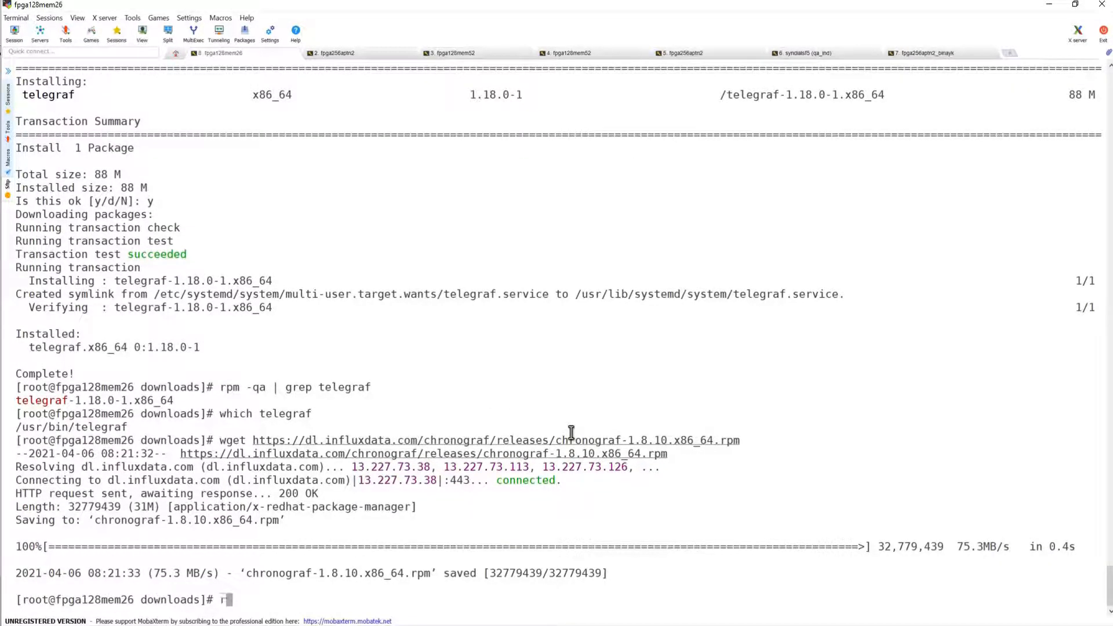
pyautogui.write('pm -')
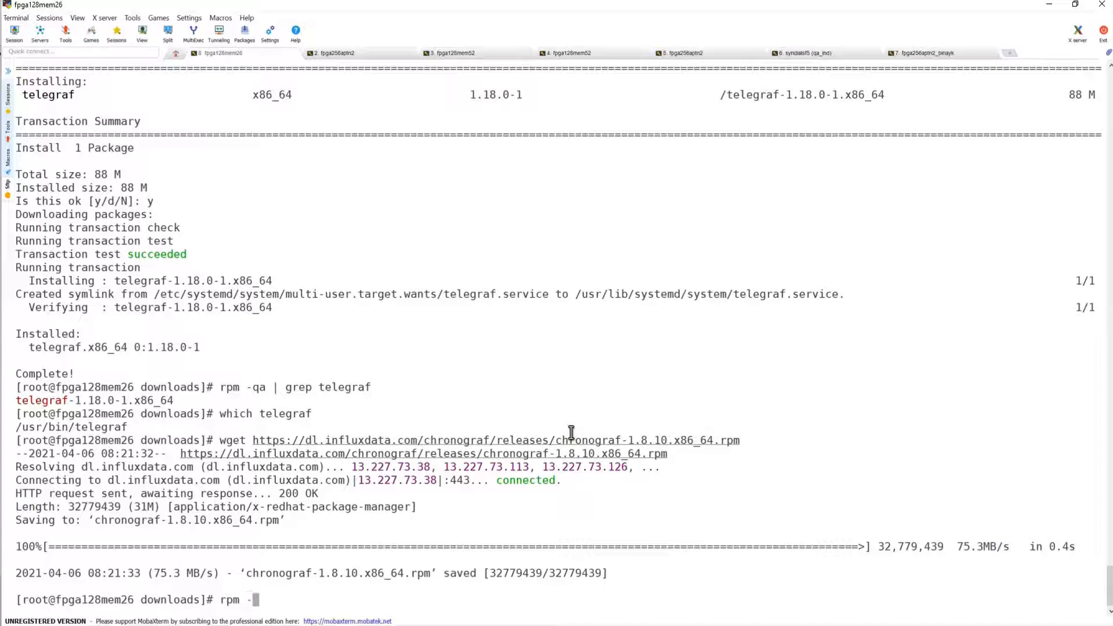
pyautogui.write('qa | grep cc')
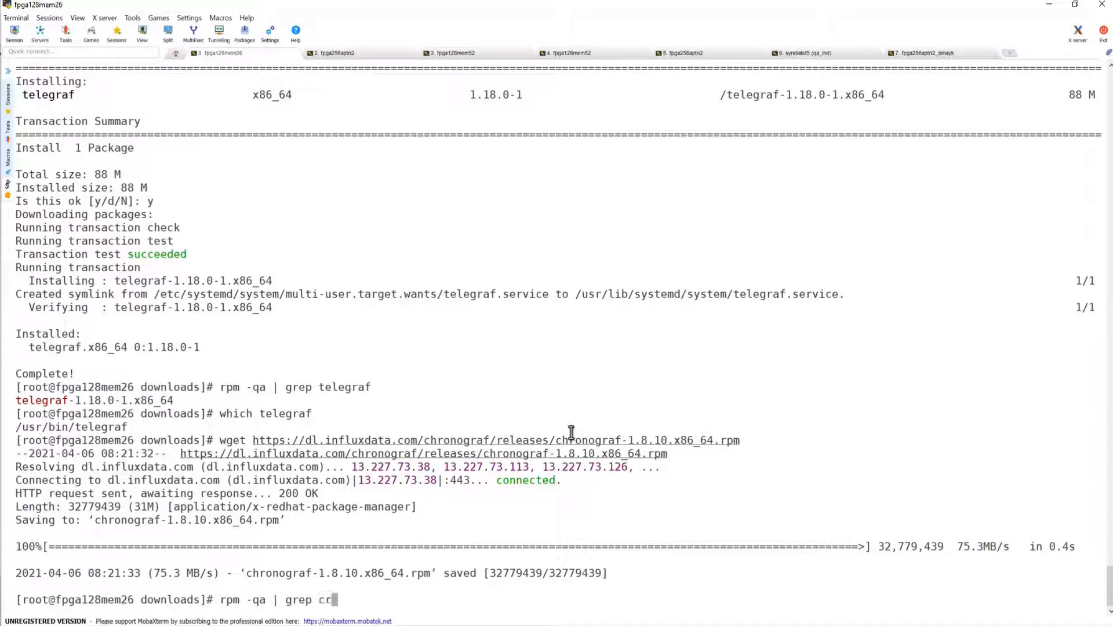
pyautogui.write('honol')
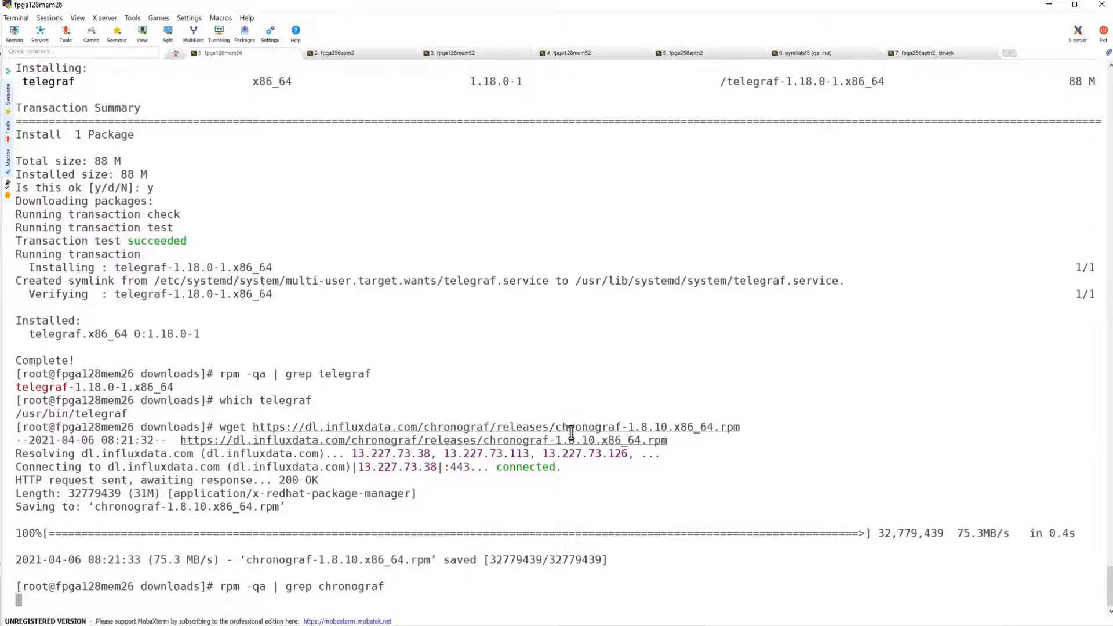
pyautogui.press('Return')
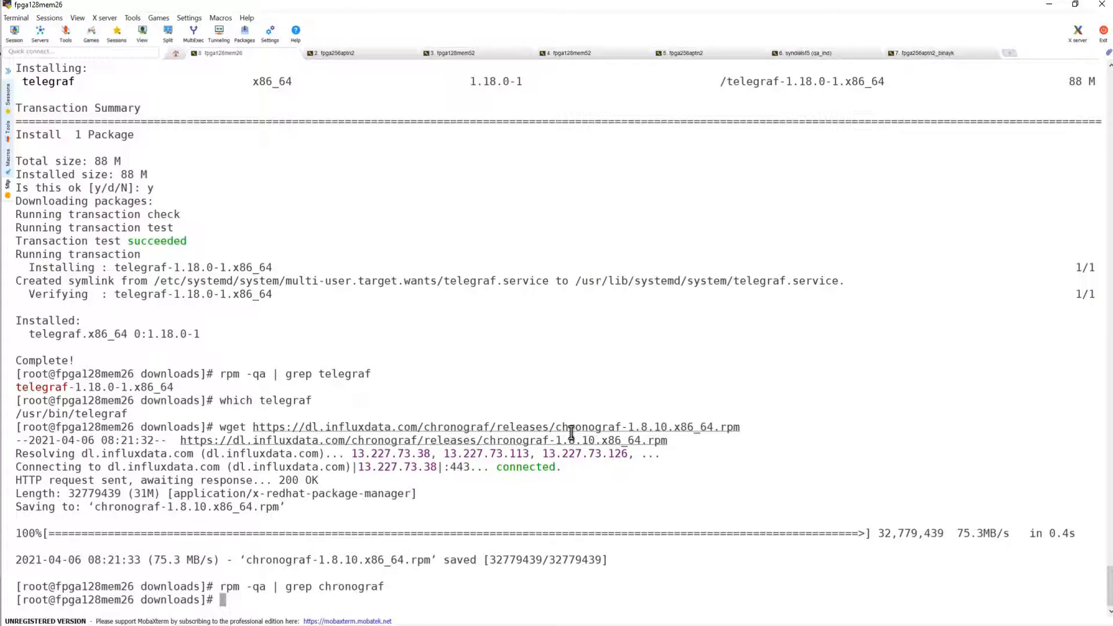
# - Install chronograf-1.8.10.x86_64.rpm with yum localinstall and look up its binary with which
pyautogui.write('yum')
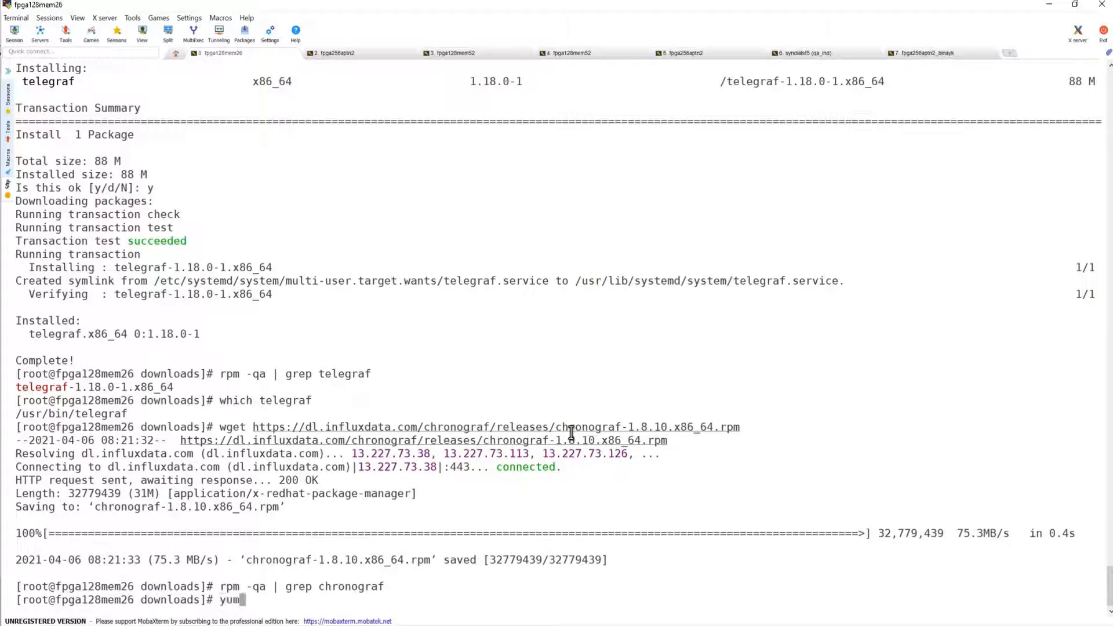
pyautogui.write('localinstall')
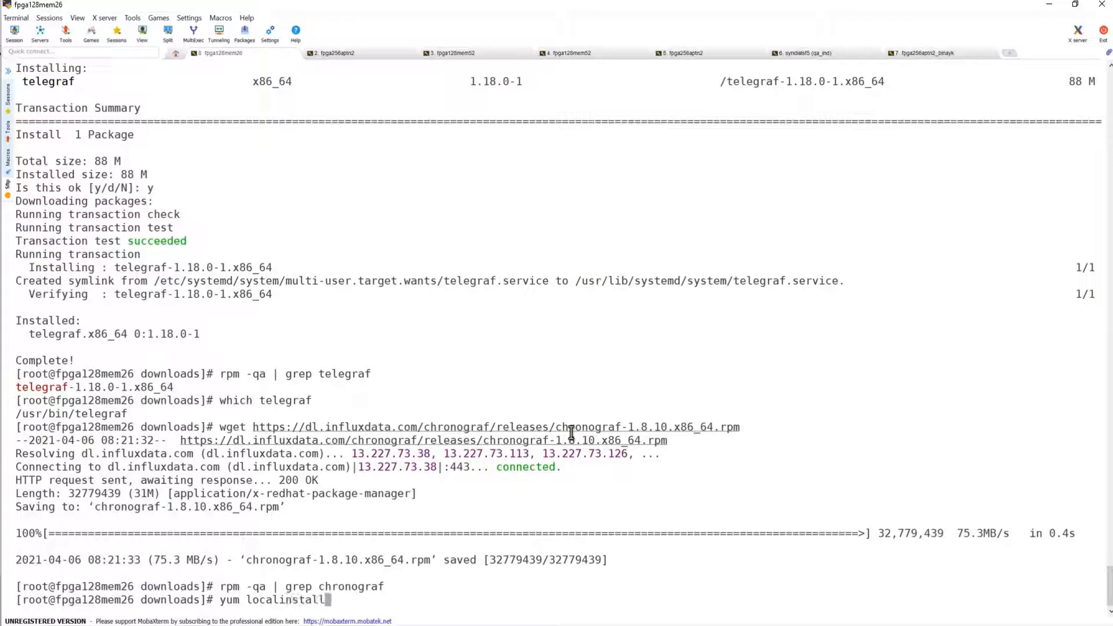
pyautogui.write('chronograf-1.8.10.x86_64.rpm')
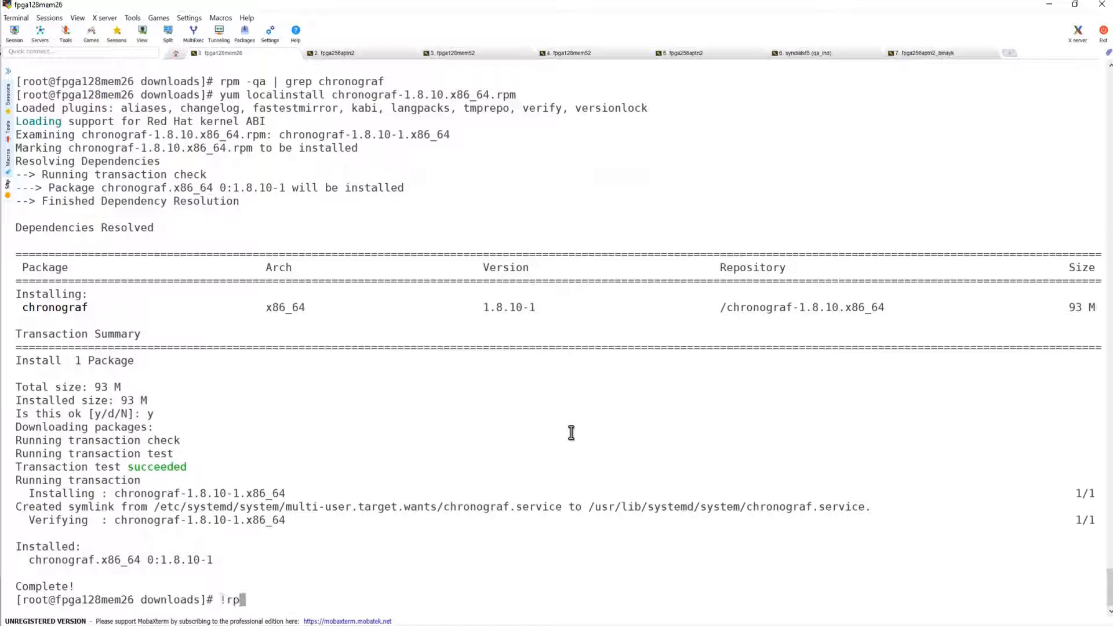
pyautogui.press('Return')
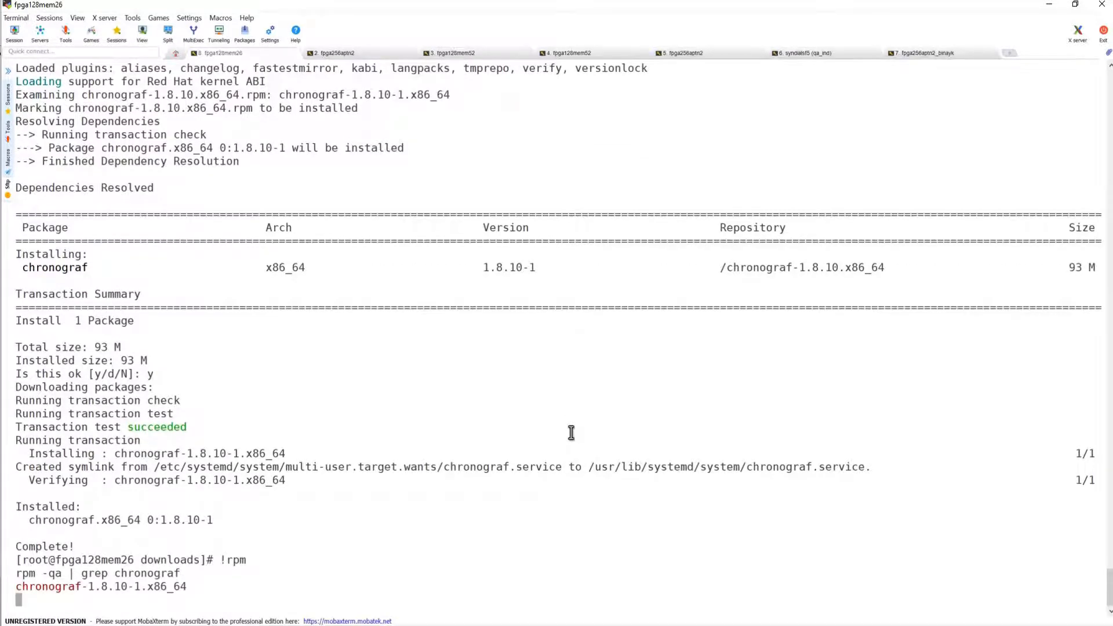
pyautogui.write('which')
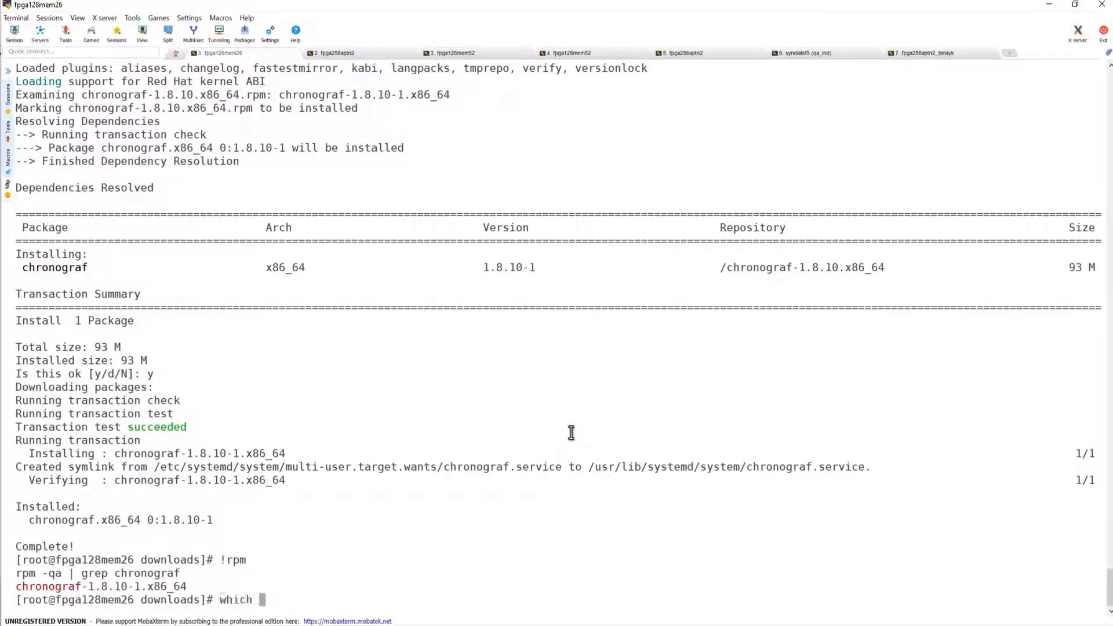
pyautogui.write('chronograg')
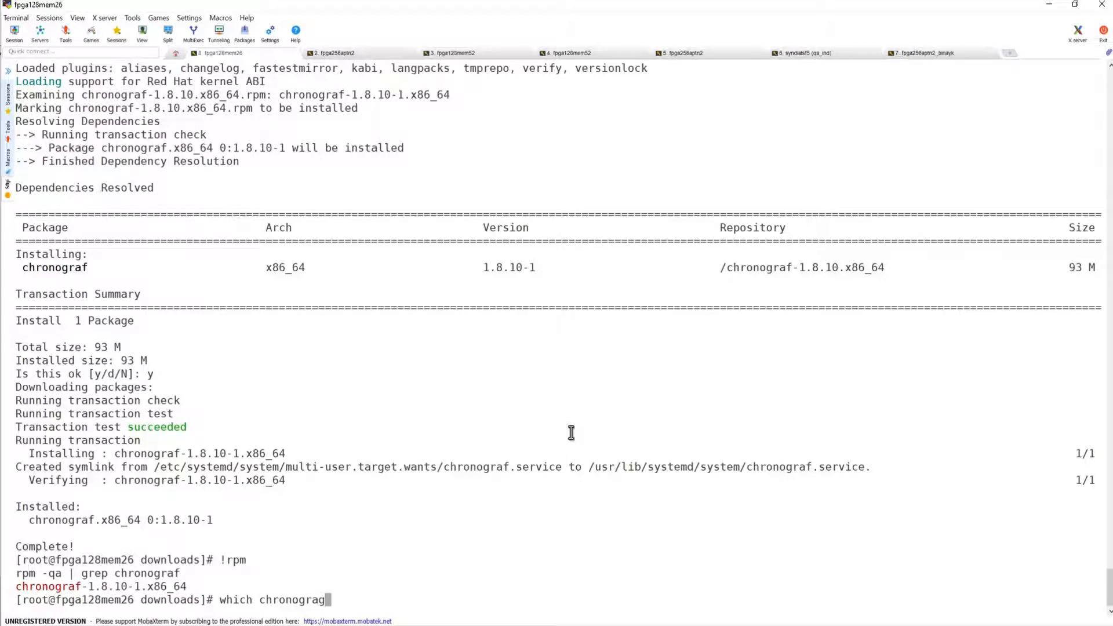
pyautogui.press('Return')
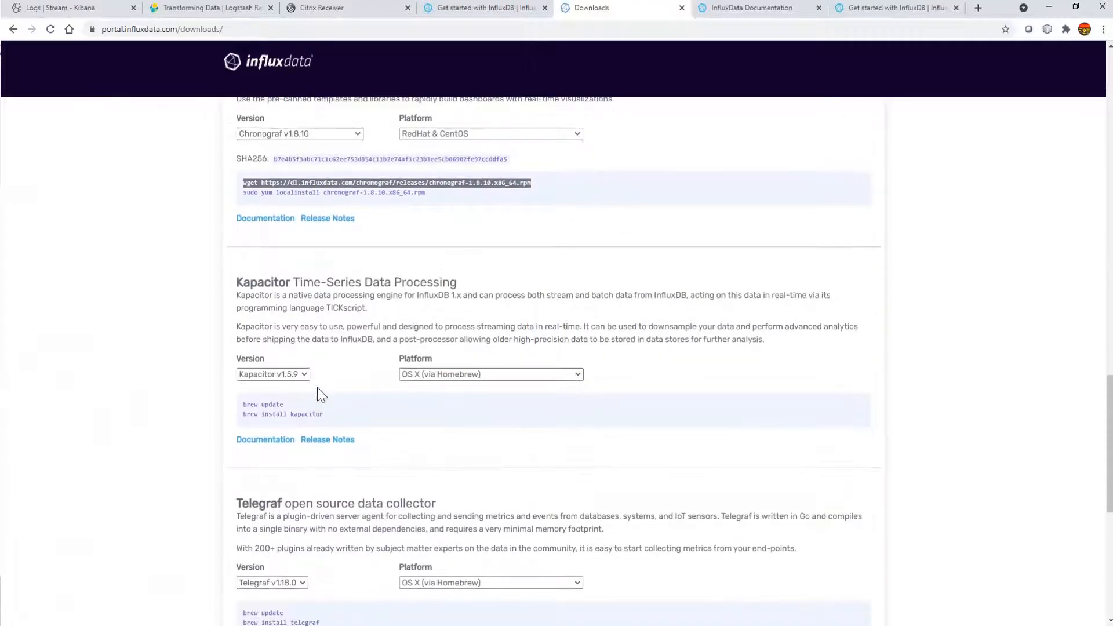
# - Pick RedHat & CentOS in the Kapacitor v1.5.9 Platform dropdown
pyautogui.click(490, 374)
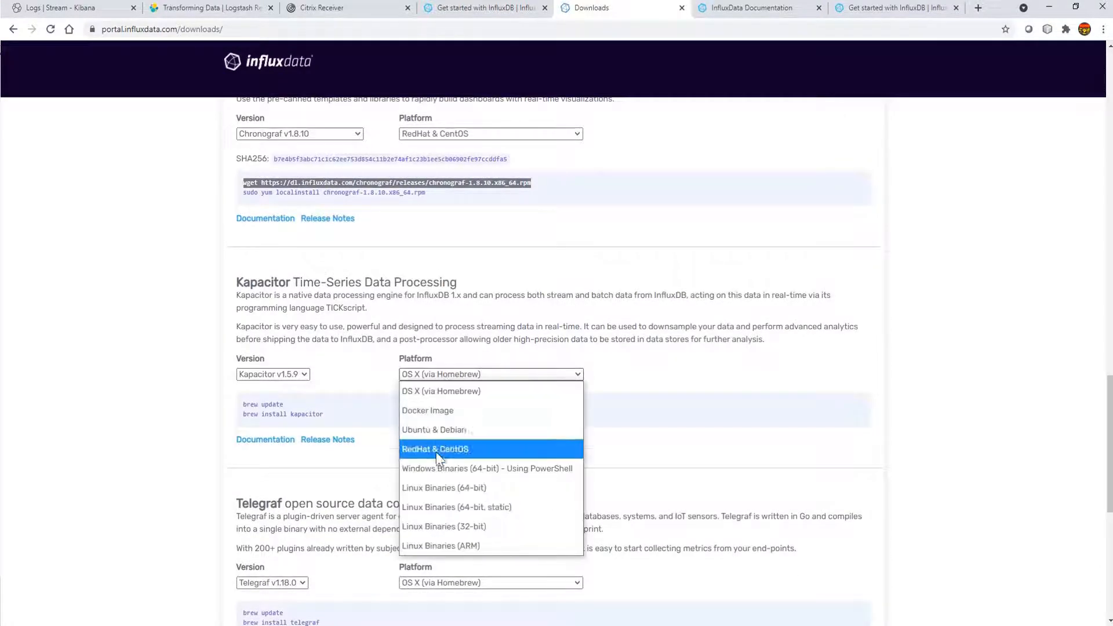
pyautogui.click(435, 448)
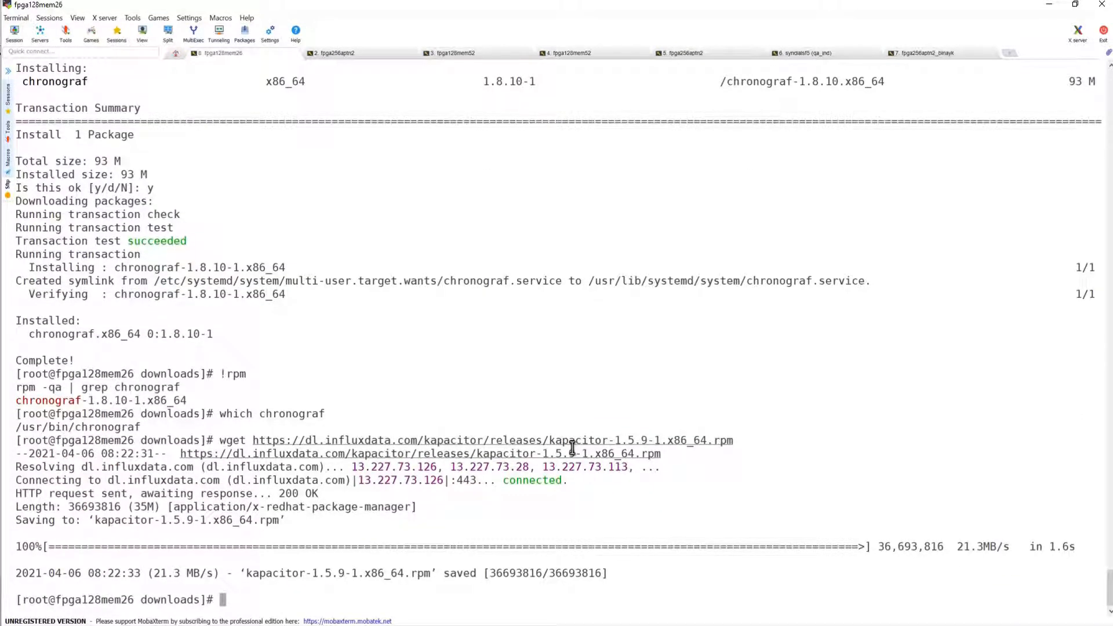
# - Install the Kapacitor rpm with yum localinstall and confirm it with rpm -qa | grep kapaci
pyautogui.write('yum instal')
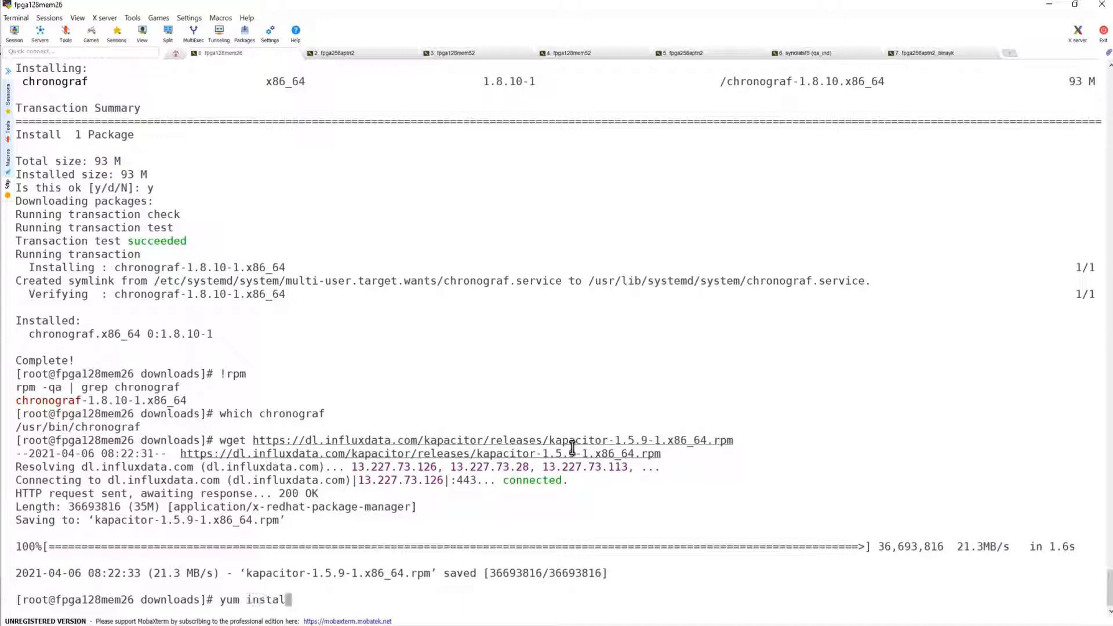
pyautogui.write('locali')
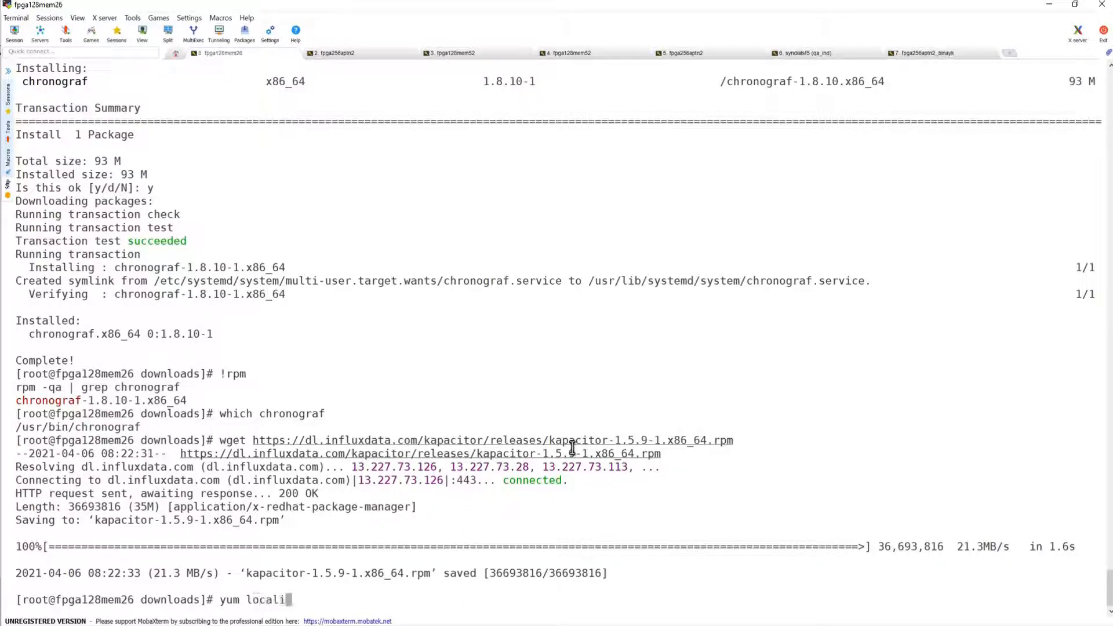
pyautogui.write('nstall')
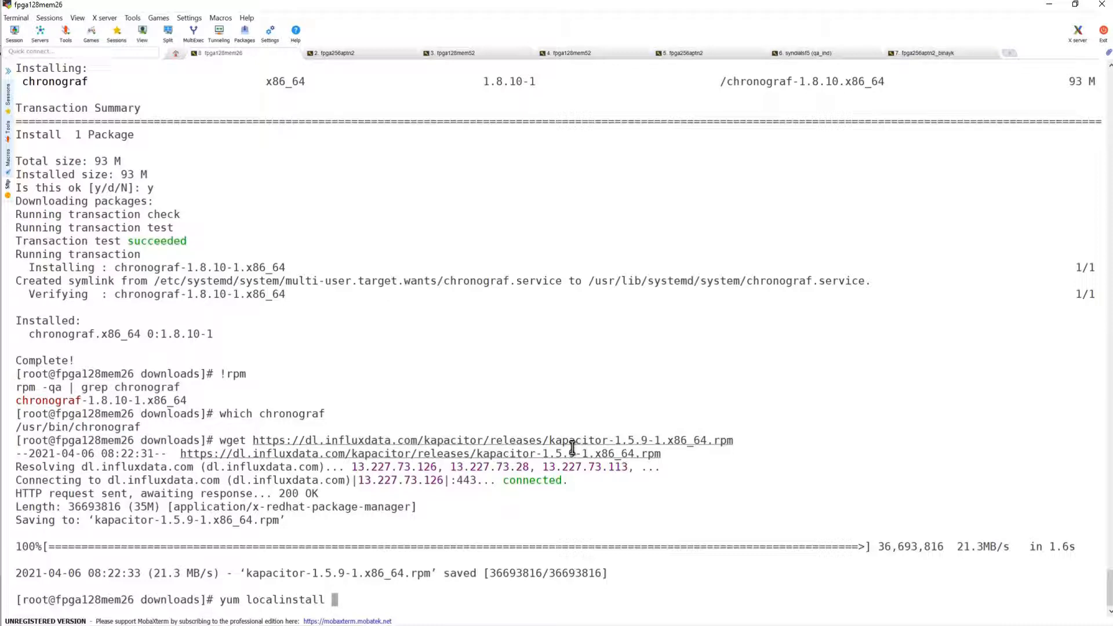
pyautogui.write('kapacitor-1.5.9-1.x86_64.rpm')
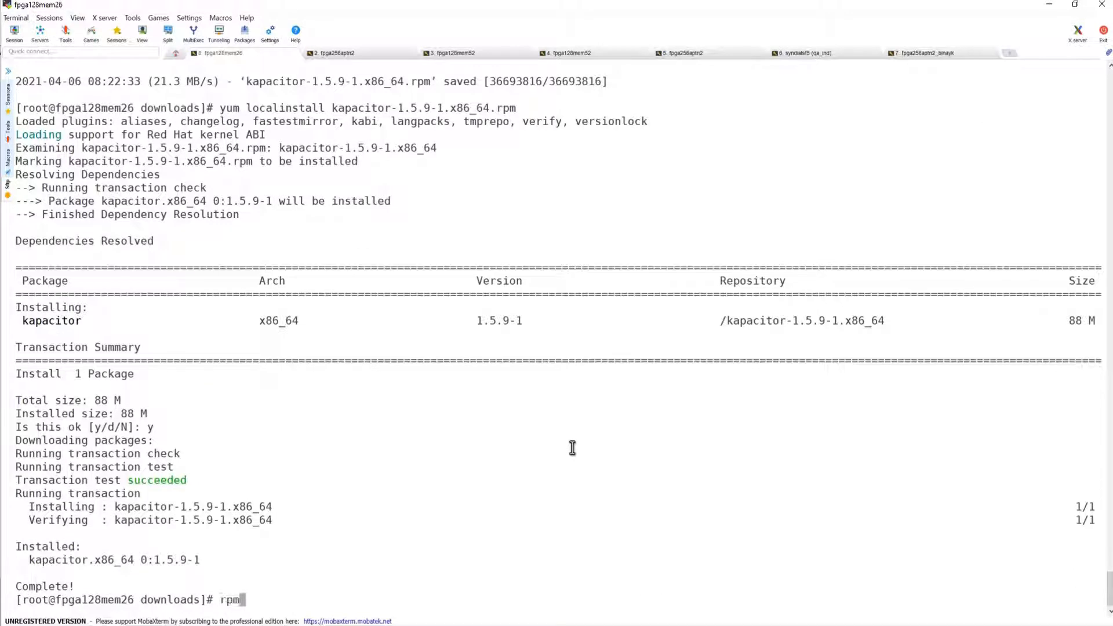
pyautogui.write('-qa')
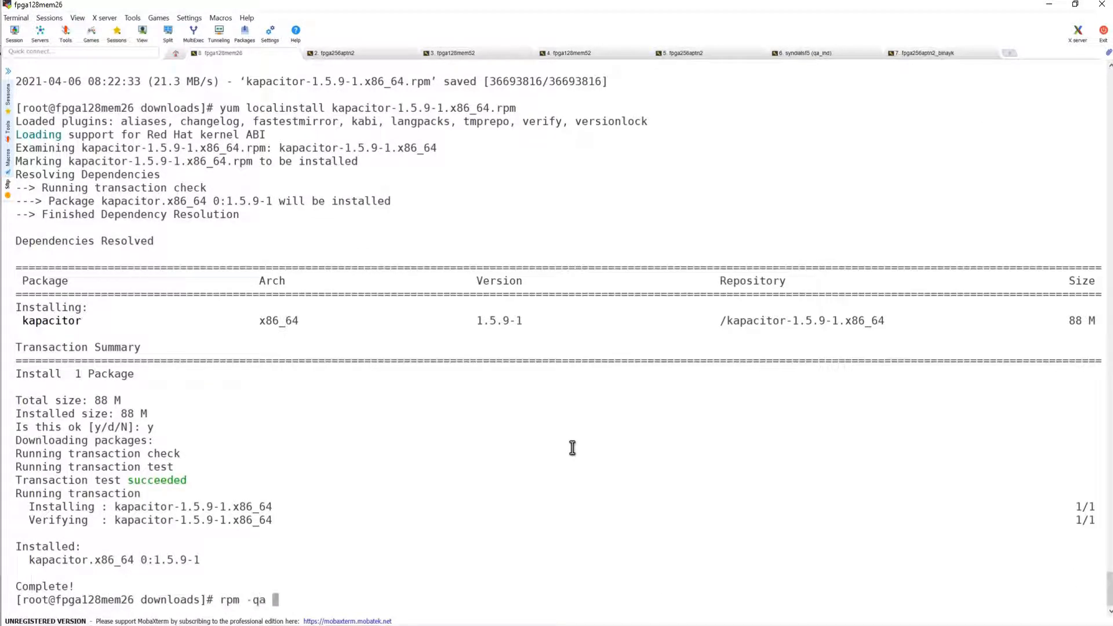
pyautogui.write('| grep kapaci')
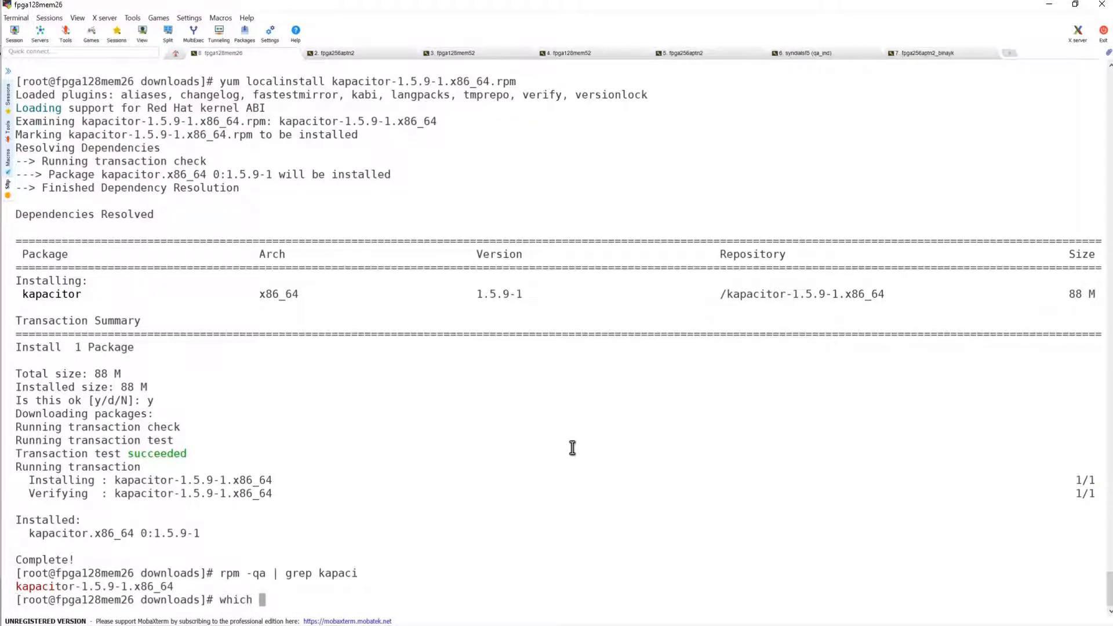
pyautogui.write('kapacitor')
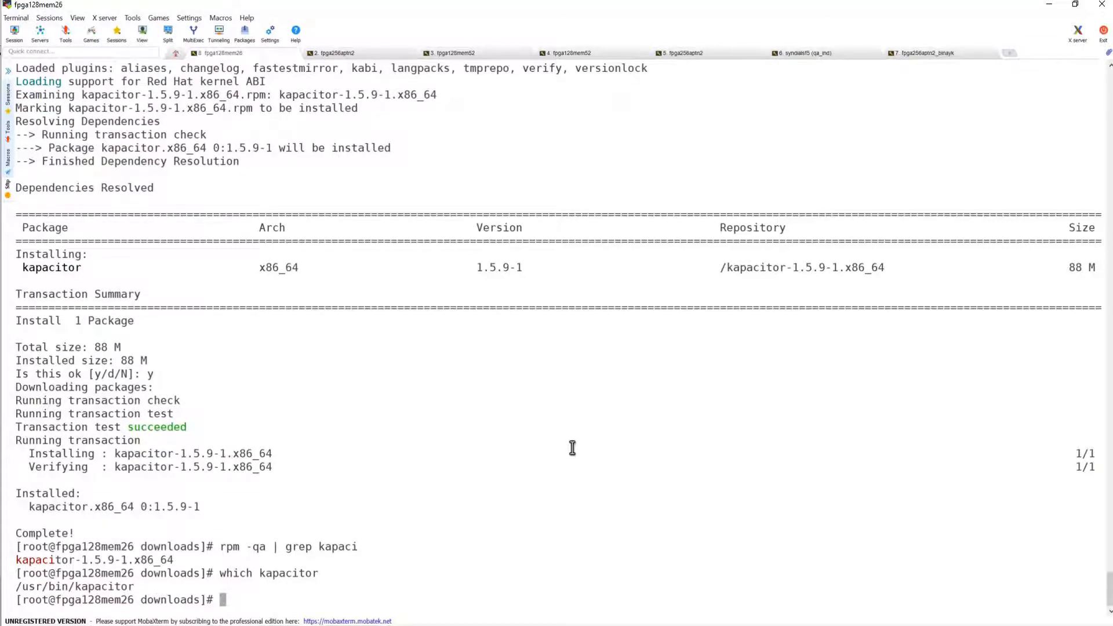
pyautogui.moveTo(247, 573)
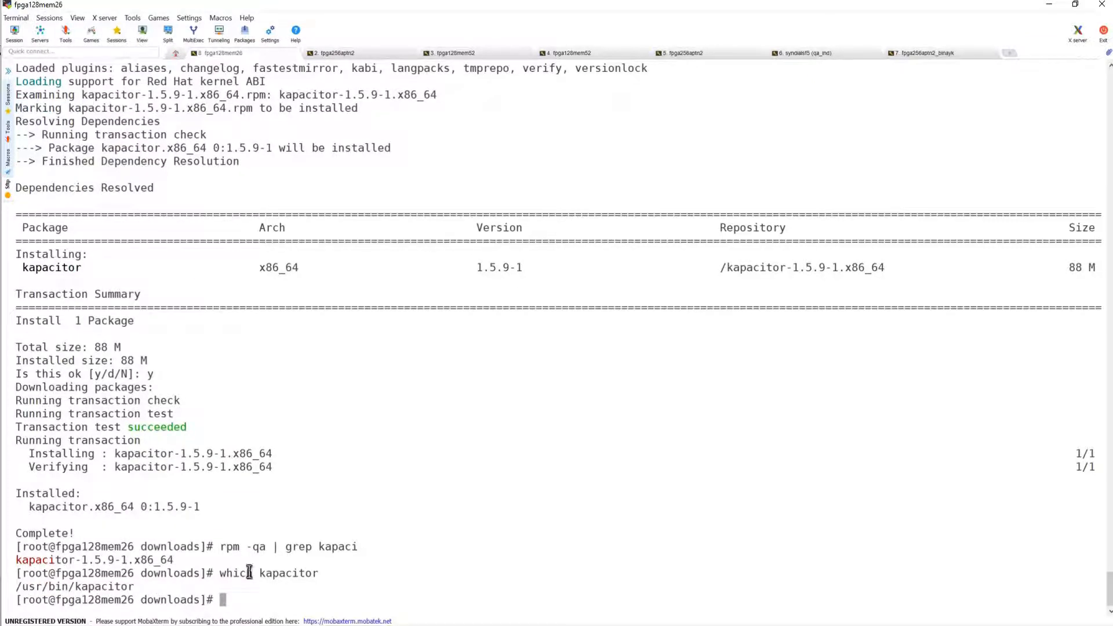
pyautogui.moveTo(453, 508)
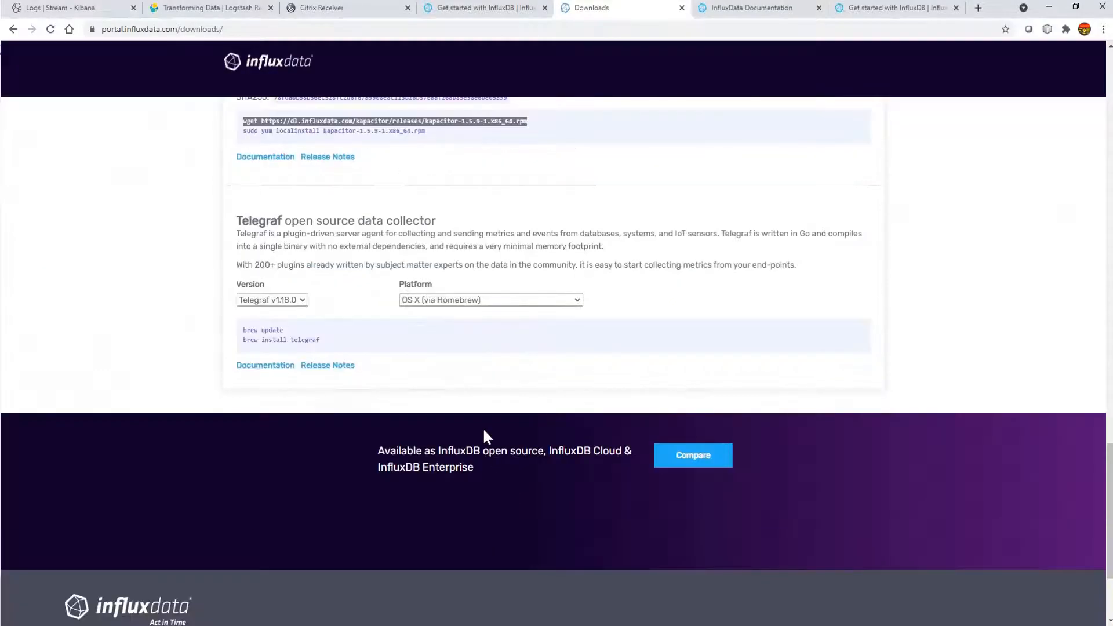
# - Switch to the 'Get started with InfluxDB' guide and scroll to the systemd service section
pyautogui.scroll(3)
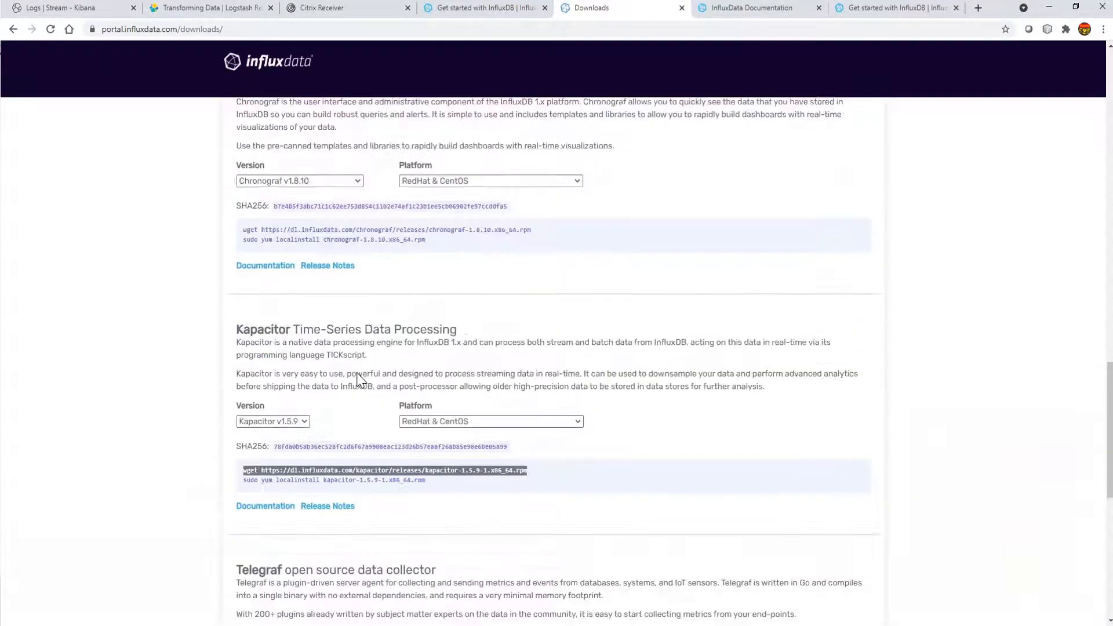
pyautogui.scroll(3)
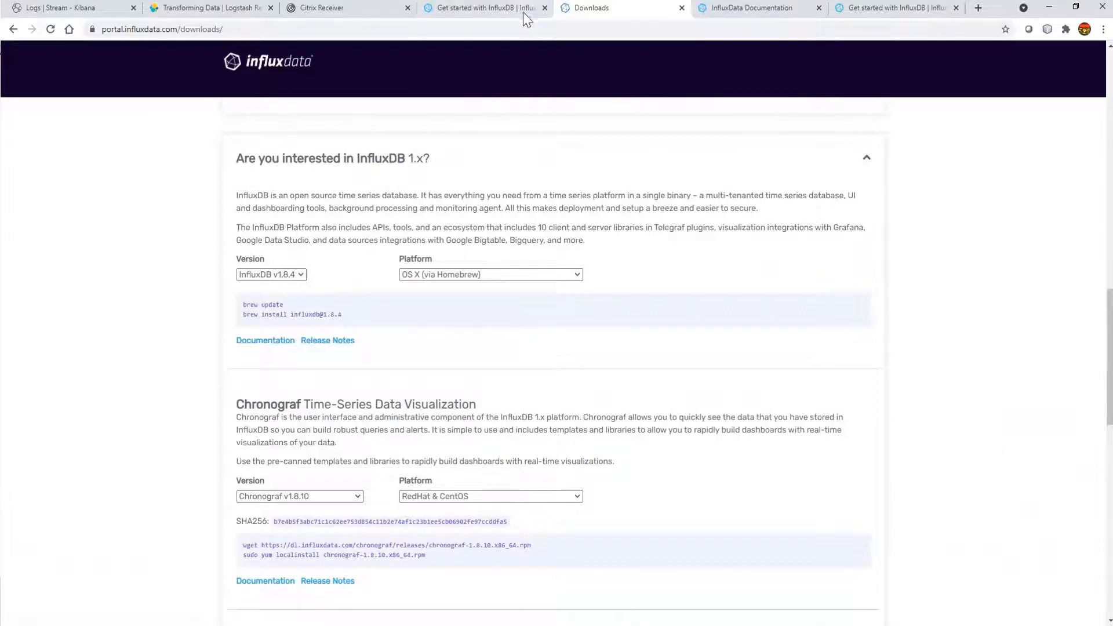
pyautogui.click(750, 8)
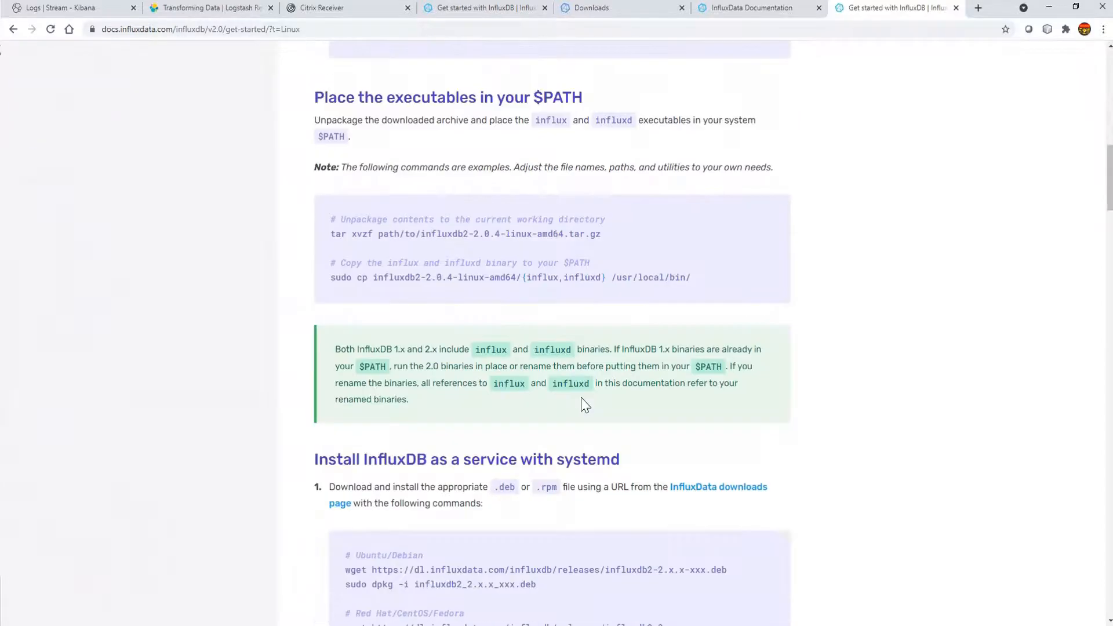
pyautogui.scroll(-3)
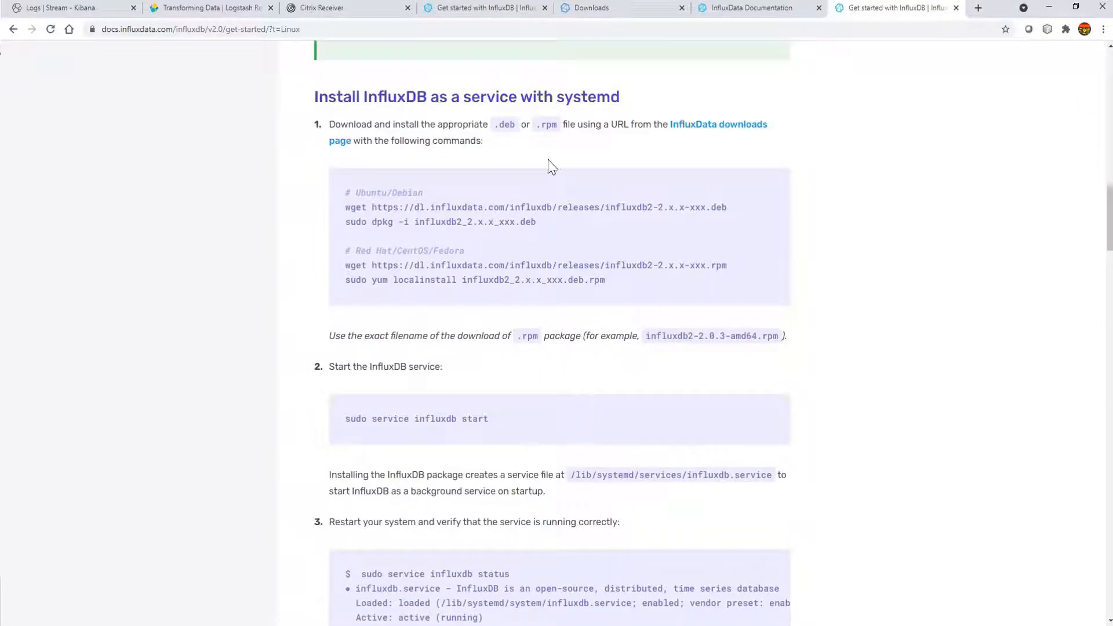
pyautogui.moveTo(375, 417)
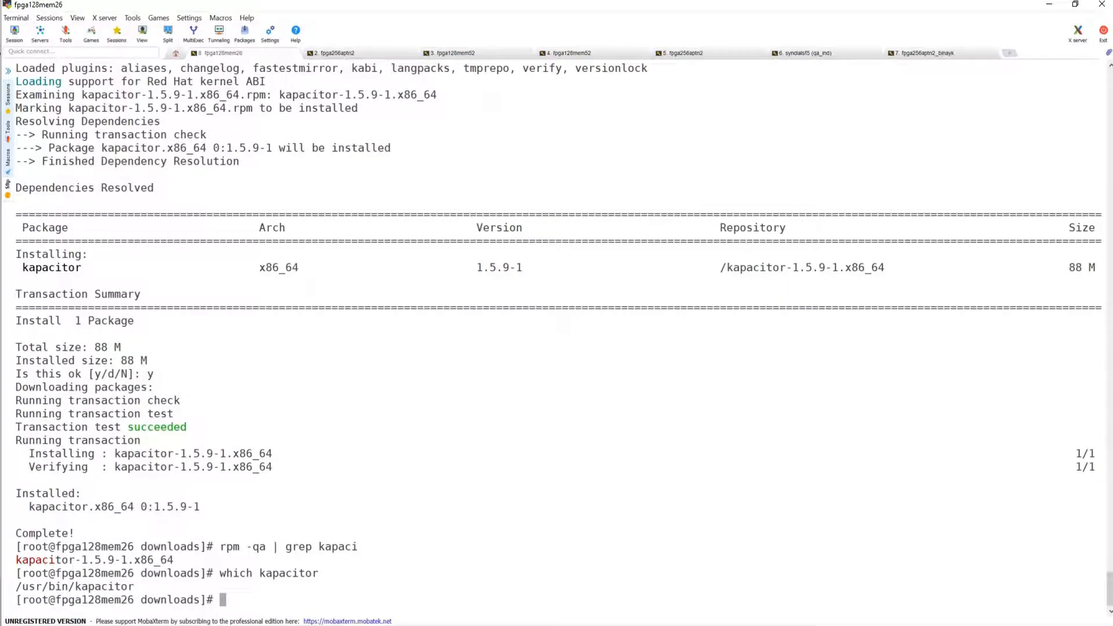
pyautogui.moveTo(282, 616)
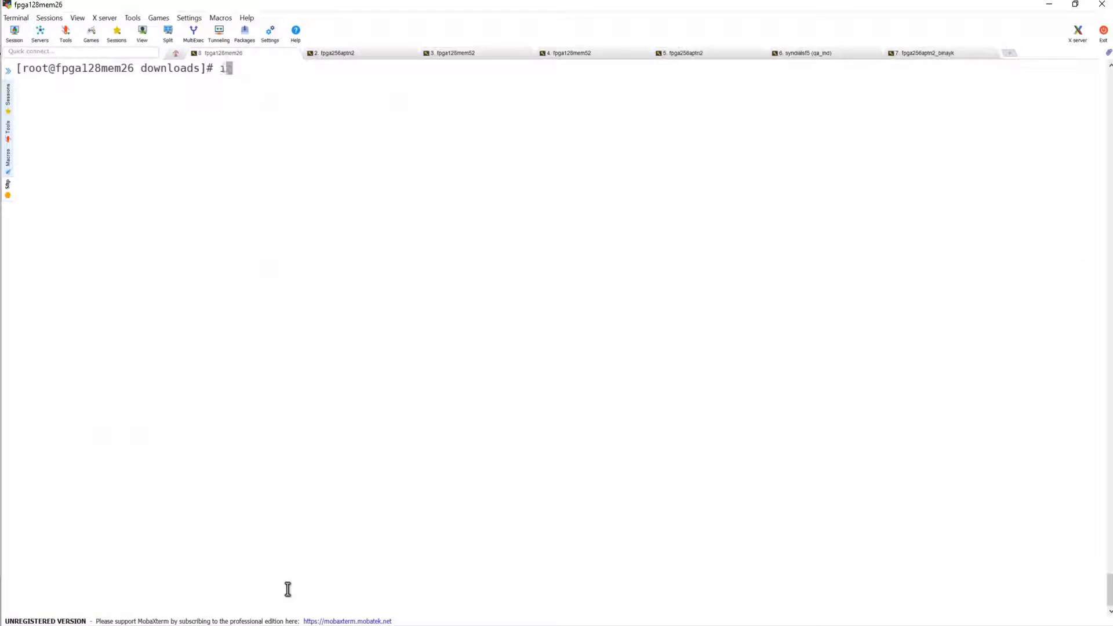
# - Check influxd version, start the influxdb service, and confirm it is running on port 8086
pyautogui.write('nfluxd version')
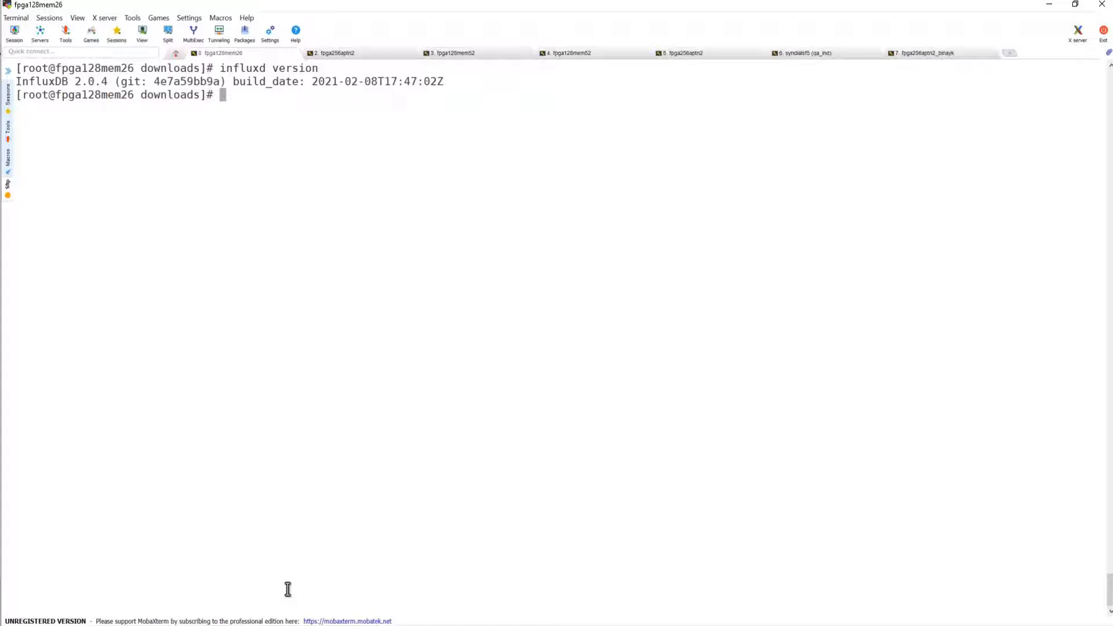
pyautogui.write('service influxdb start')
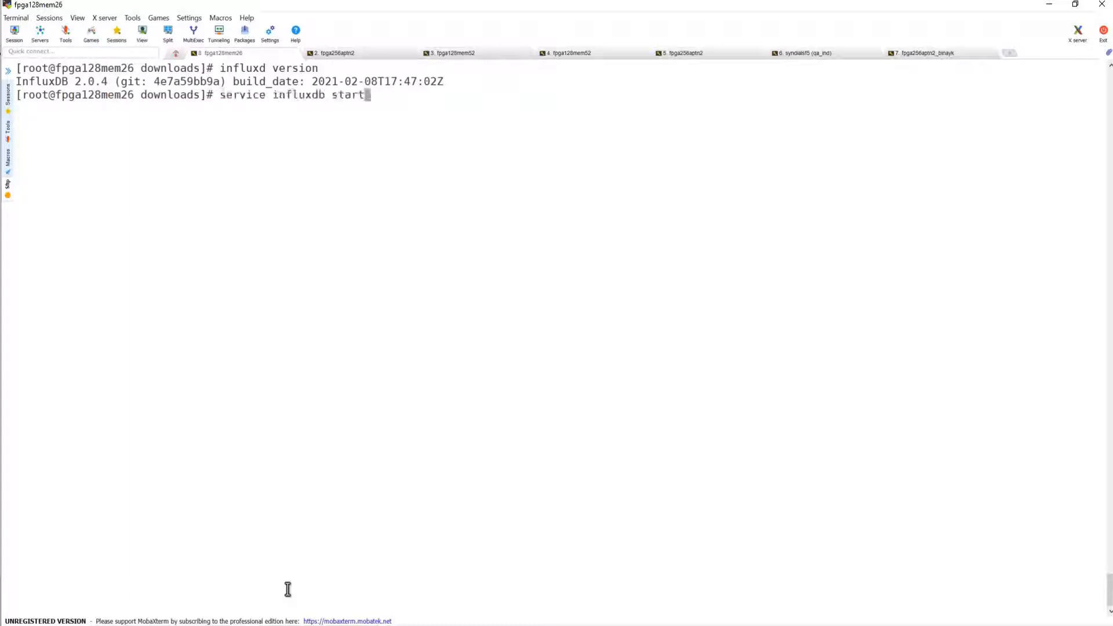
pyautogui.press('Return')
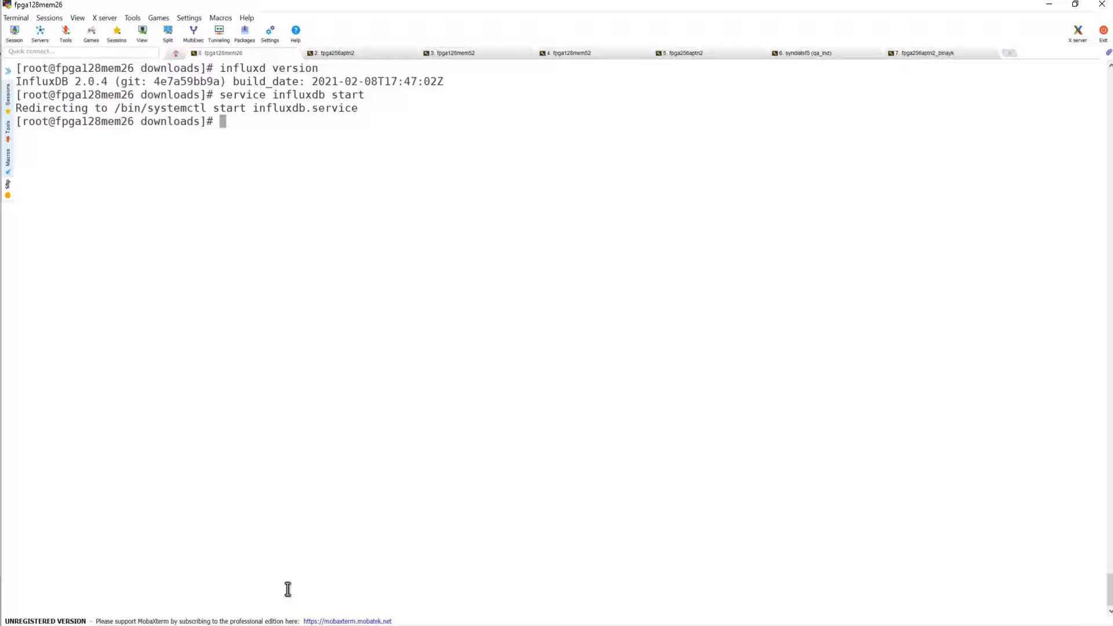
pyautogui.write('service influxdb sta')
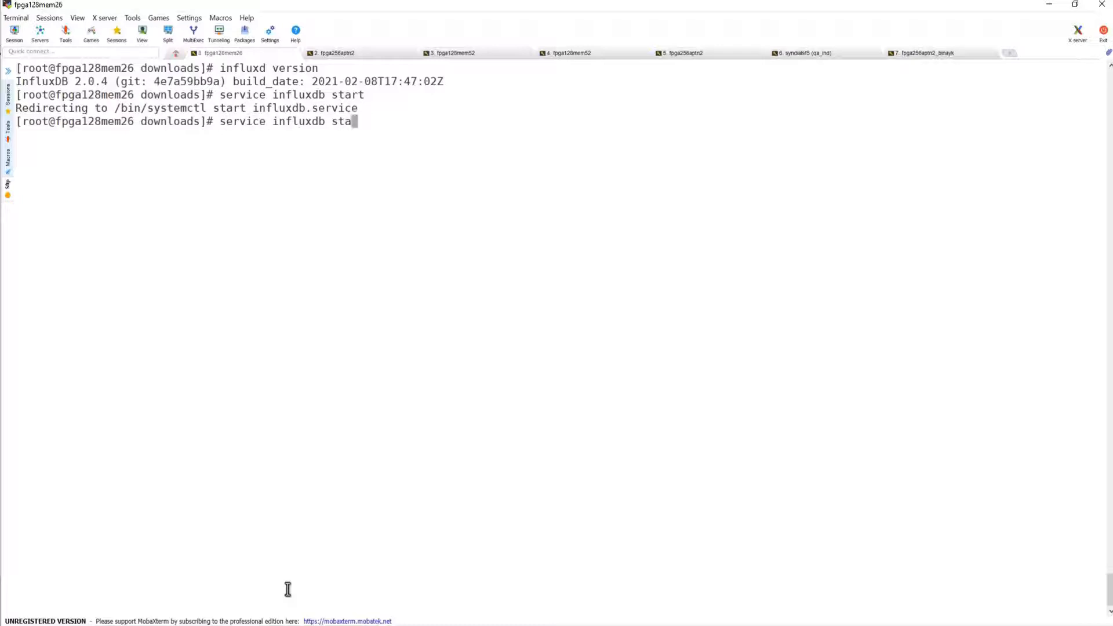
pyautogui.press('Return')
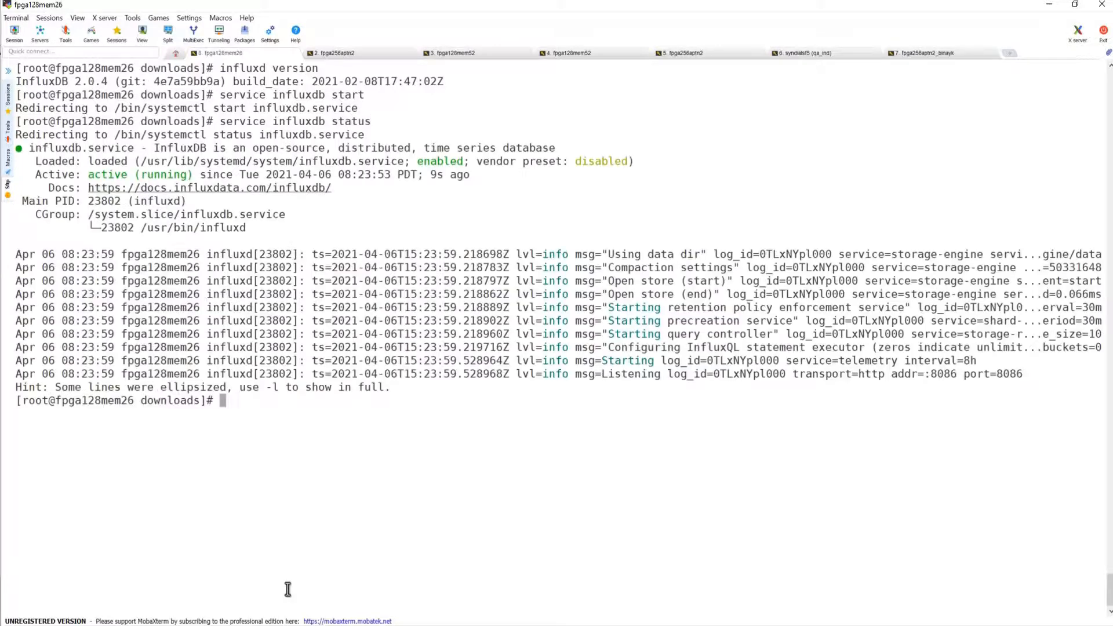
pyautogui.moveTo(423, 549)
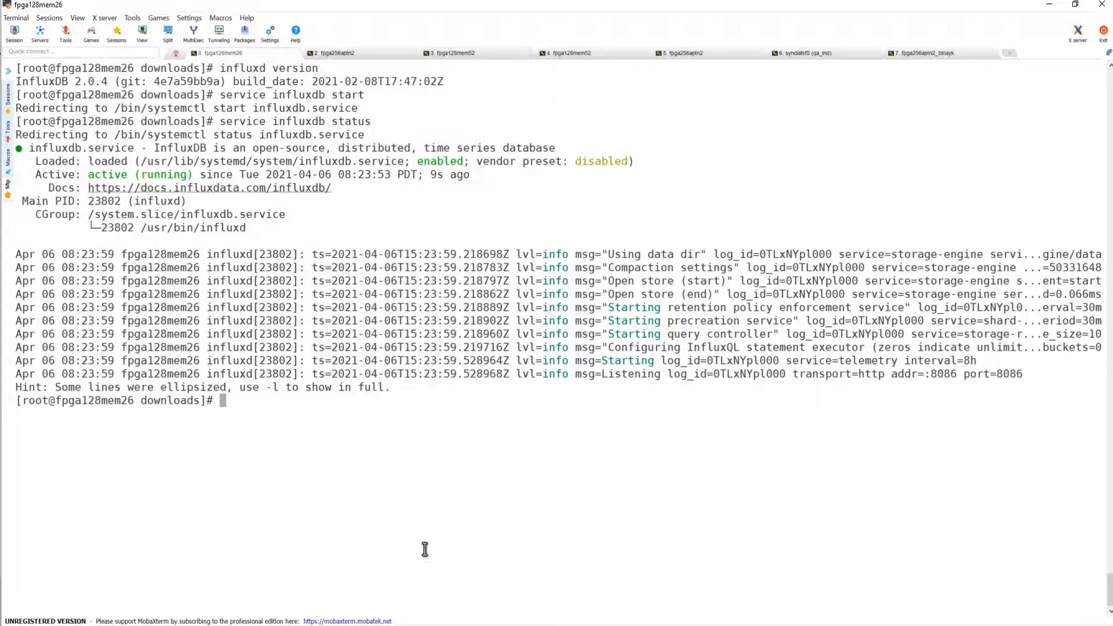
pyautogui.moveTo(165, 307)
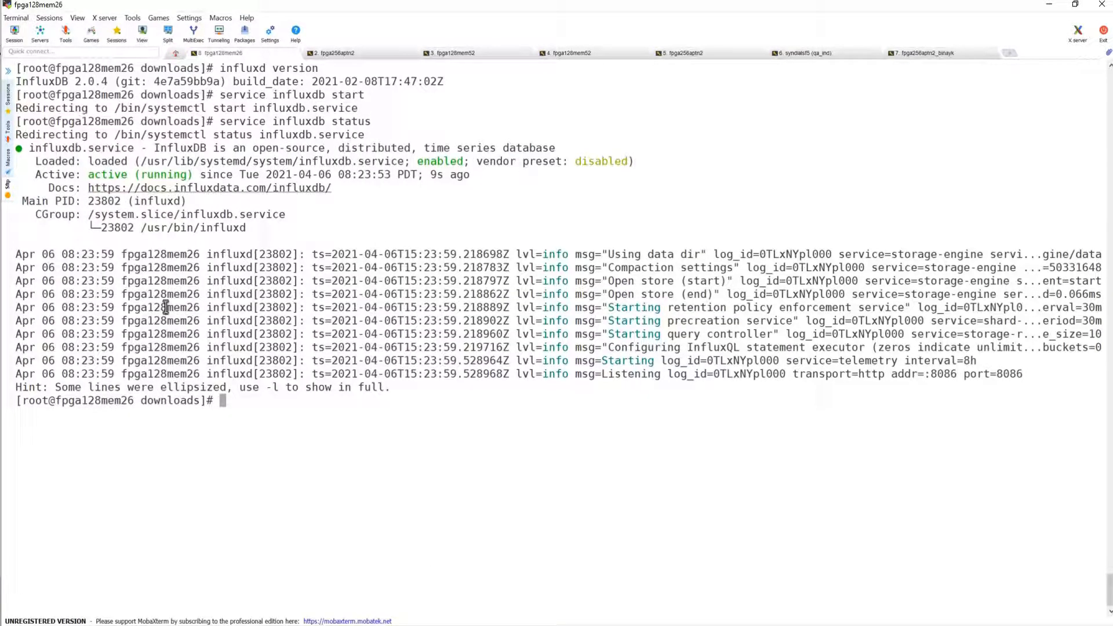
pyautogui.moveTo(176, 254)
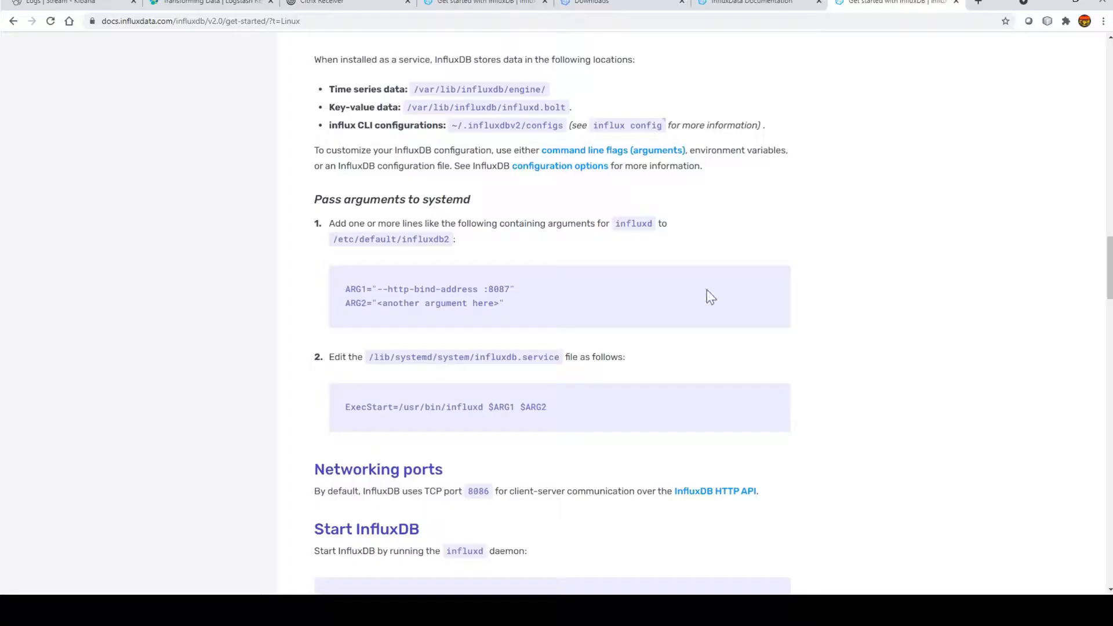
pyautogui.moveTo(421, 334)
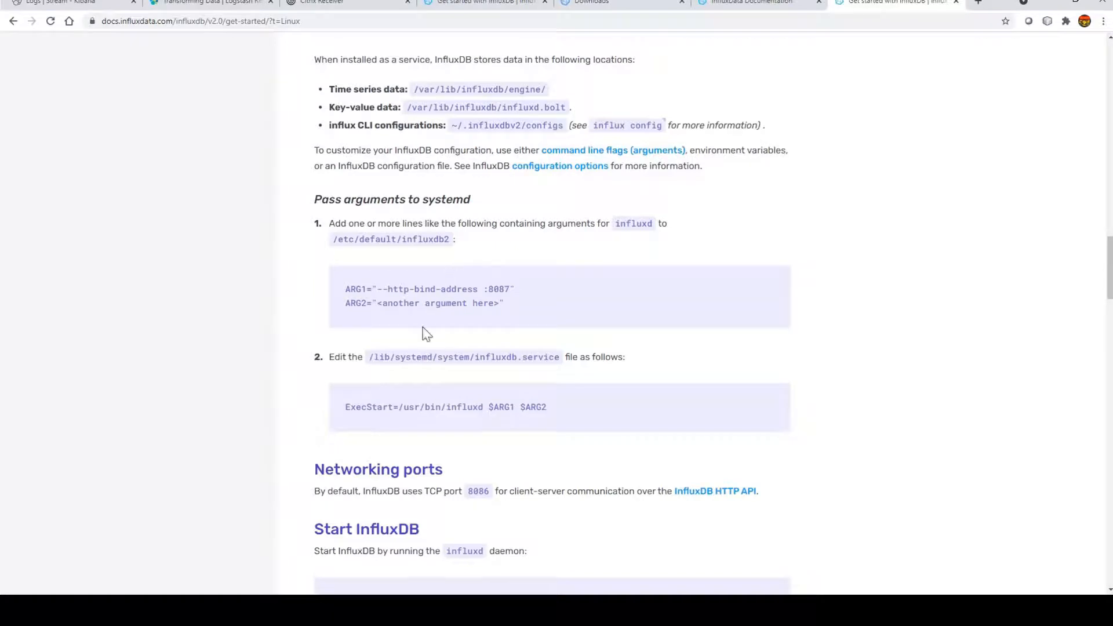
# - Read the guide, highlighting the time series and key-value data paths and ARG1 variable
pyautogui.scroll(3)
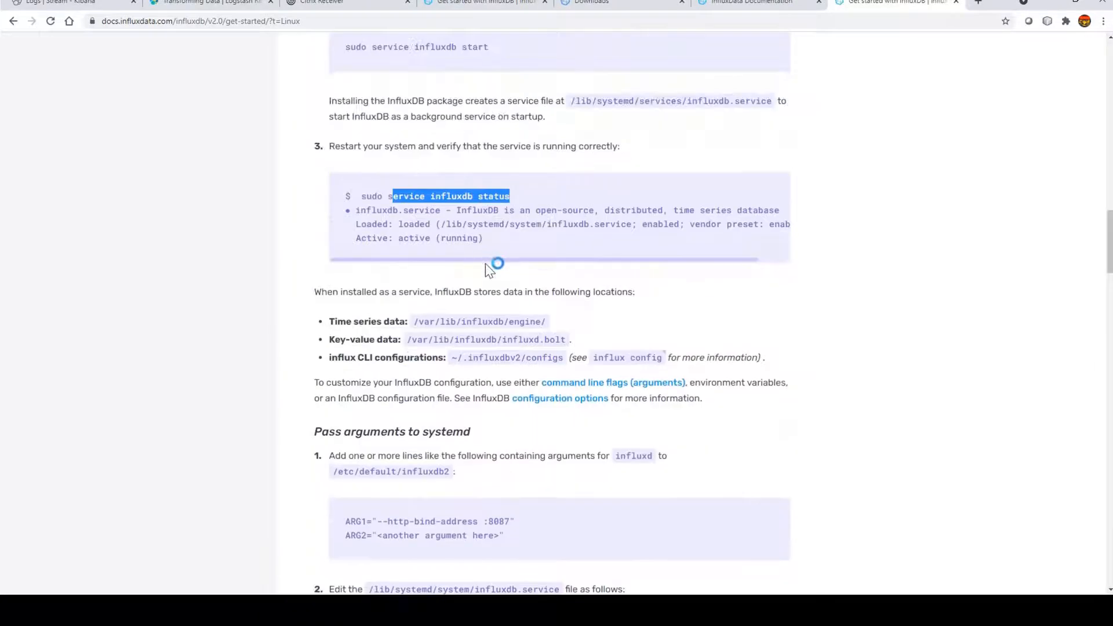
pyautogui.scroll(-3)
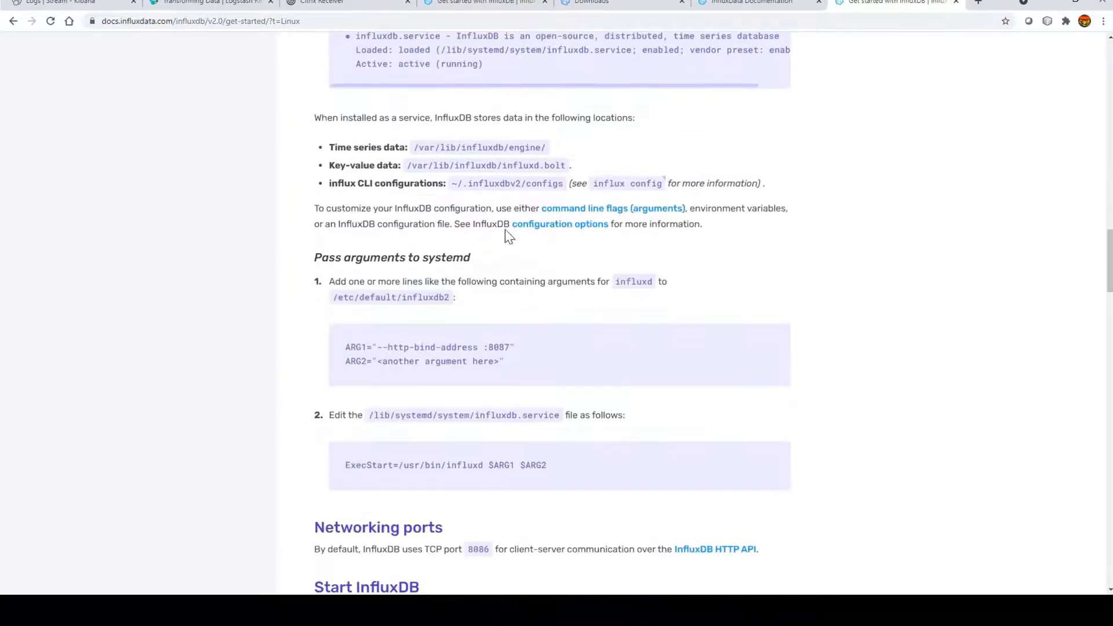
pyautogui.moveTo(329, 147); pyautogui.dragTo(550, 165)
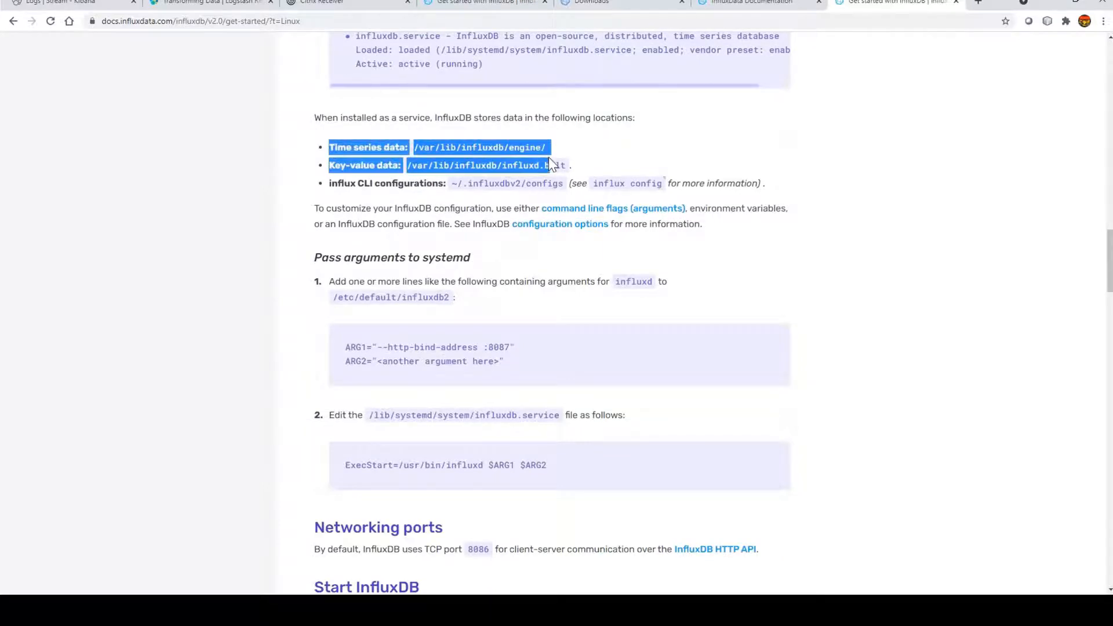
pyautogui.scroll(-3)
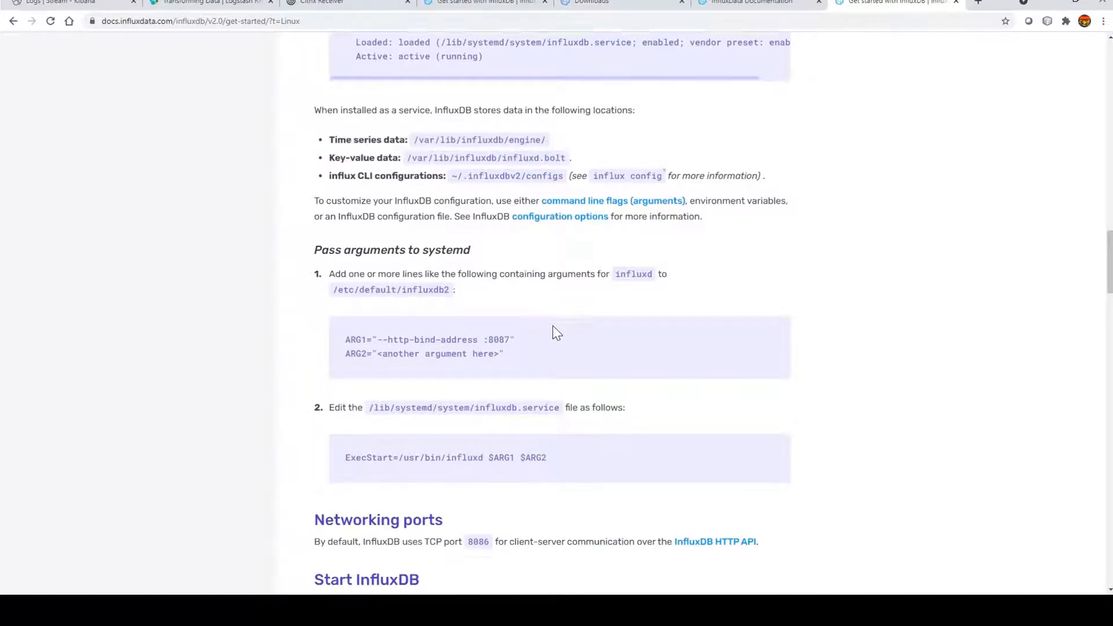
pyautogui.scroll(-3)
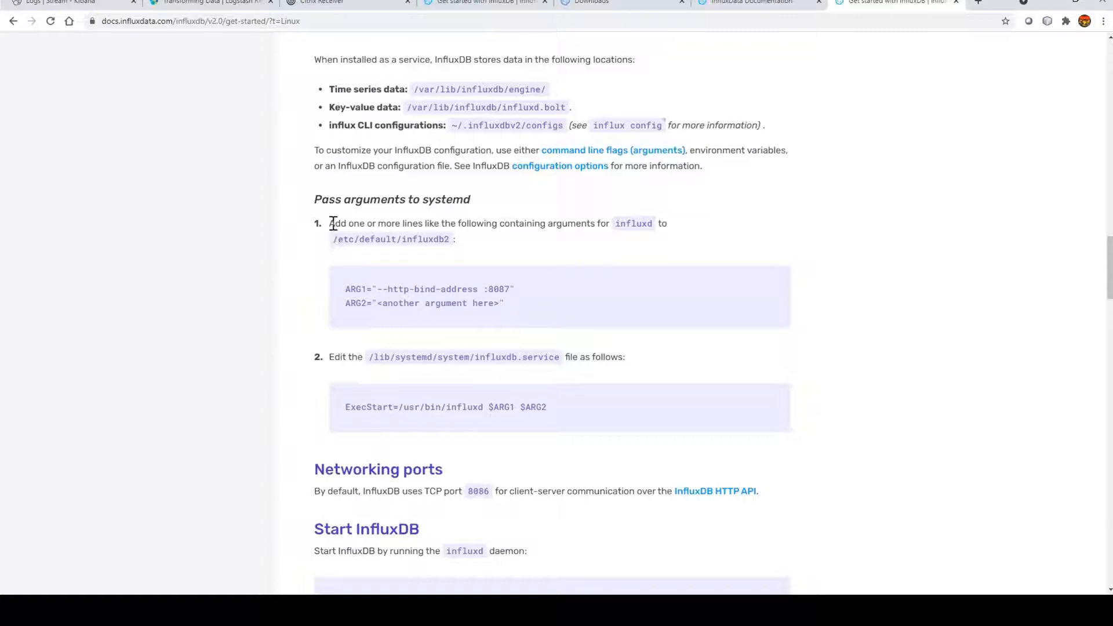
pyautogui.moveTo(465, 303)
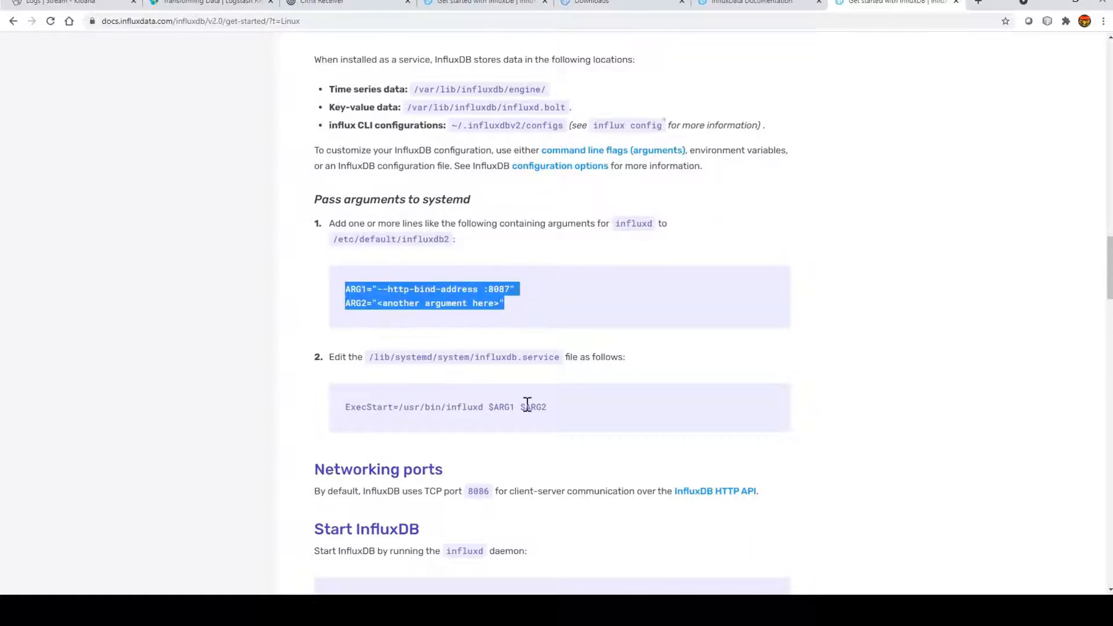
pyautogui.moveTo(554, 412)
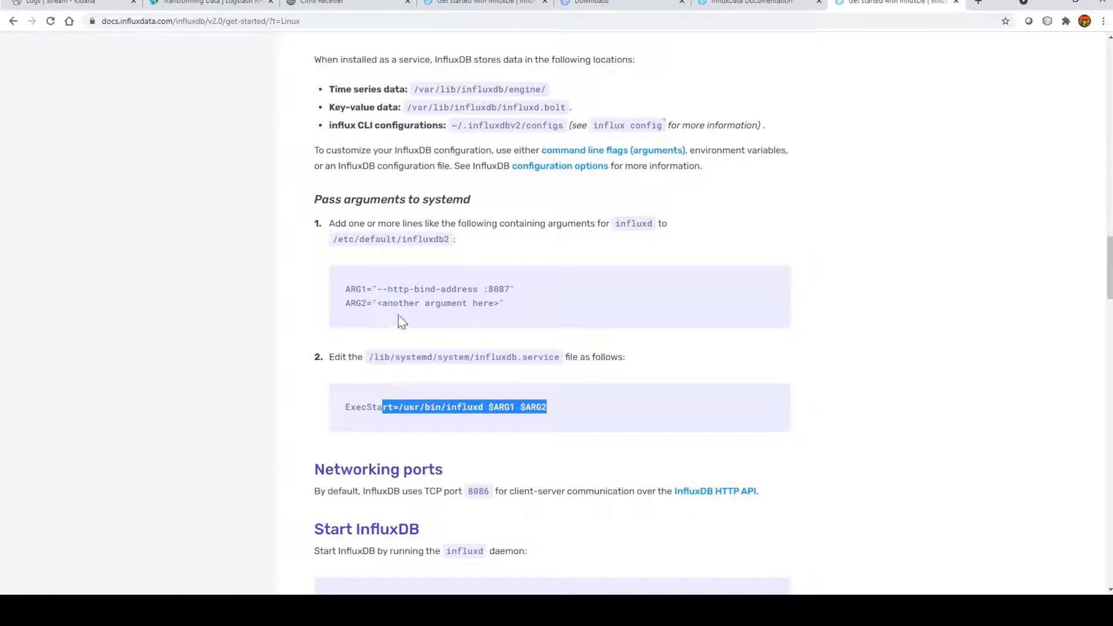
pyautogui.doubleClick(355, 289)
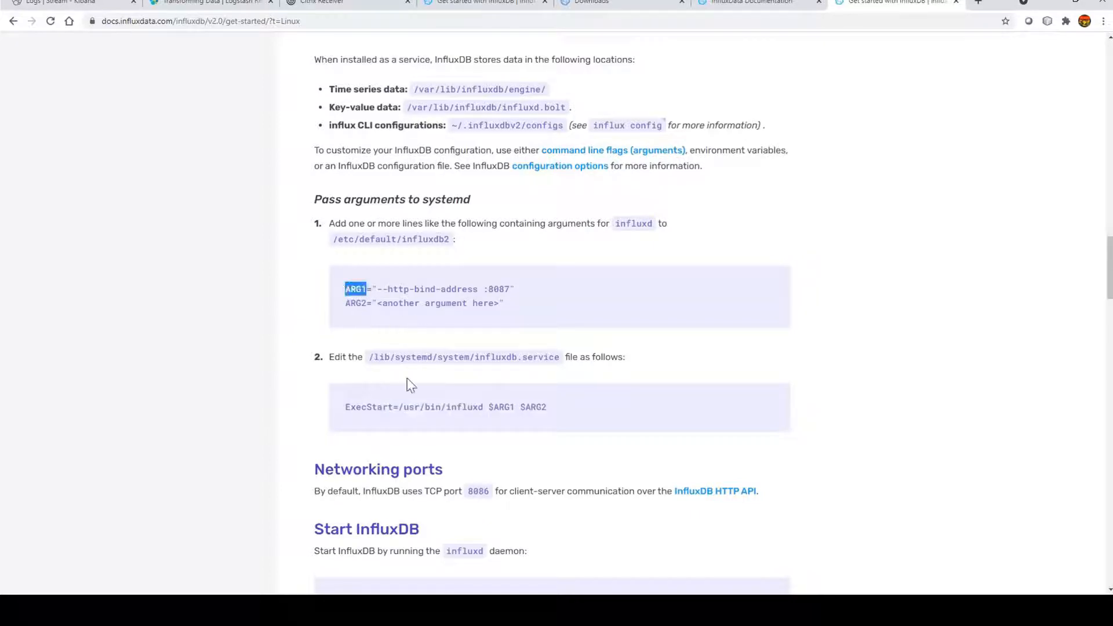
pyautogui.doubleClick(355, 303)
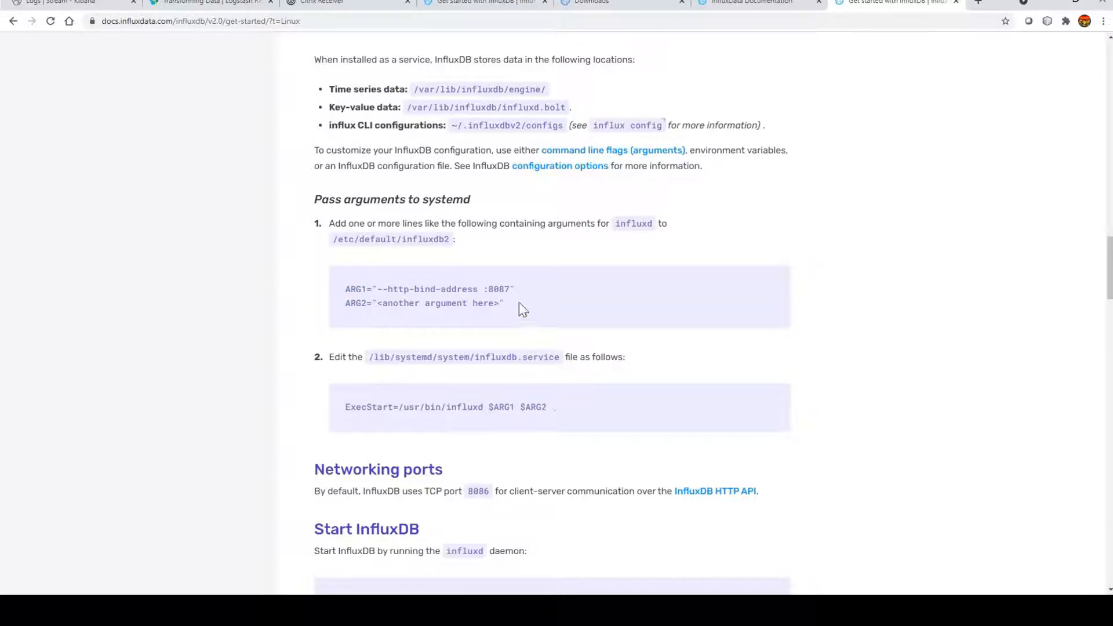
pyautogui.scroll(-3)
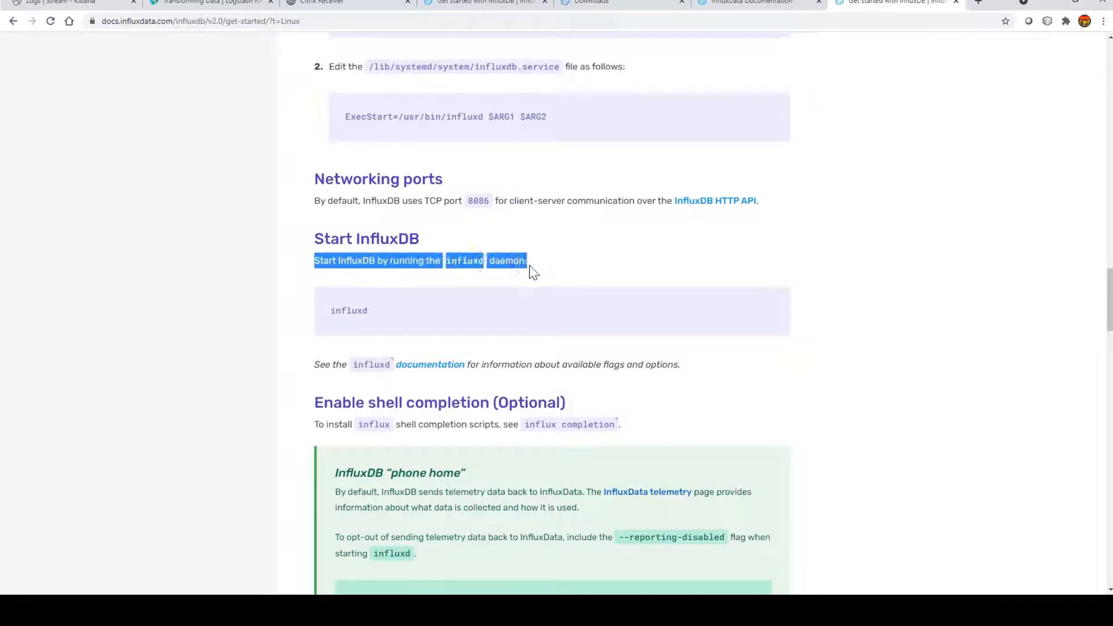
pyautogui.click(380, 315)
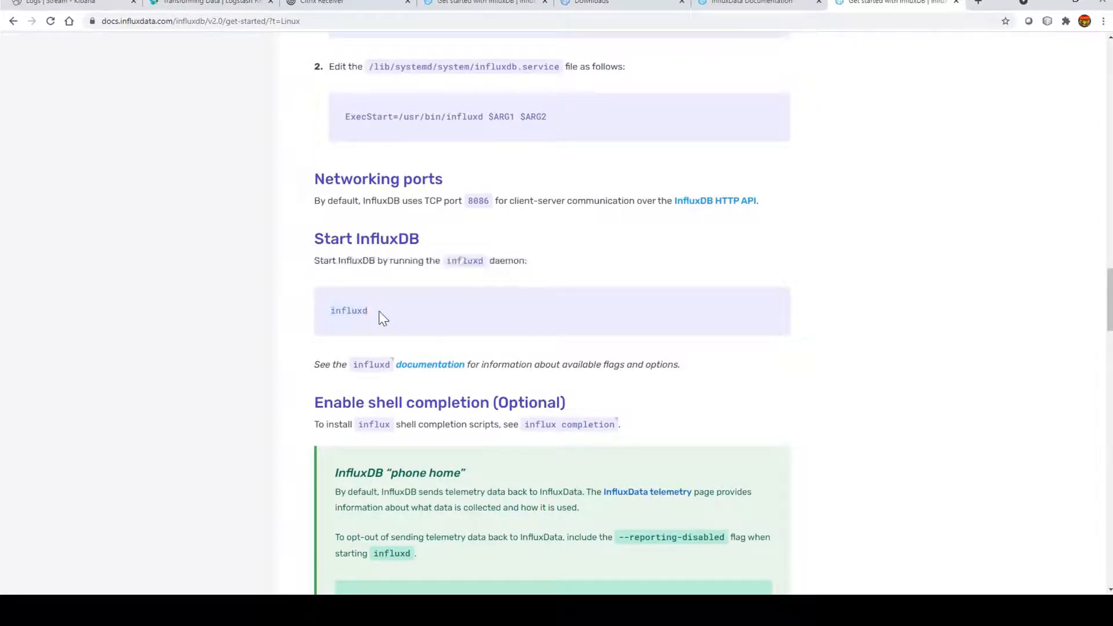
# - Scroll down to the setup section and view the CLI Setup instructions
pyautogui.scroll(-3)
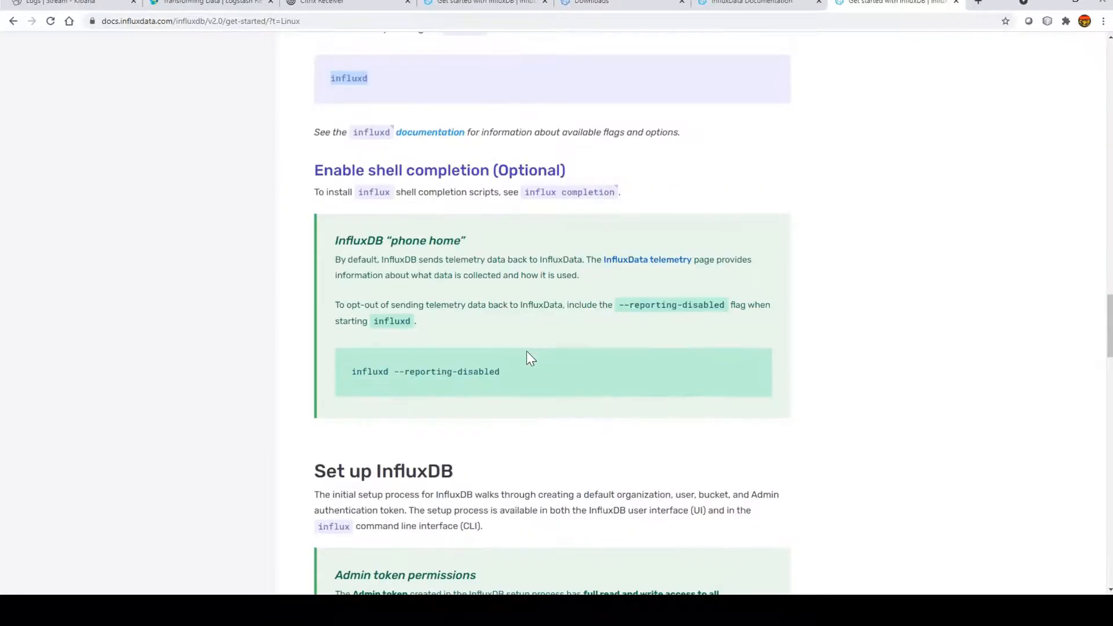
pyautogui.moveTo(513, 386)
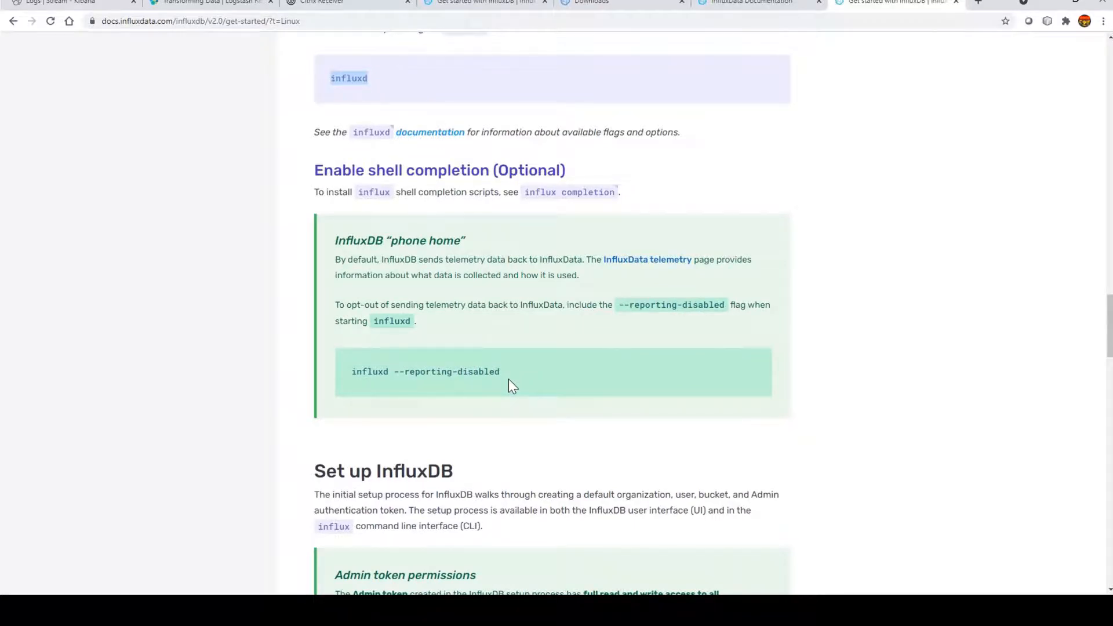
pyautogui.scroll(-3)
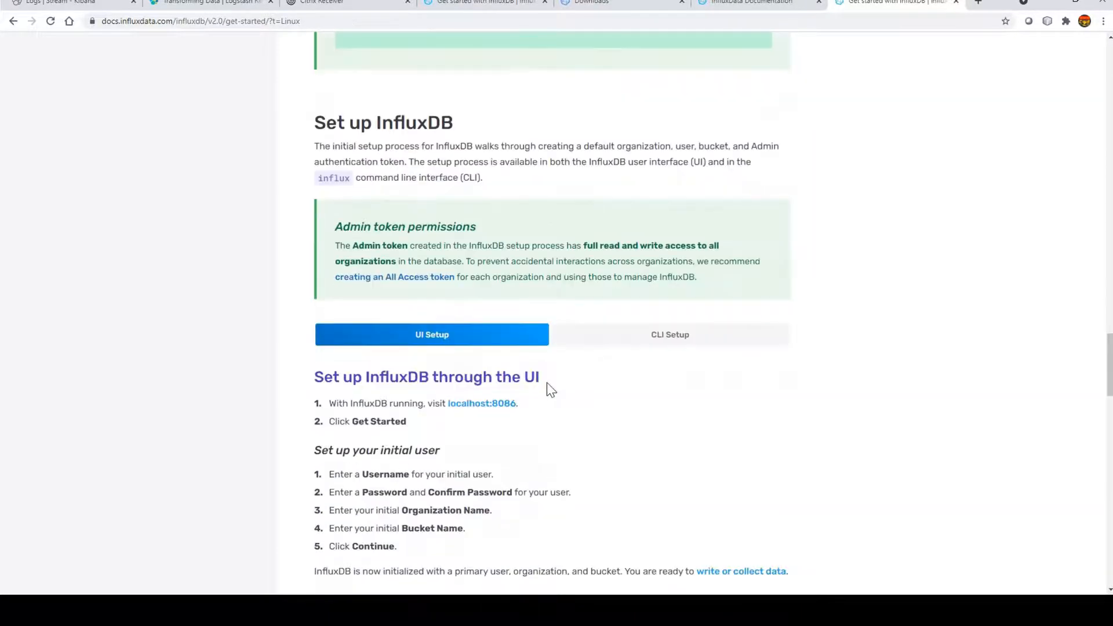
pyautogui.scroll(-3)
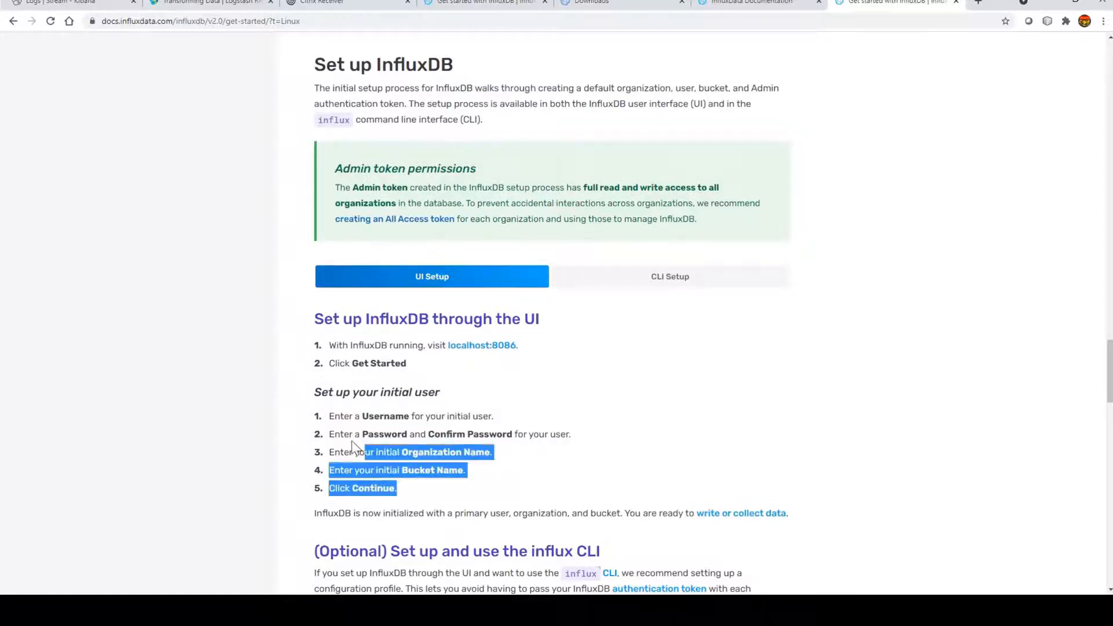
pyautogui.click(668, 276)
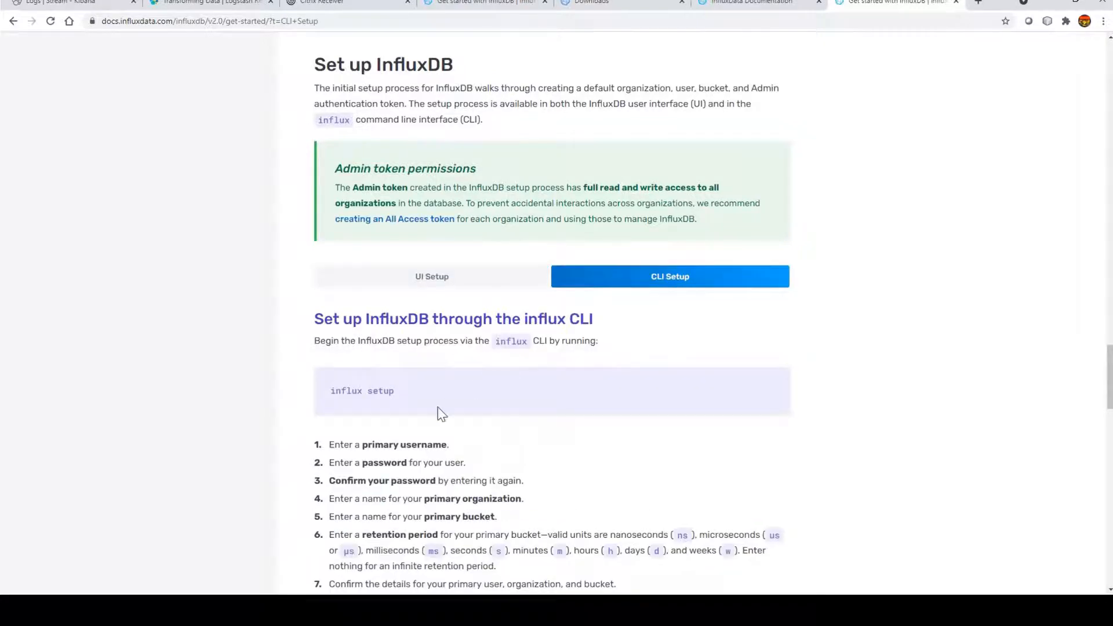
pyautogui.scroll(-3)
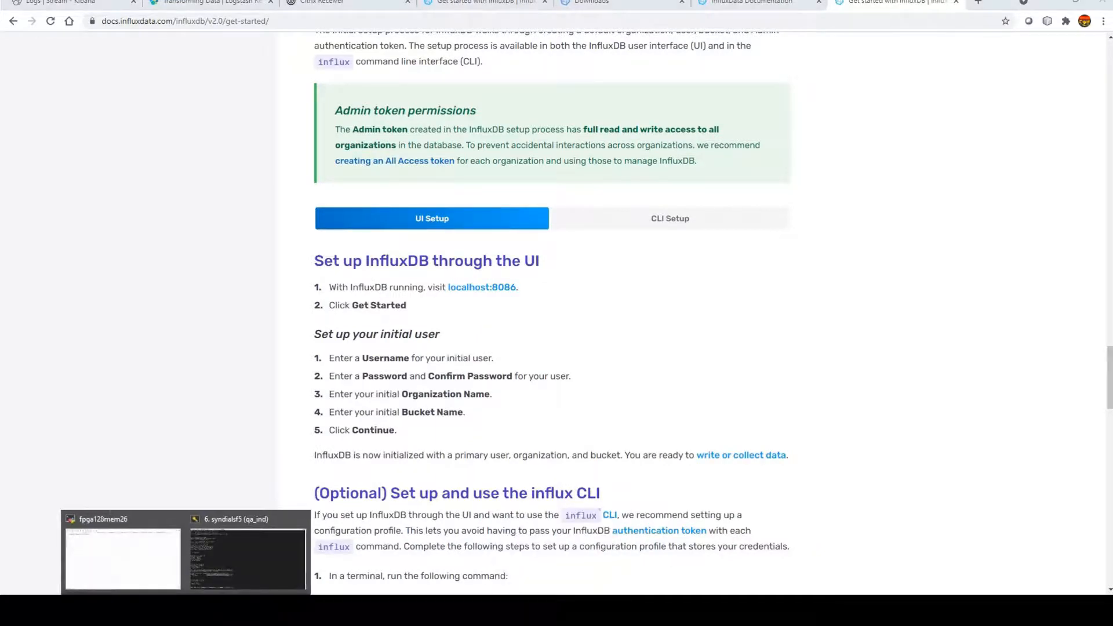
# - Open Firefox on the remote session and load fpga128mem26:8086
pyautogui.click(122, 560)
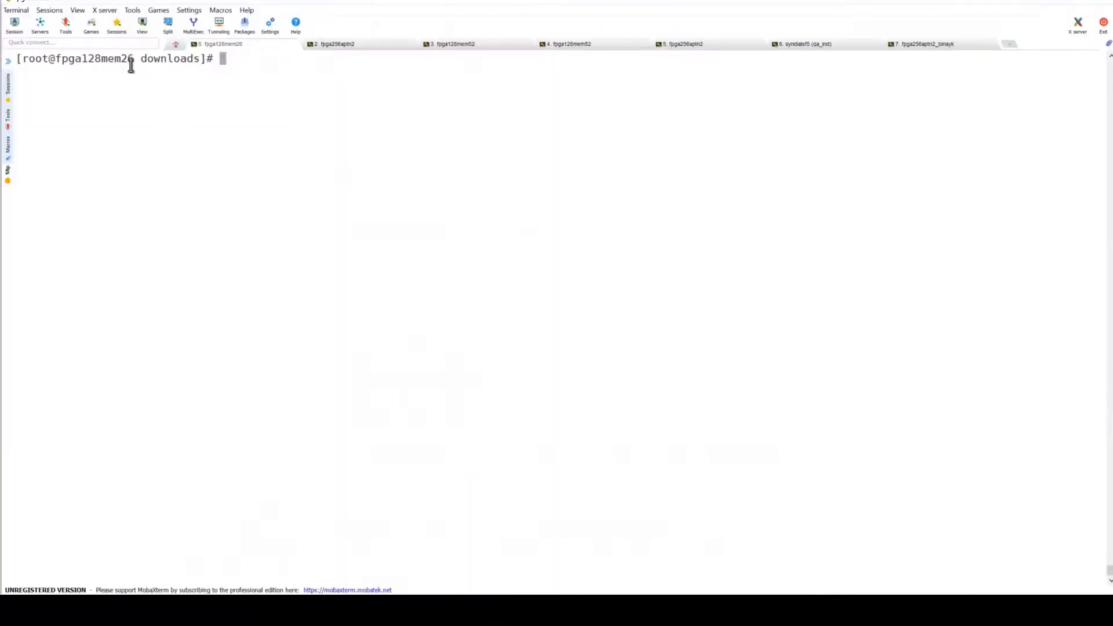
pyautogui.doubleClick(99, 58)
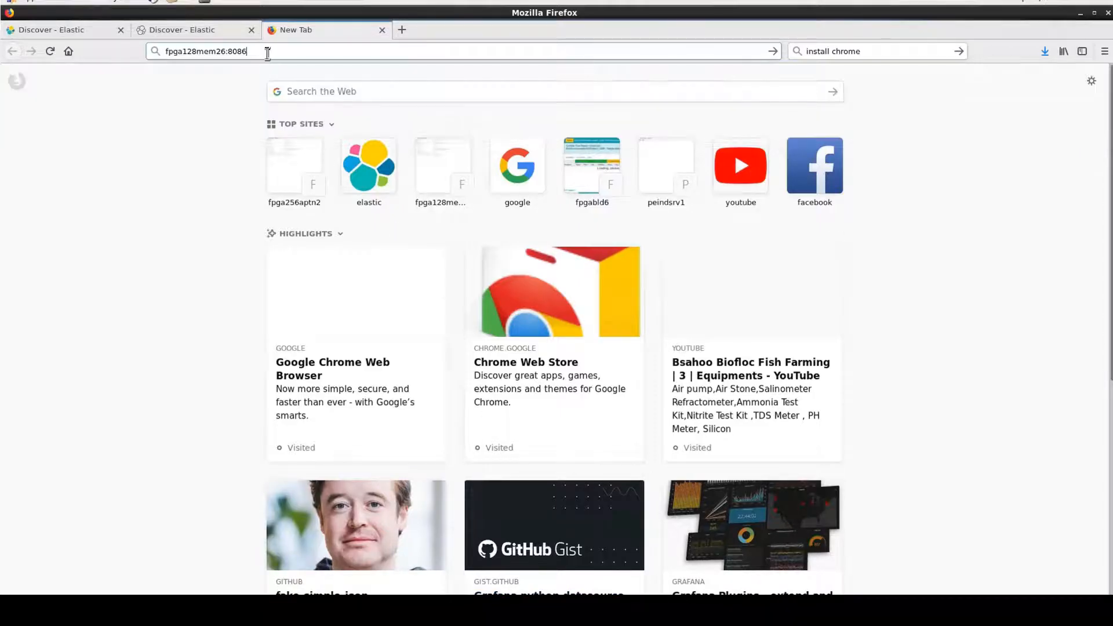
pyautogui.press('Return')
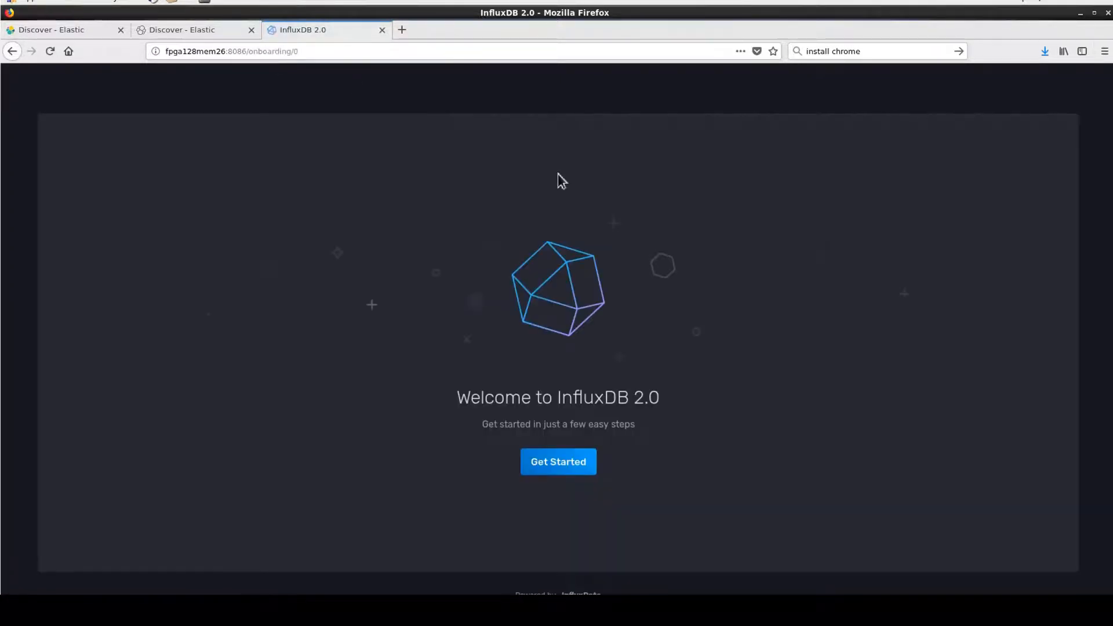
pyautogui.moveTo(558, 461)
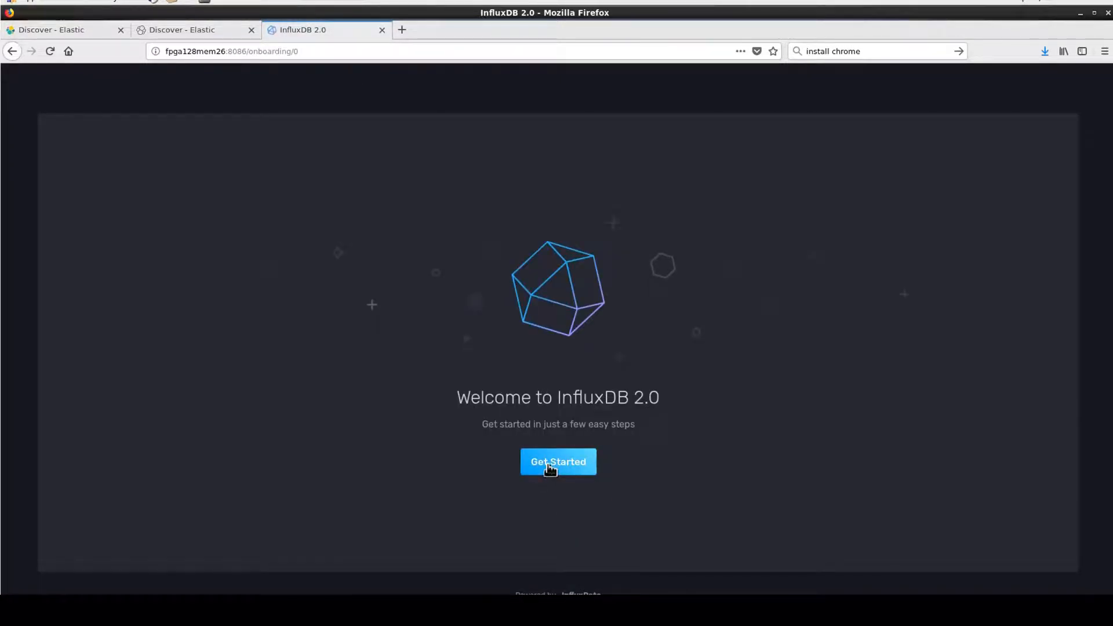
# - Enter username admin, a password, organization and bucket influxdb, then continue
pyautogui.click(557, 461)
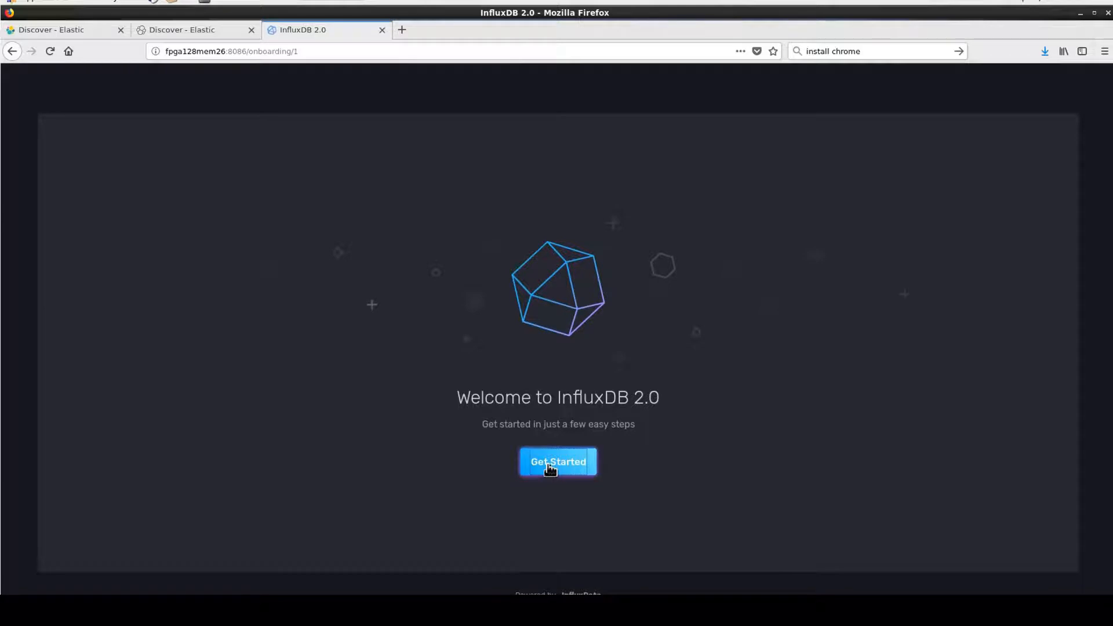
pyautogui.click(558, 461)
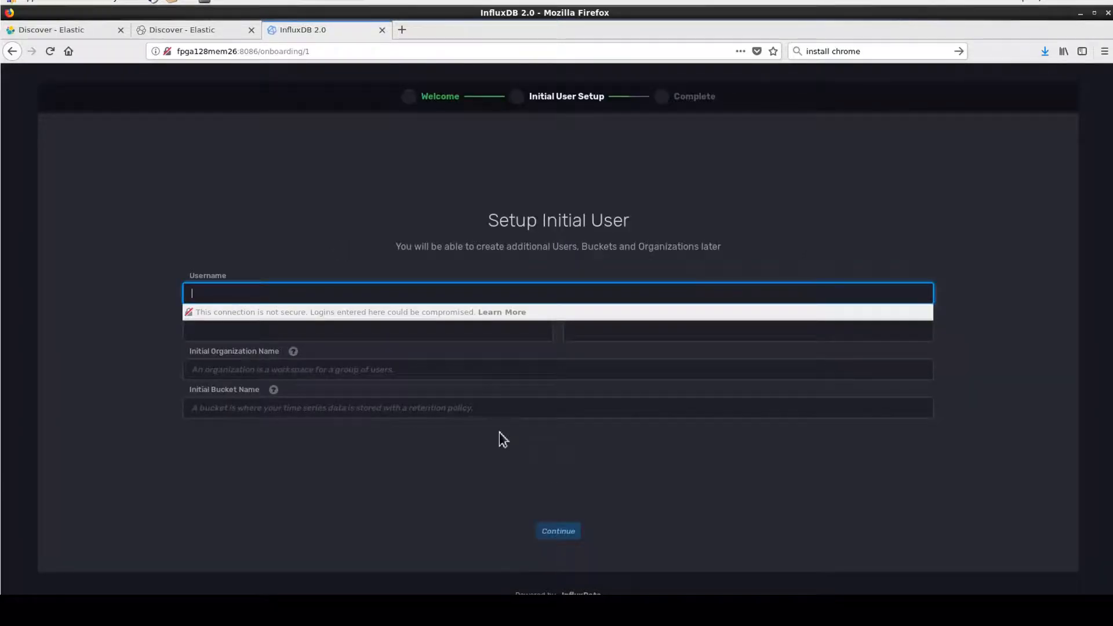
pyautogui.write('qa')
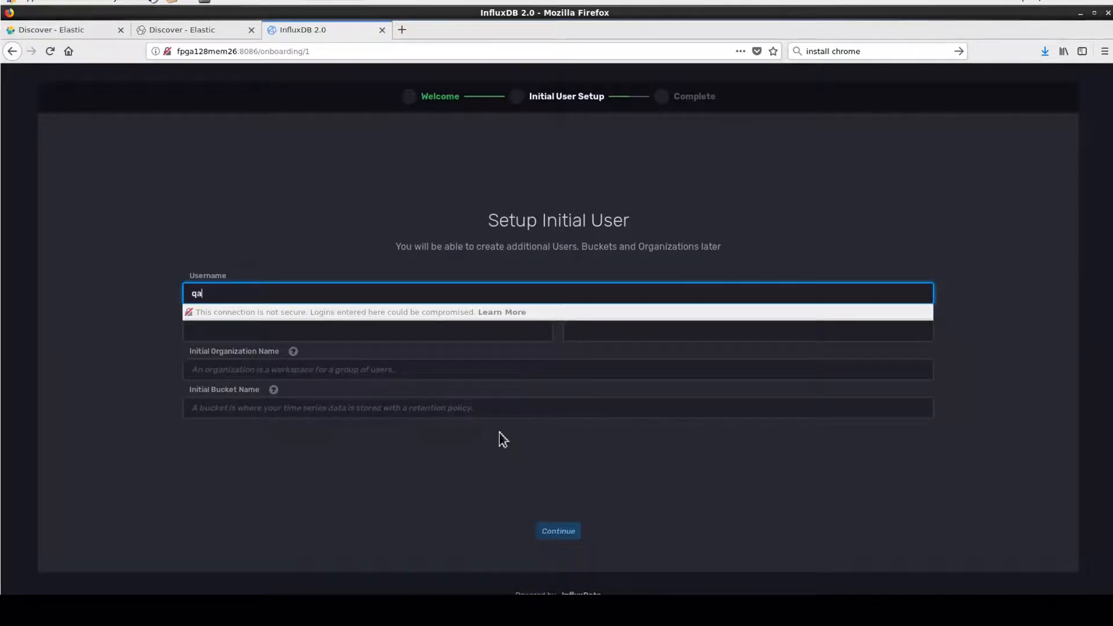
pyautogui.write('_in')
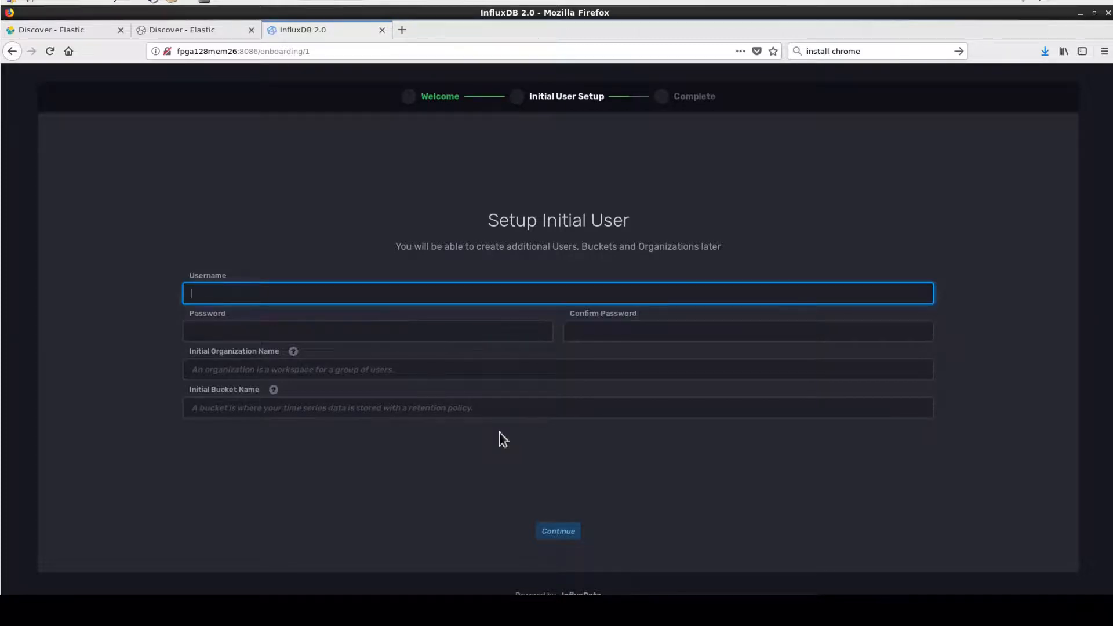
pyautogui.write('admin')
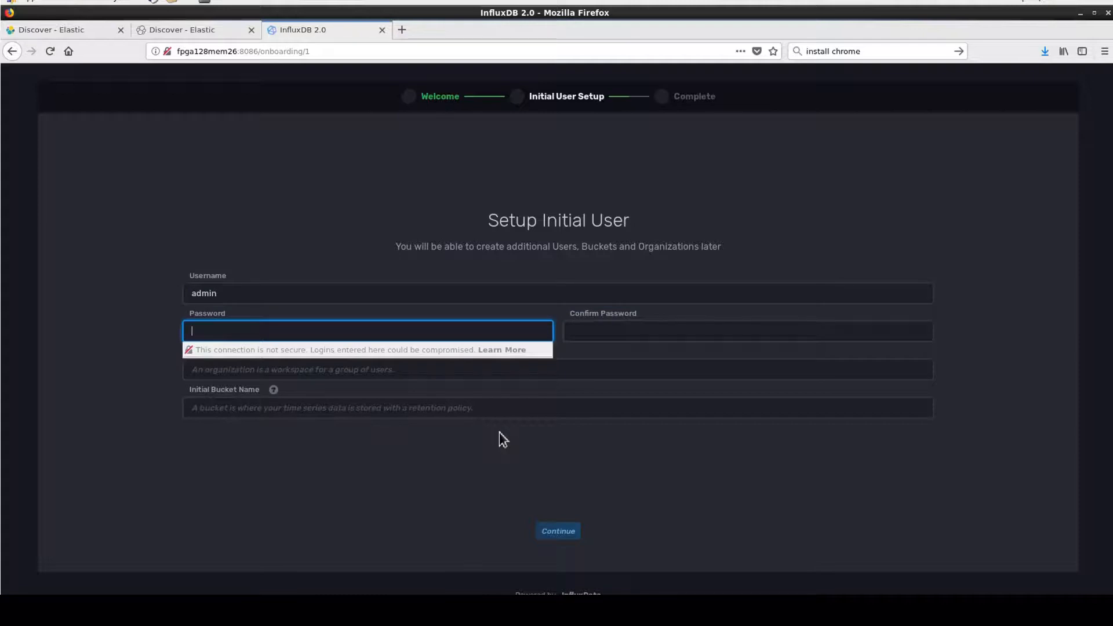
pyautogui.write('***')
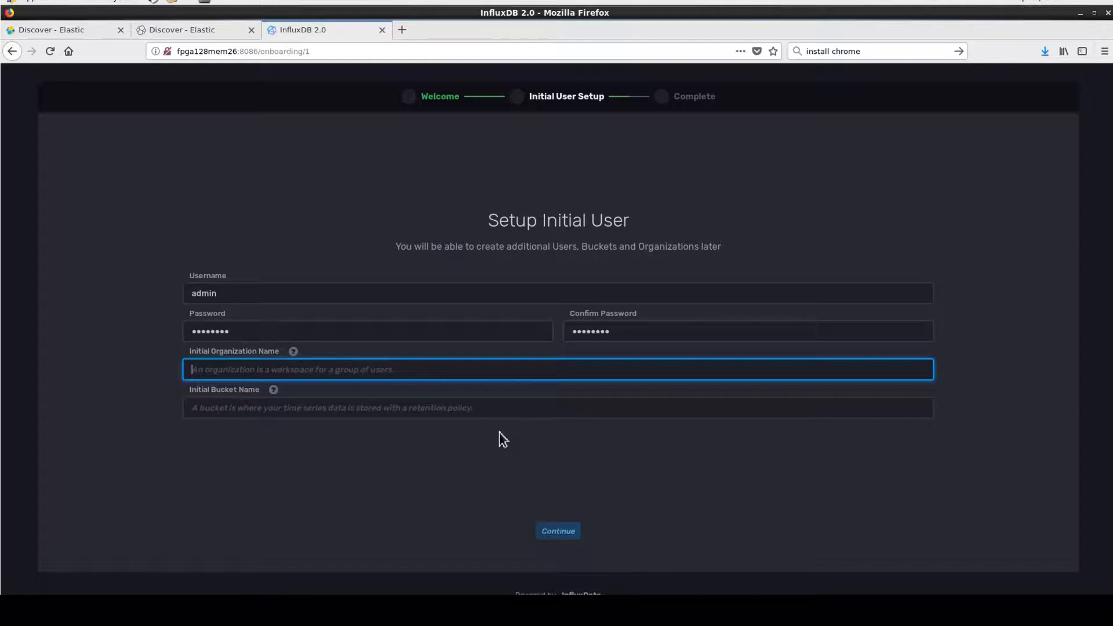
pyautogui.write('inf')
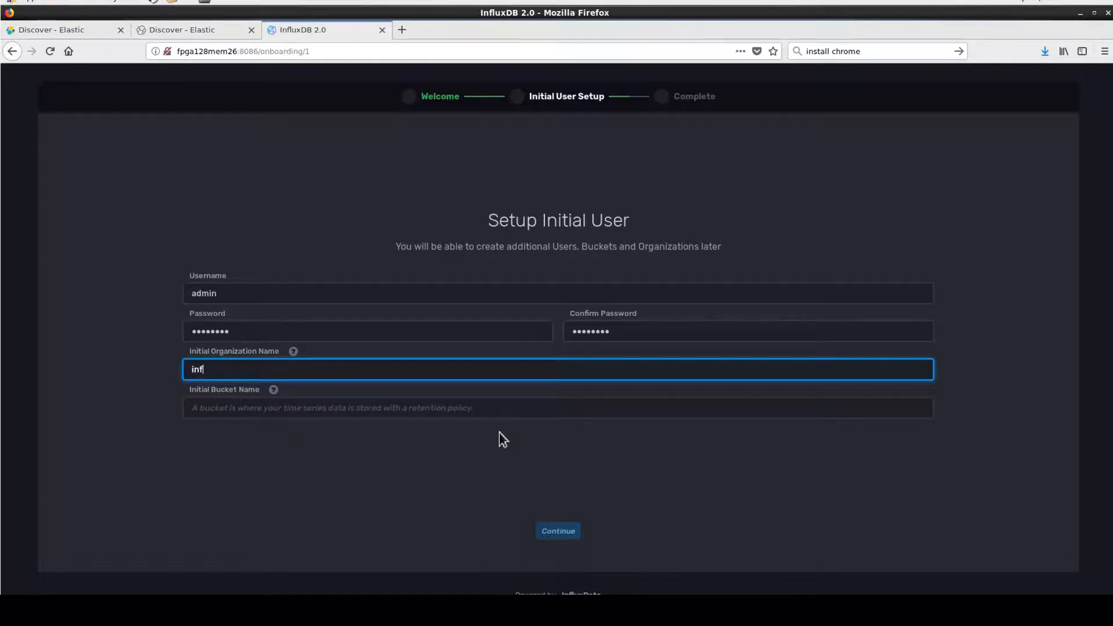
pyautogui.write('lus')
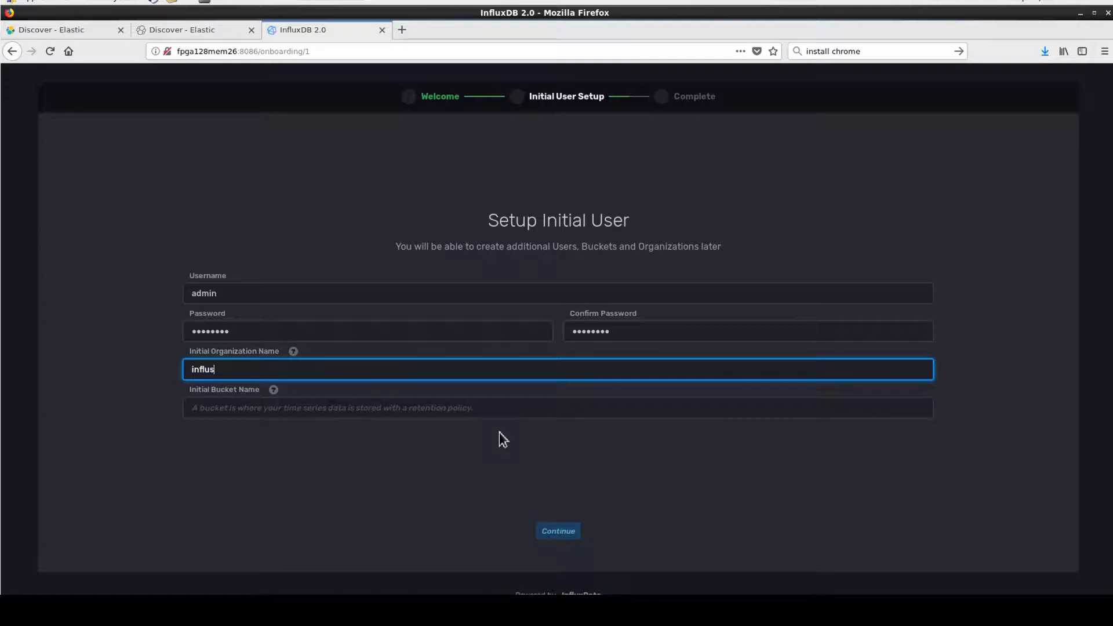
pyautogui.press('BackSpace')
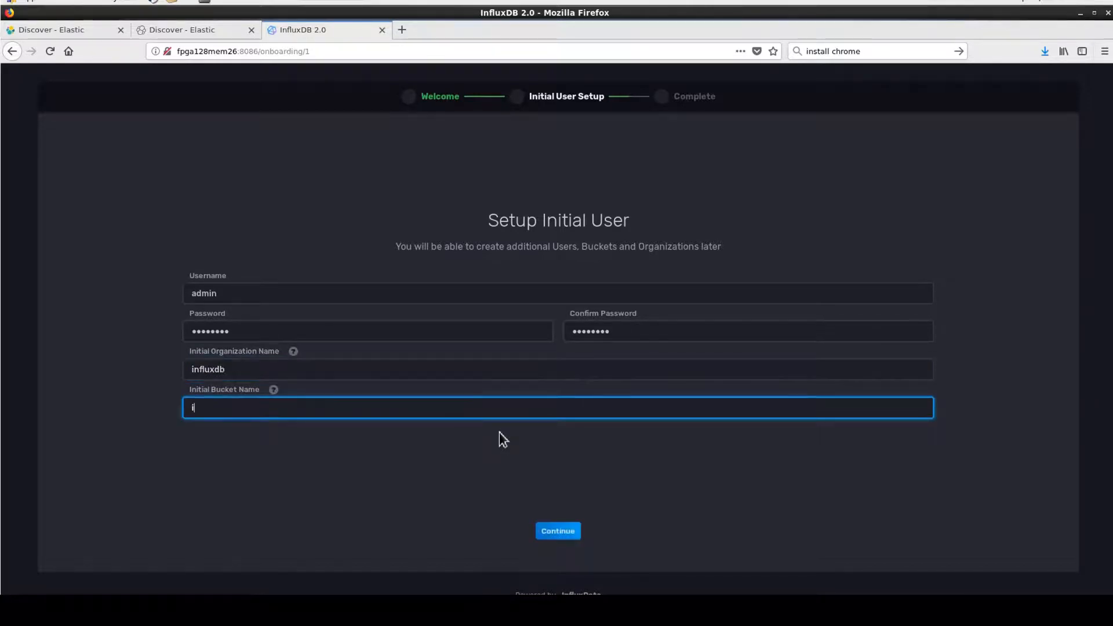
pyautogui.write('nflux')
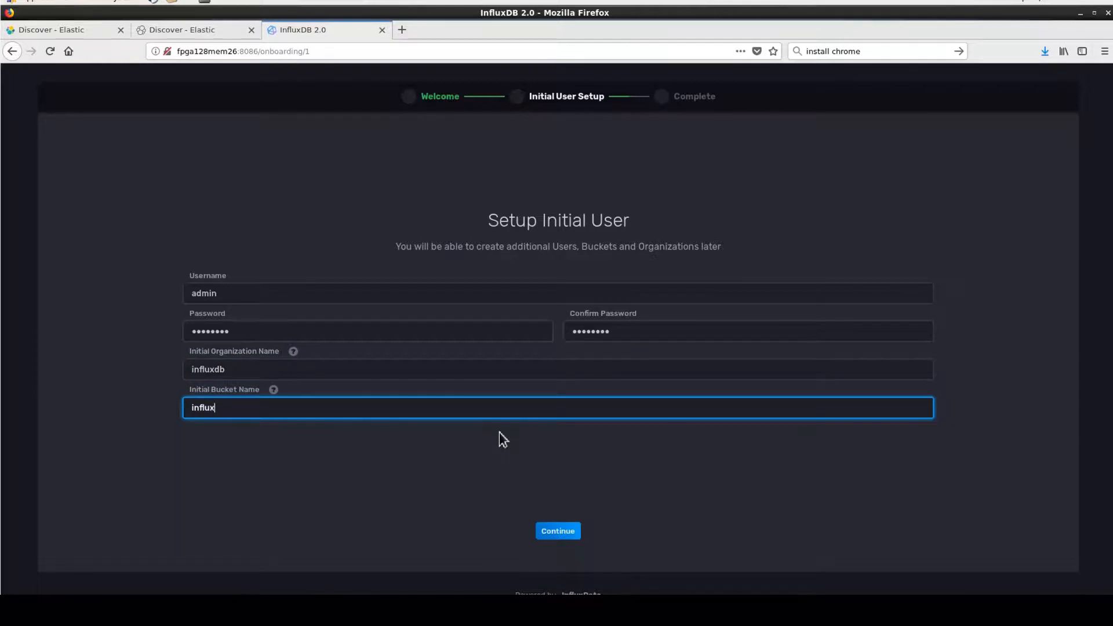
pyautogui.write('db')
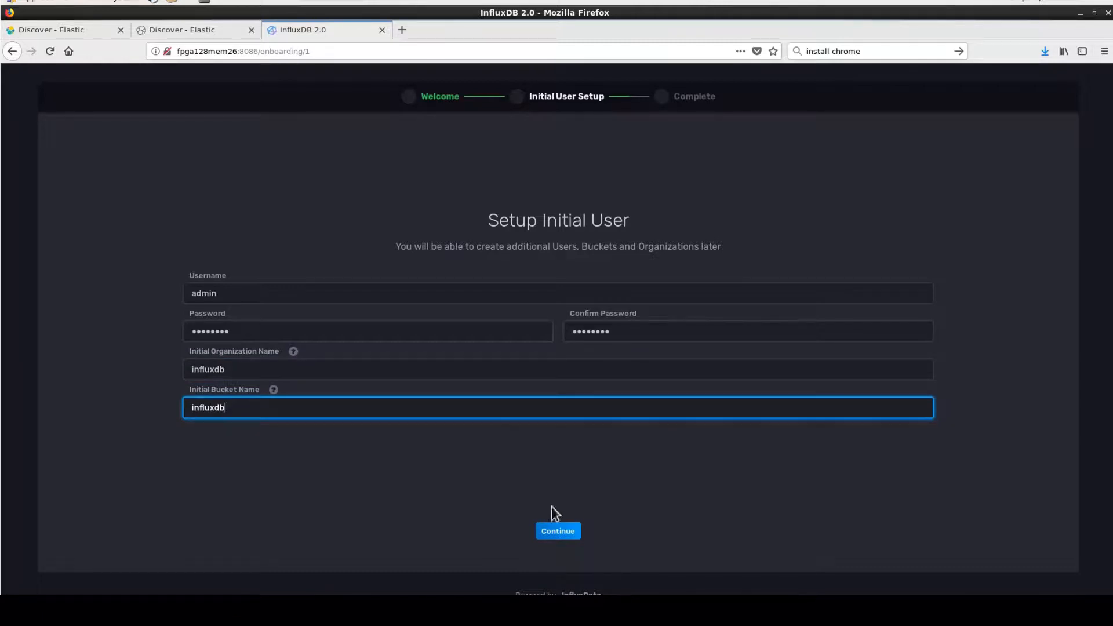
pyautogui.click(558, 530)
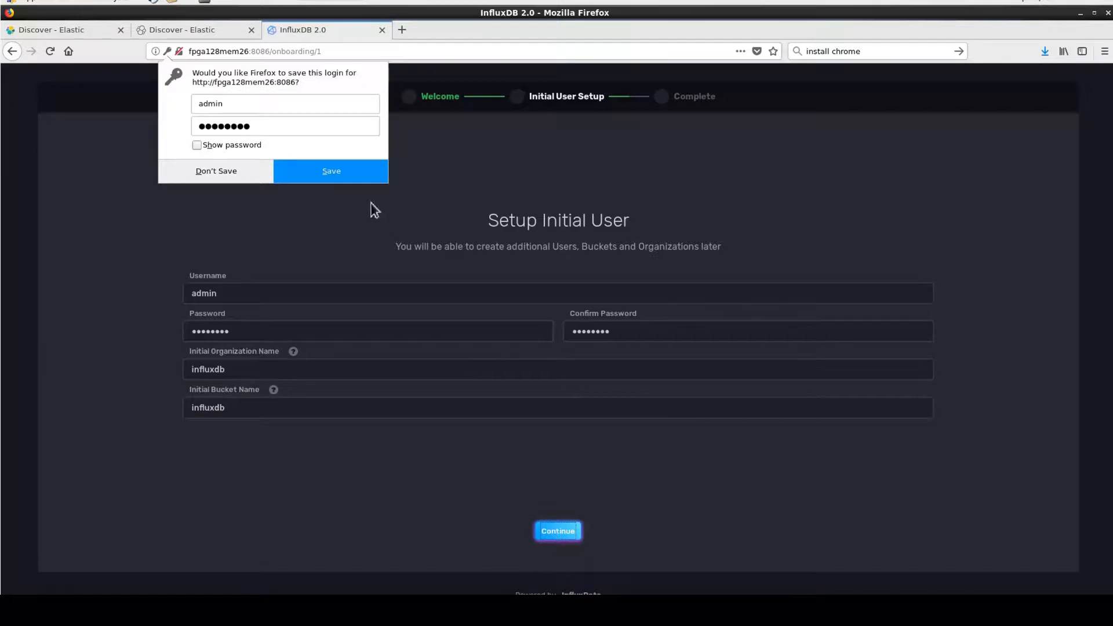
# - Confirm the admin user details and choose Quick Start to reach the home page
pyautogui.click(558, 531)
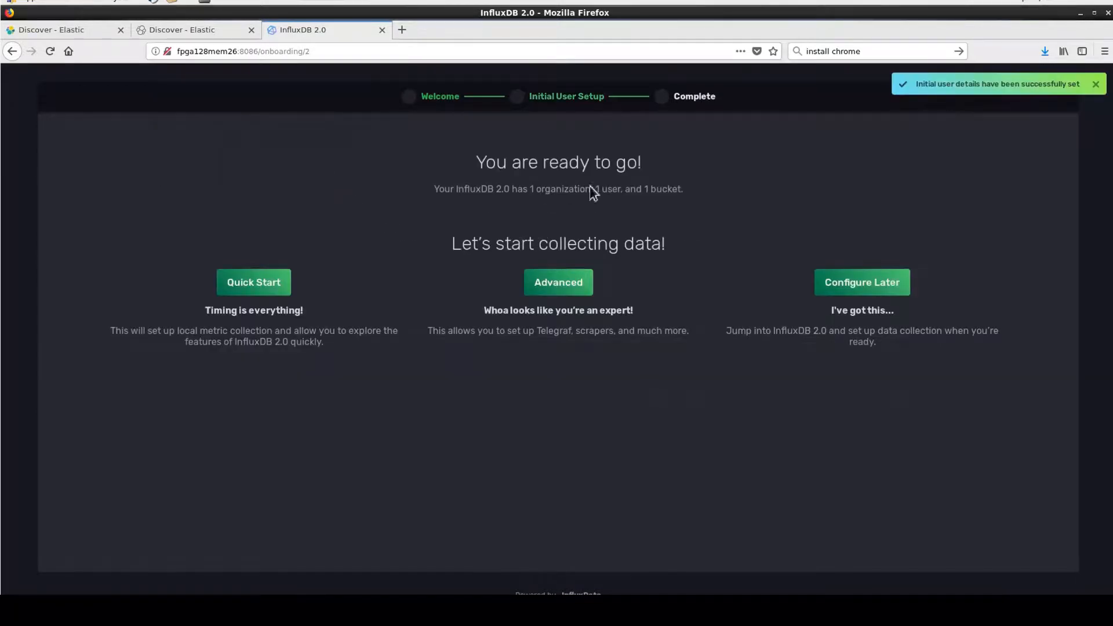
pyautogui.moveTo(588, 199)
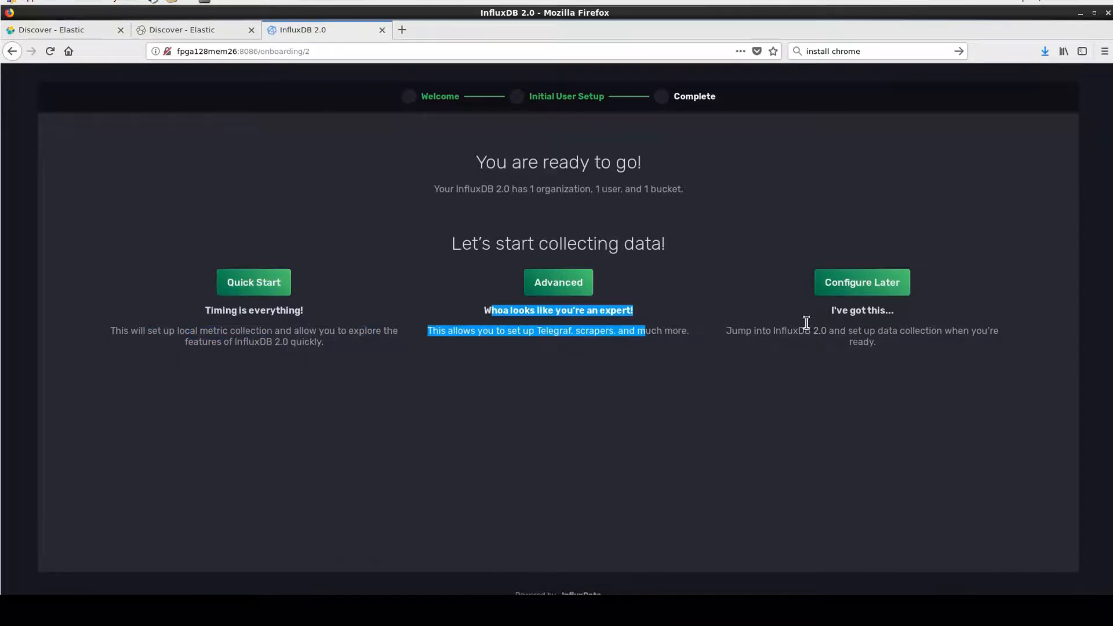
pyautogui.moveTo(252, 282)
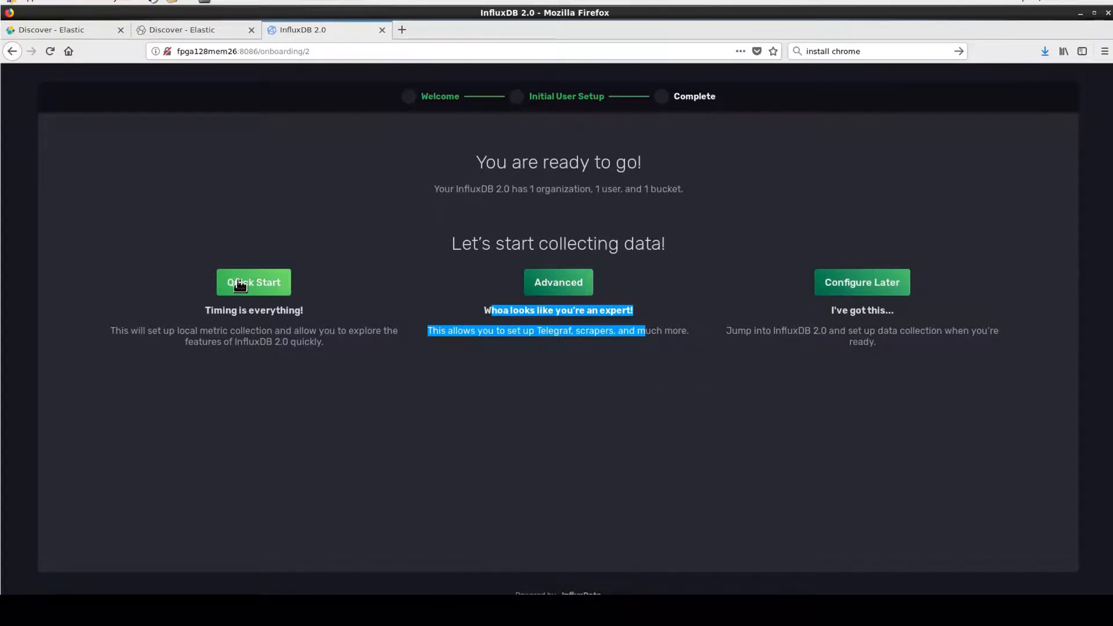
pyautogui.click(253, 282)
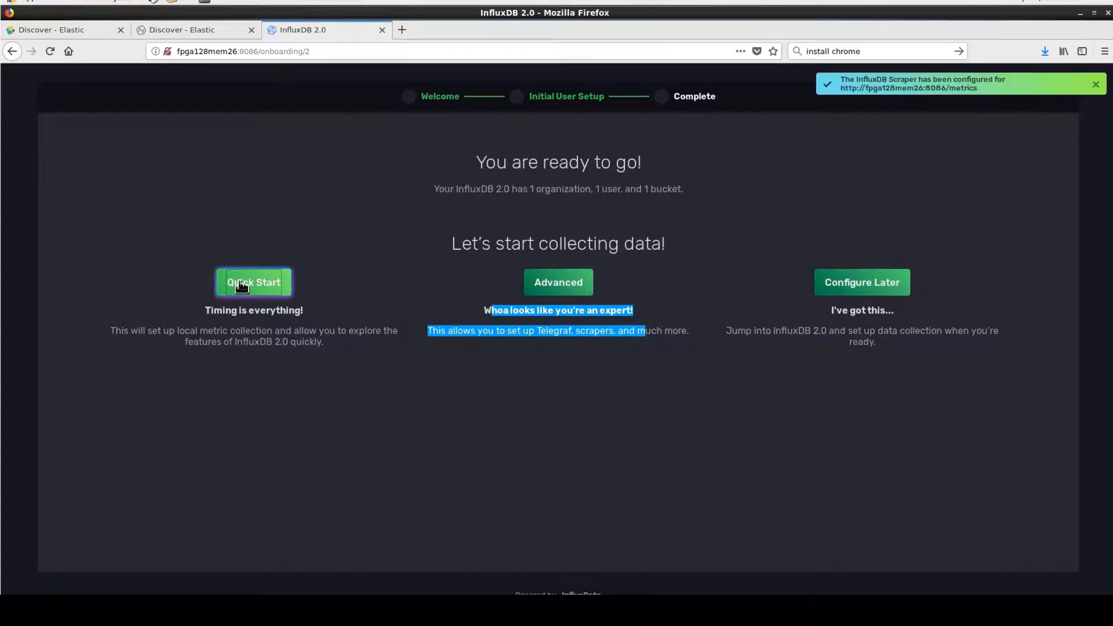
pyautogui.click(253, 282)
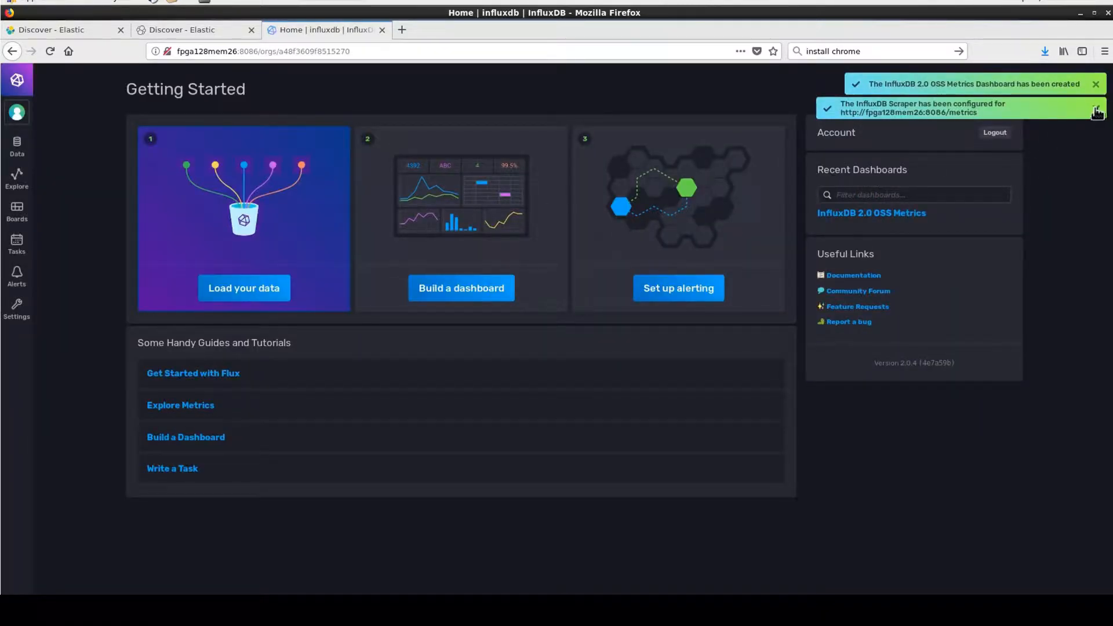
# - Dismiss the setup success notifications
pyautogui.click(1097, 111)
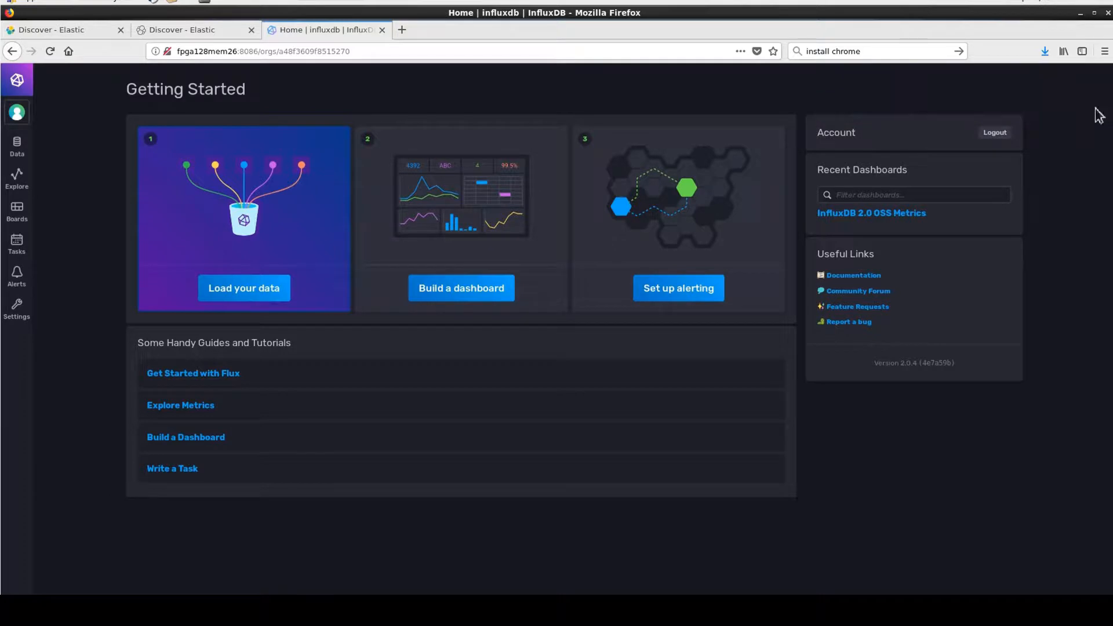
pyautogui.moveTo(193, 373)
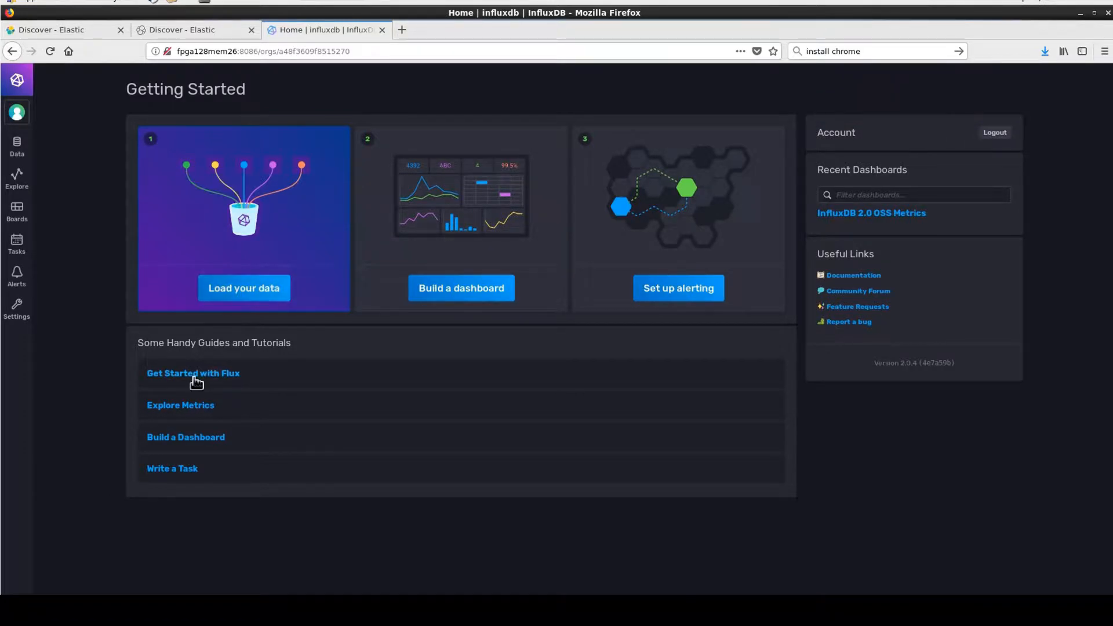
pyautogui.moveTo(239, 396)
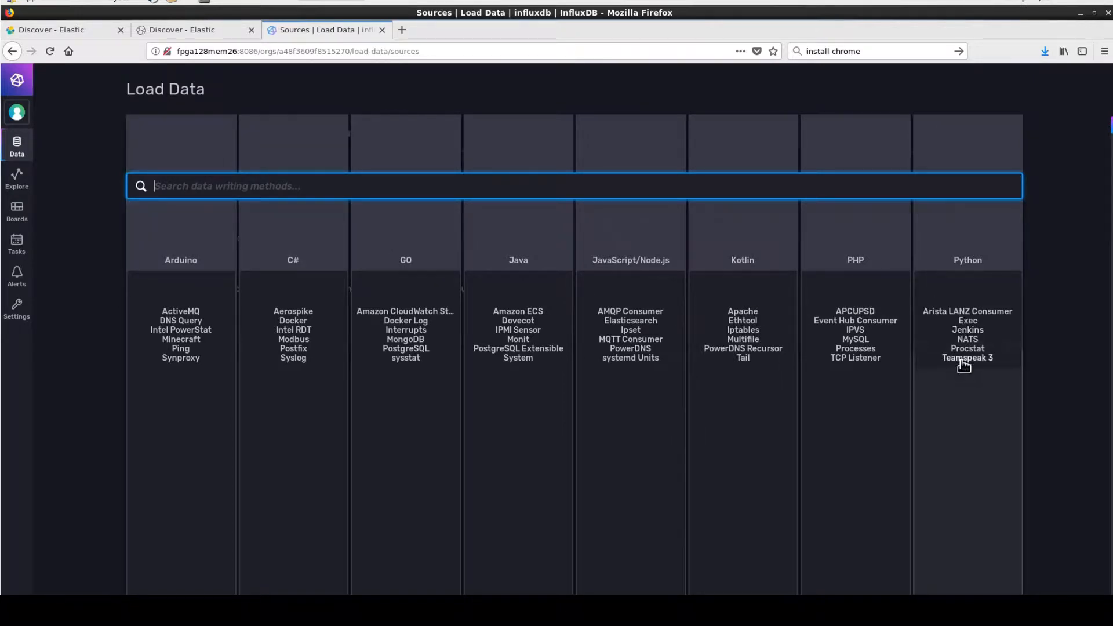
pyautogui.moveTo(56, 221)
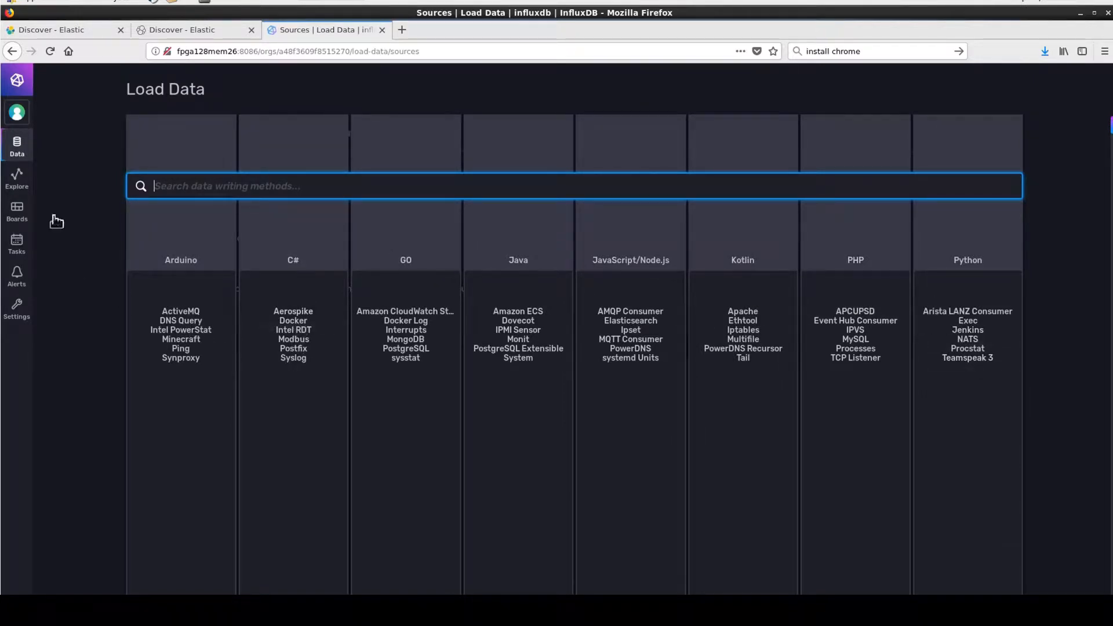
# - Visit the Data Explorer on the influxdb bucket, then go to the Dashboards list
pyautogui.click(16, 176)
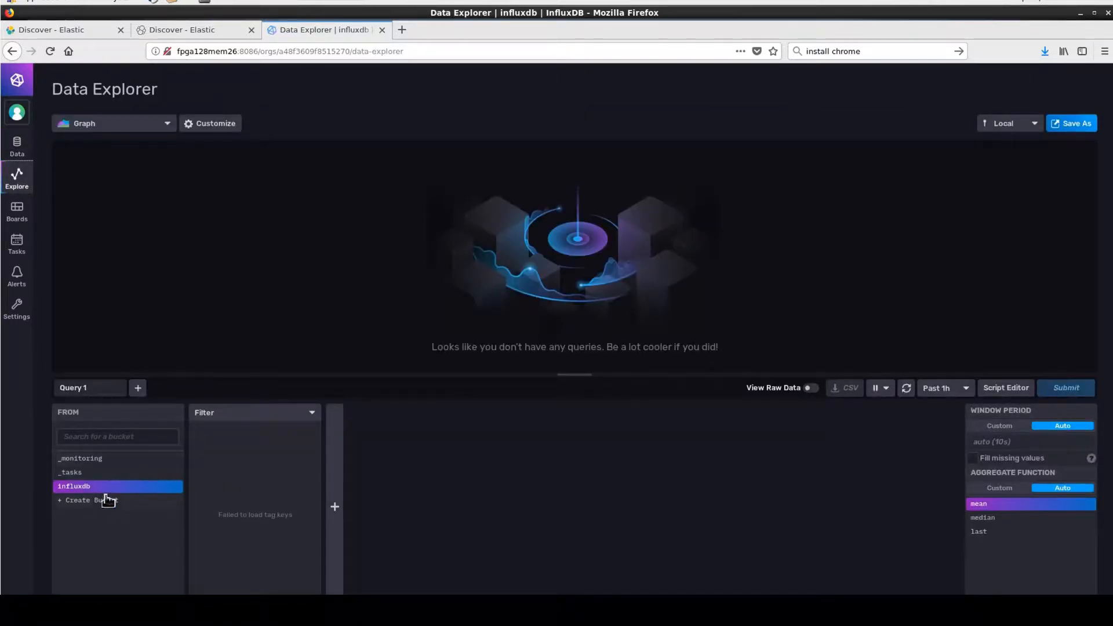
pyautogui.moveTo(114, 469)
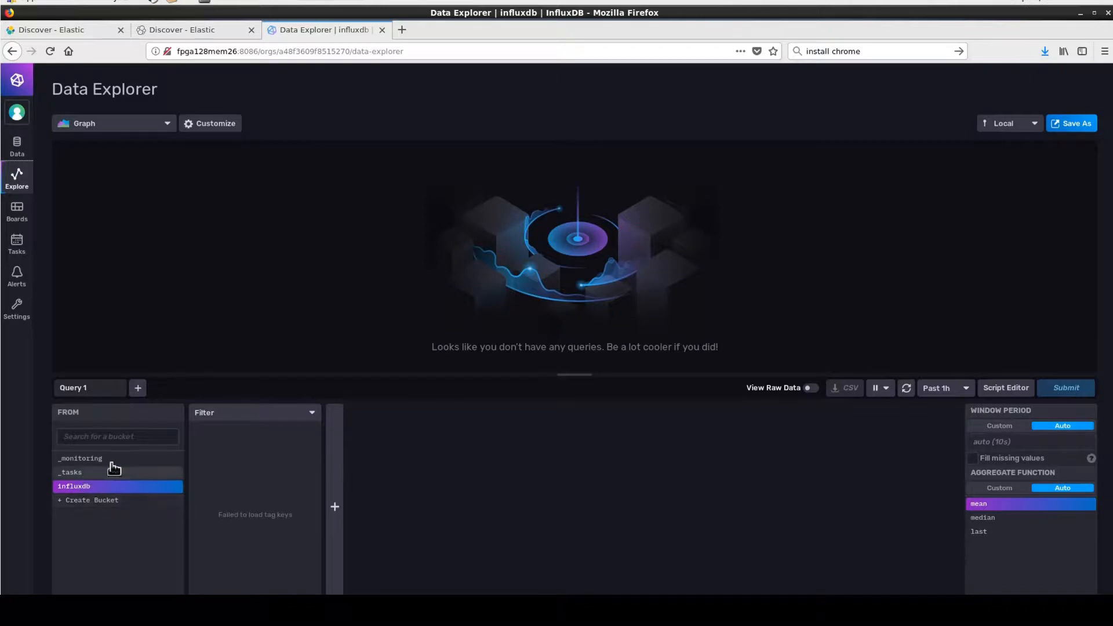
pyautogui.moveTo(714, 418)
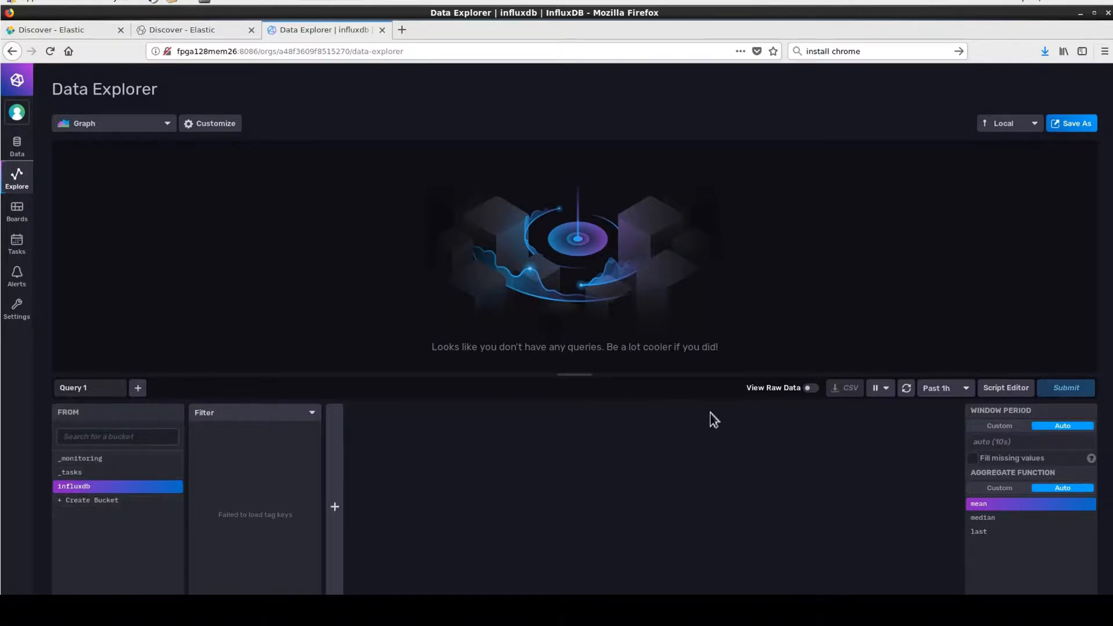
pyautogui.moveTo(124, 420)
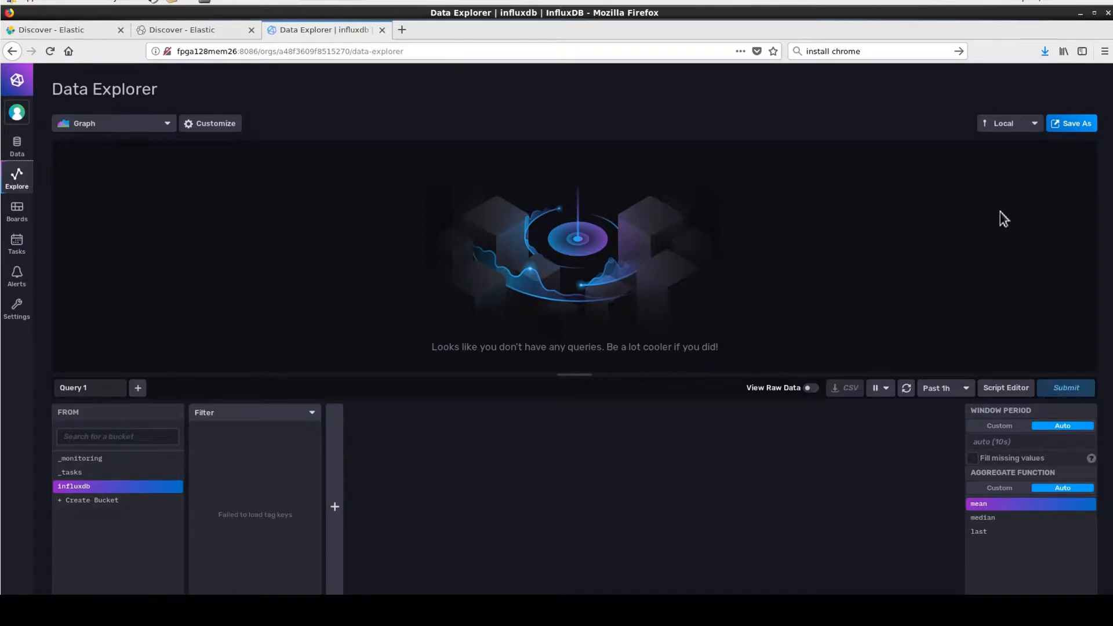
pyautogui.moveTo(17, 212)
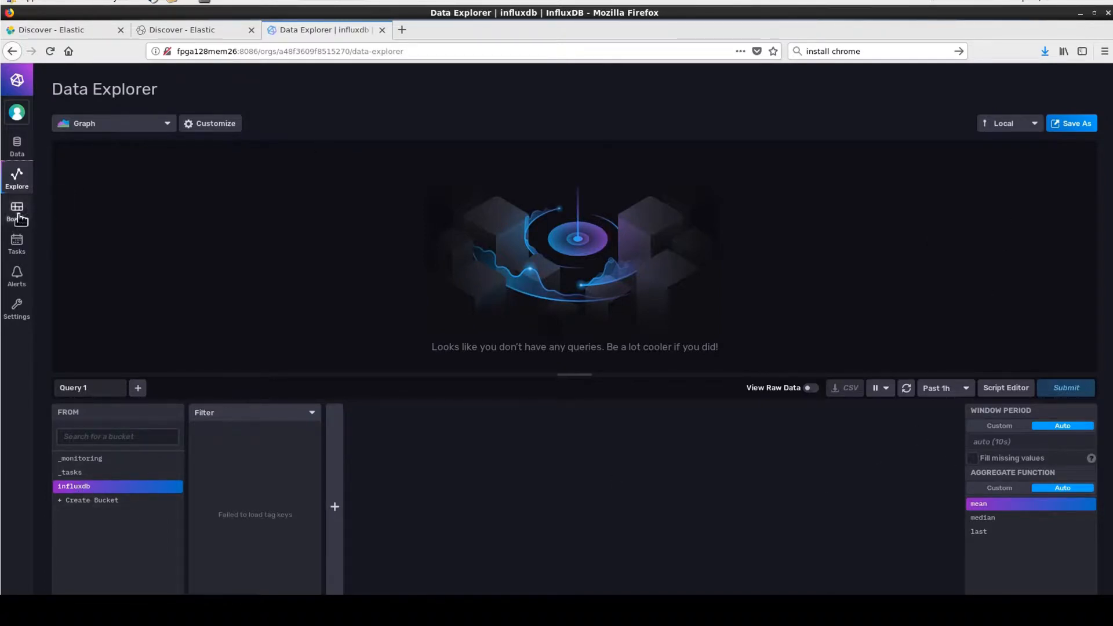
pyautogui.click(16, 211)
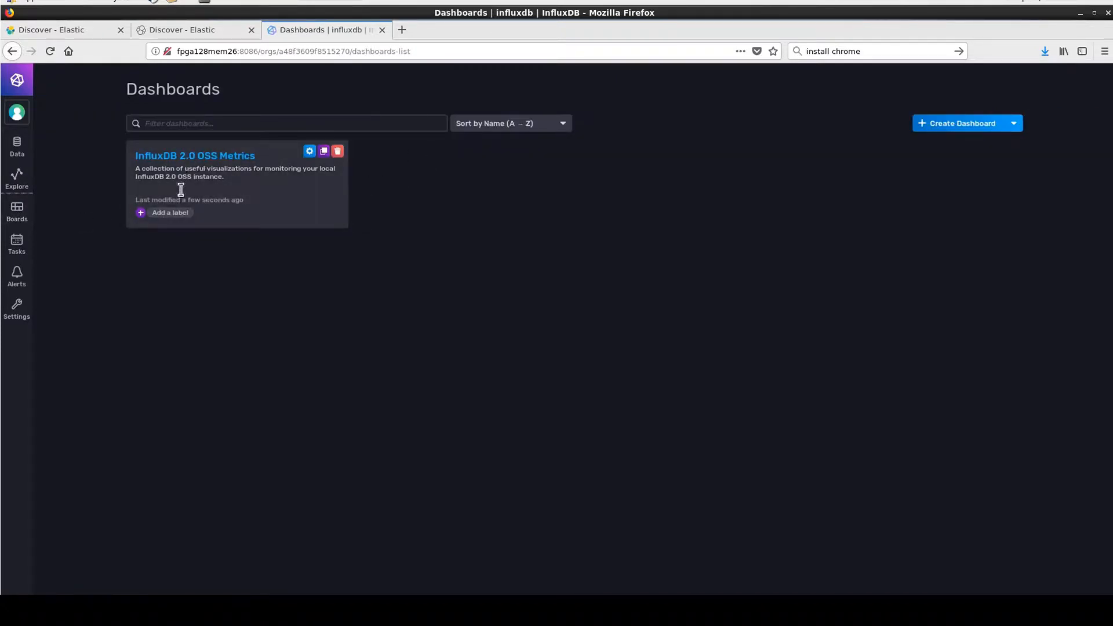
# - View the InfluxDB 2.0 OSS Metrics dashboard, then the Tasks and Alerts pages
pyautogui.click(195, 155)
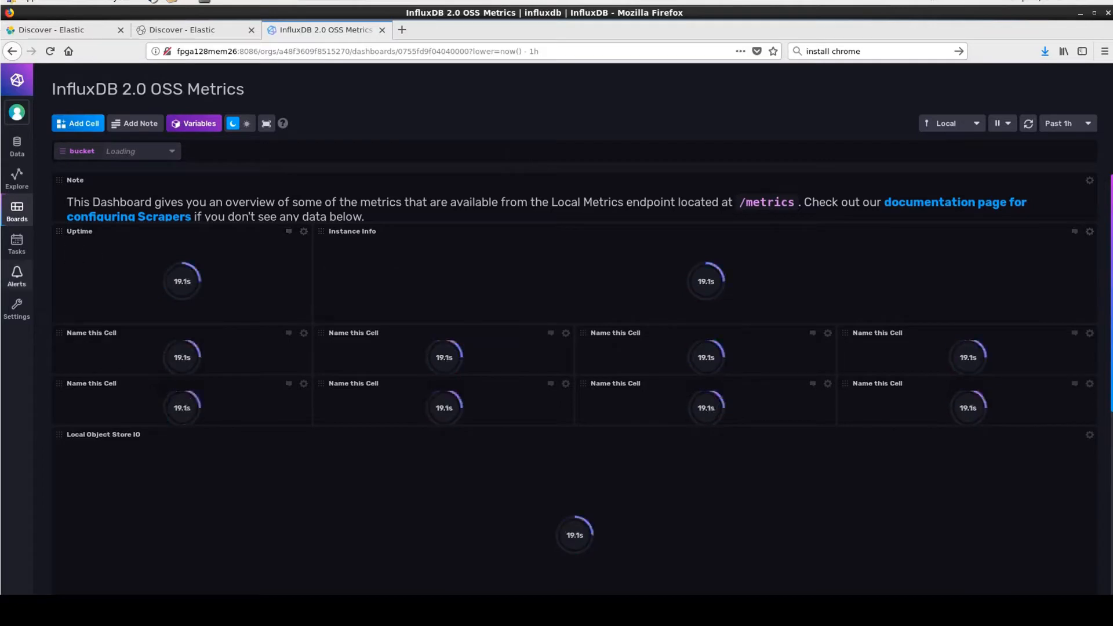
pyautogui.click(16, 244)
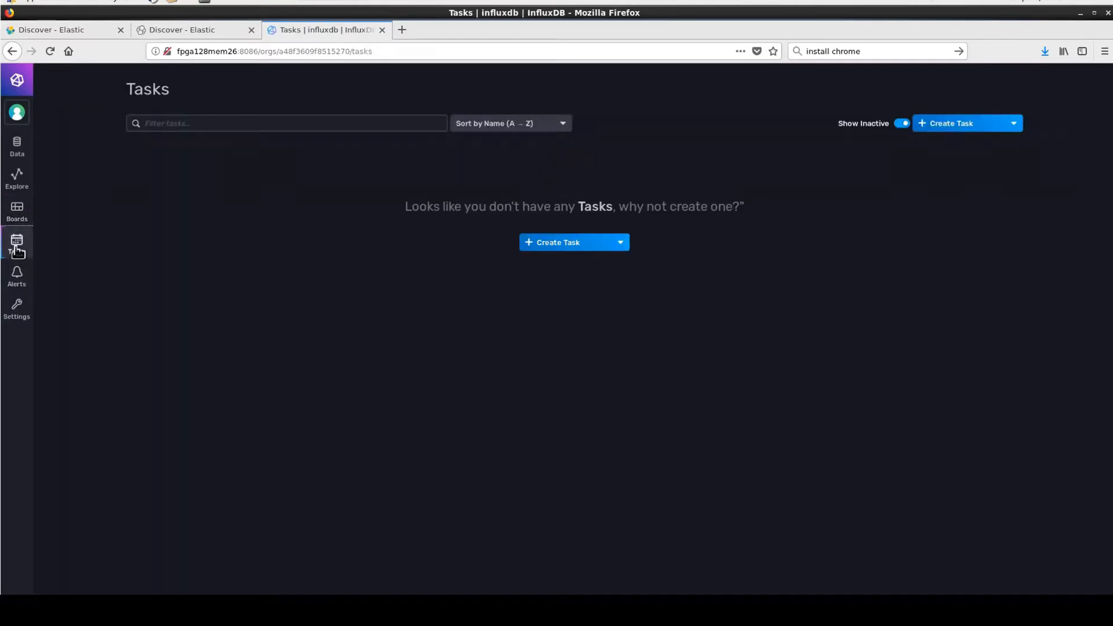
pyautogui.click(16, 275)
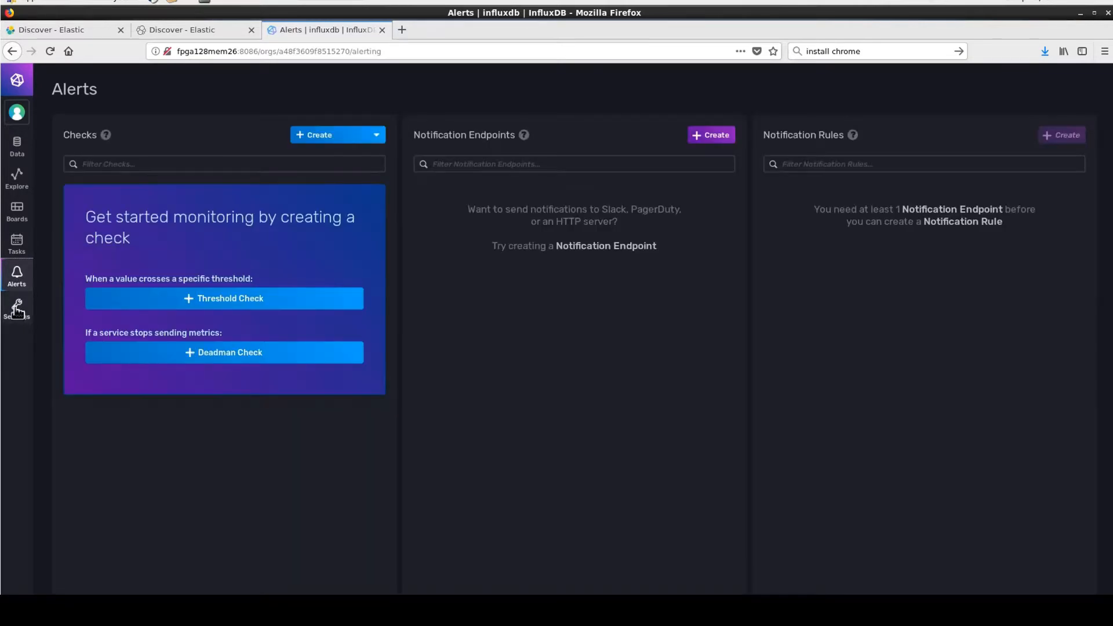
# - Browse the Variables, Templates and Labels settings, ending on the Load Data sources page
pyautogui.click(16, 308)
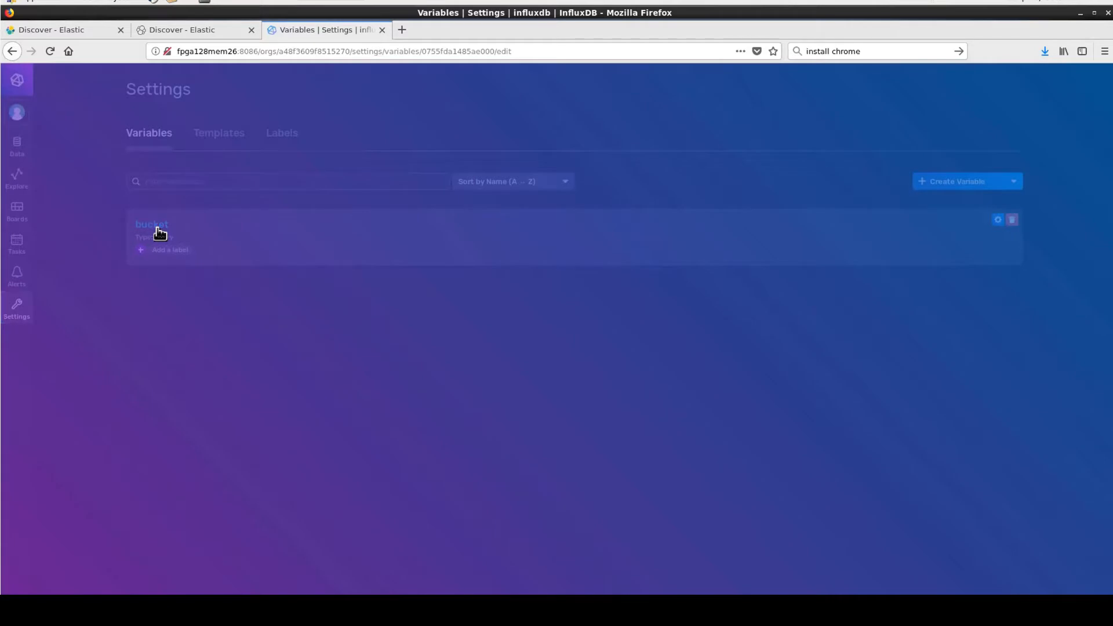
pyautogui.click(996, 219)
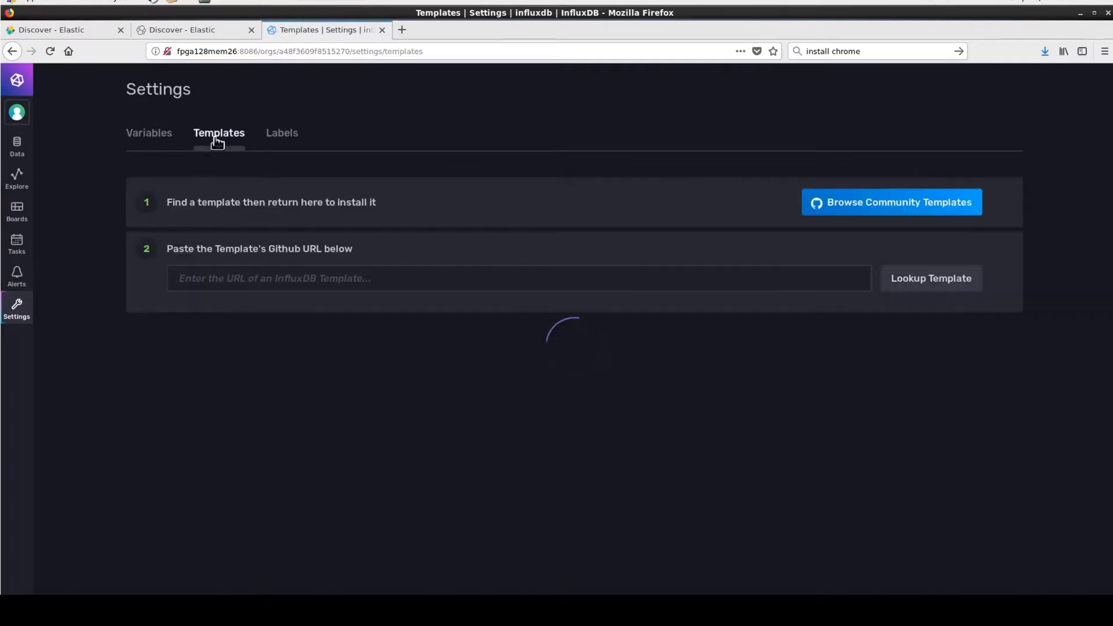
pyautogui.click(282, 133)
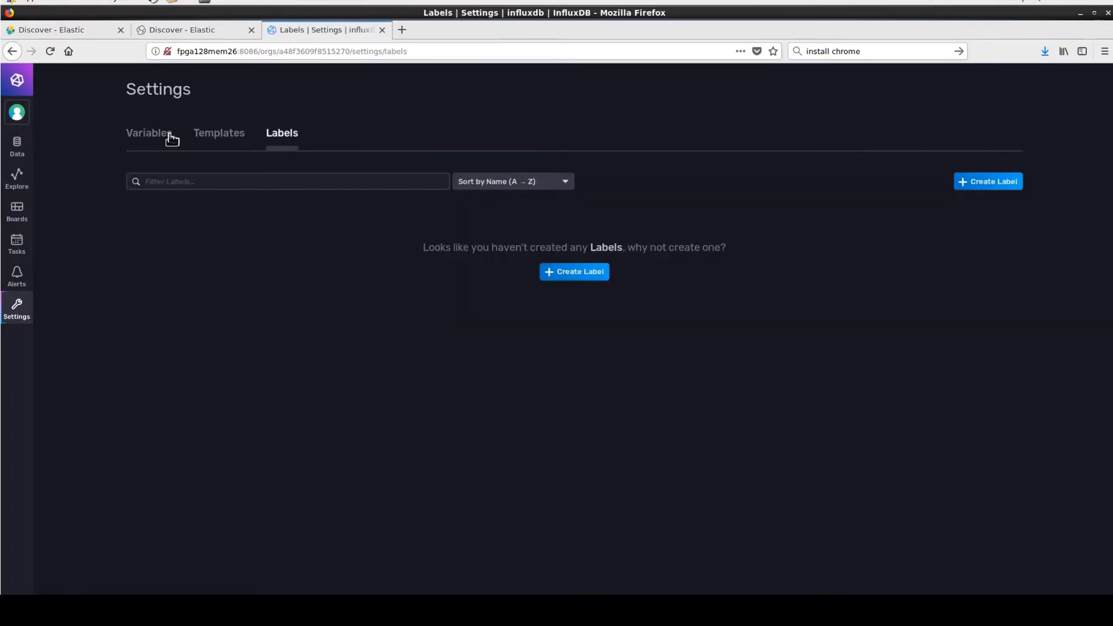
pyautogui.click(149, 133)
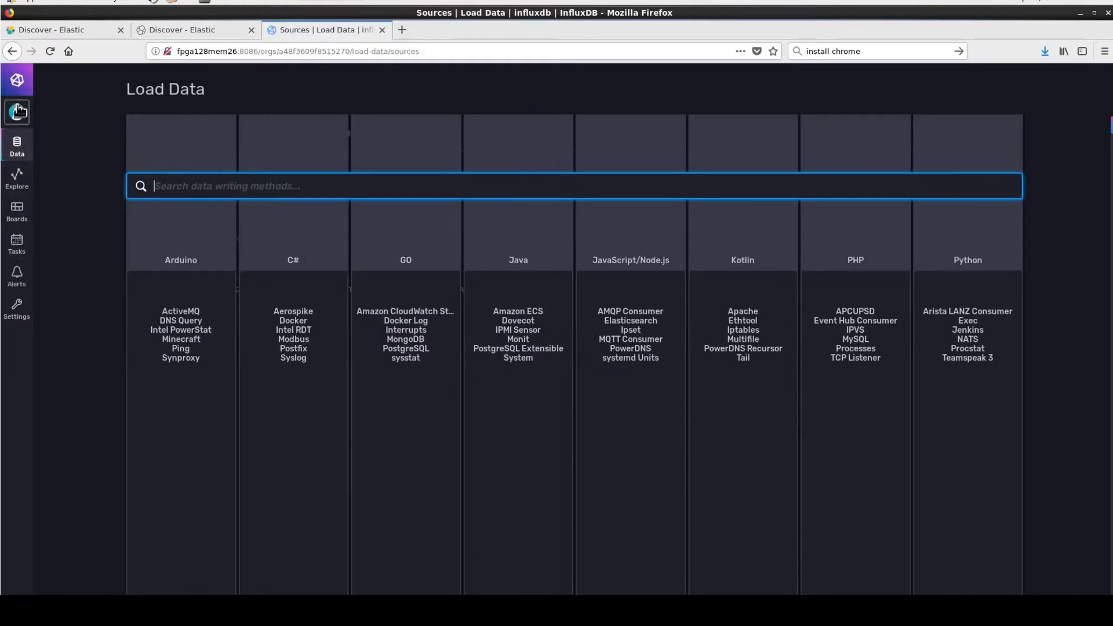
# - Return to the Getting Started home page and open the Flux and Explore Metrics guides
pyautogui.click(16, 112)
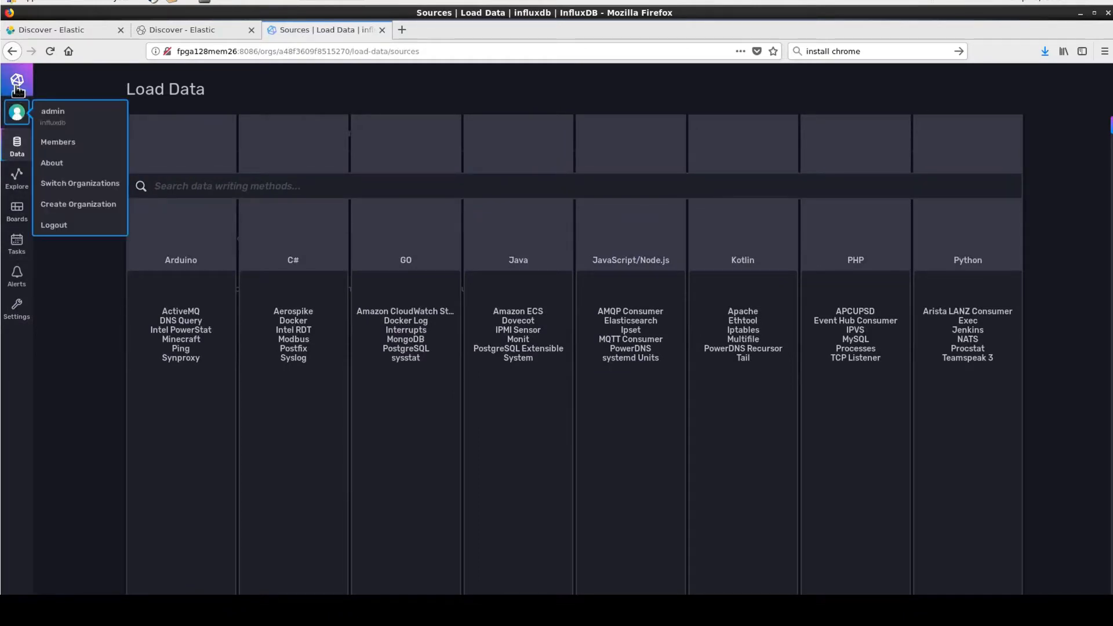
pyautogui.click(16, 79)
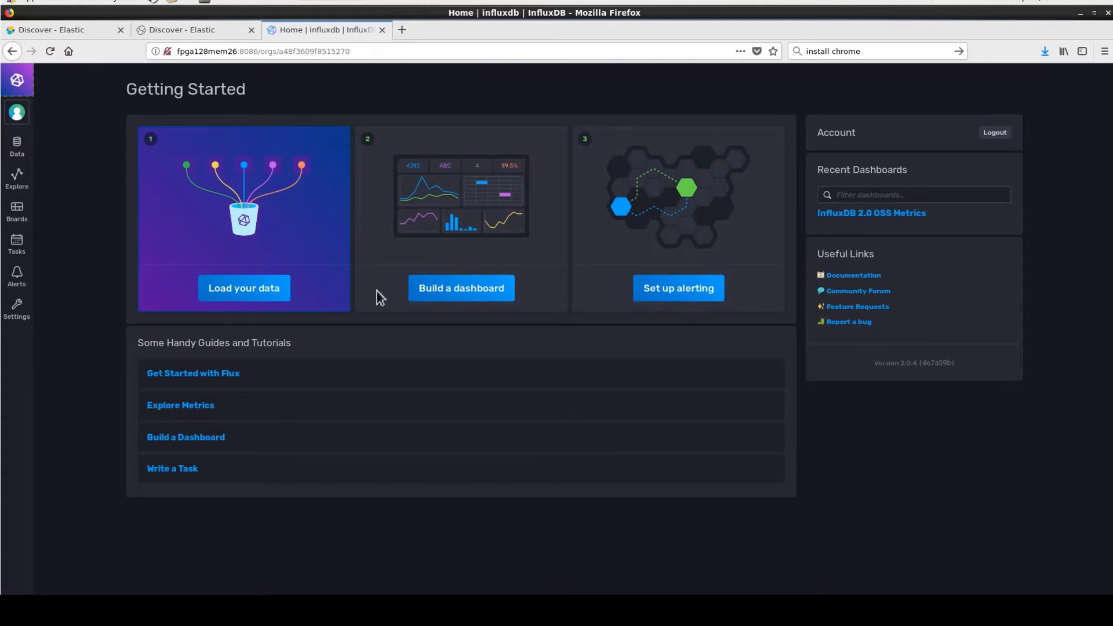
pyautogui.moveTo(203, 398)
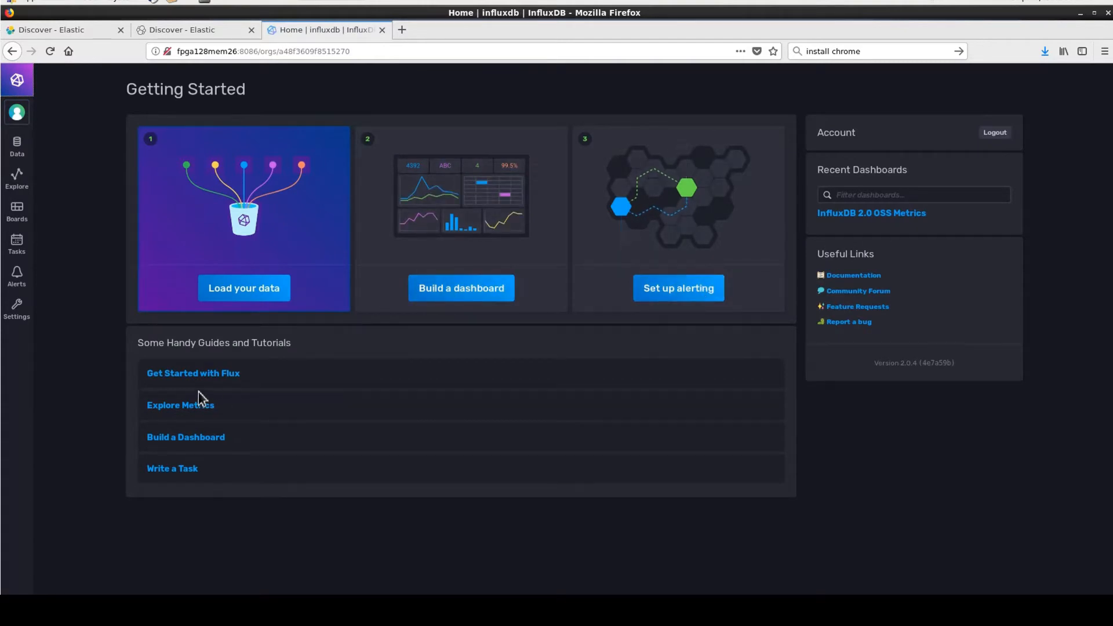
pyautogui.click(193, 372)
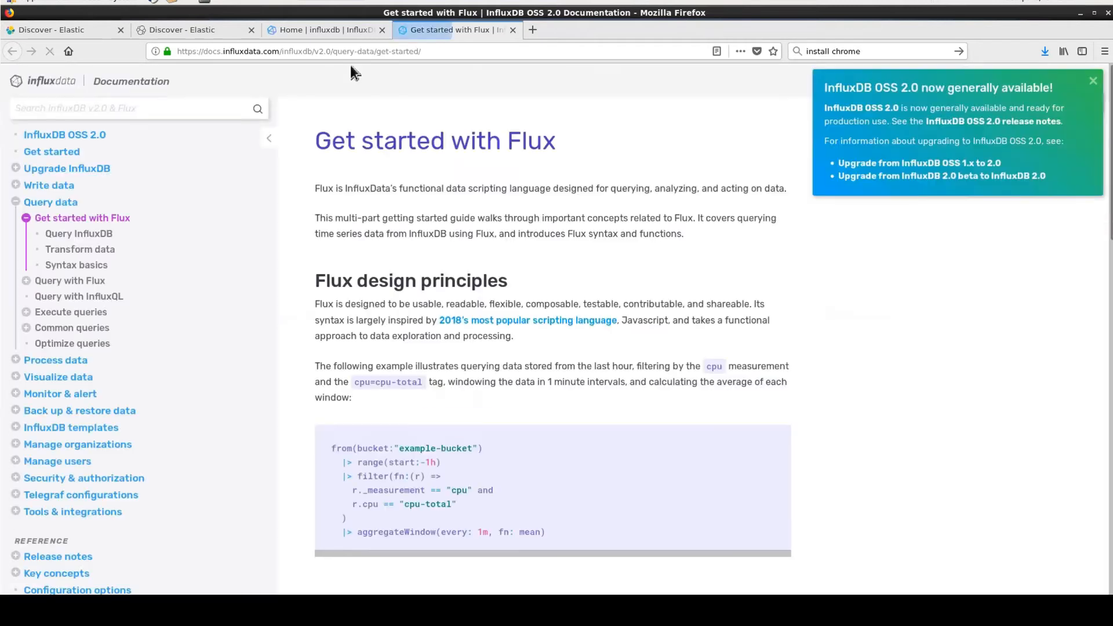
pyautogui.click(325, 29)
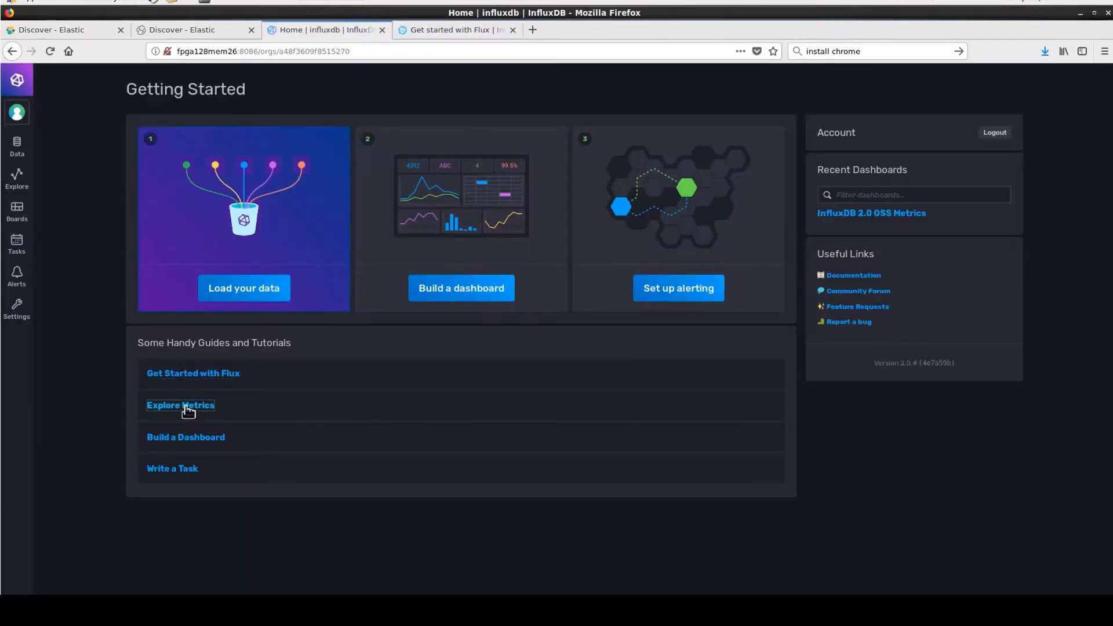
pyautogui.click(180, 405)
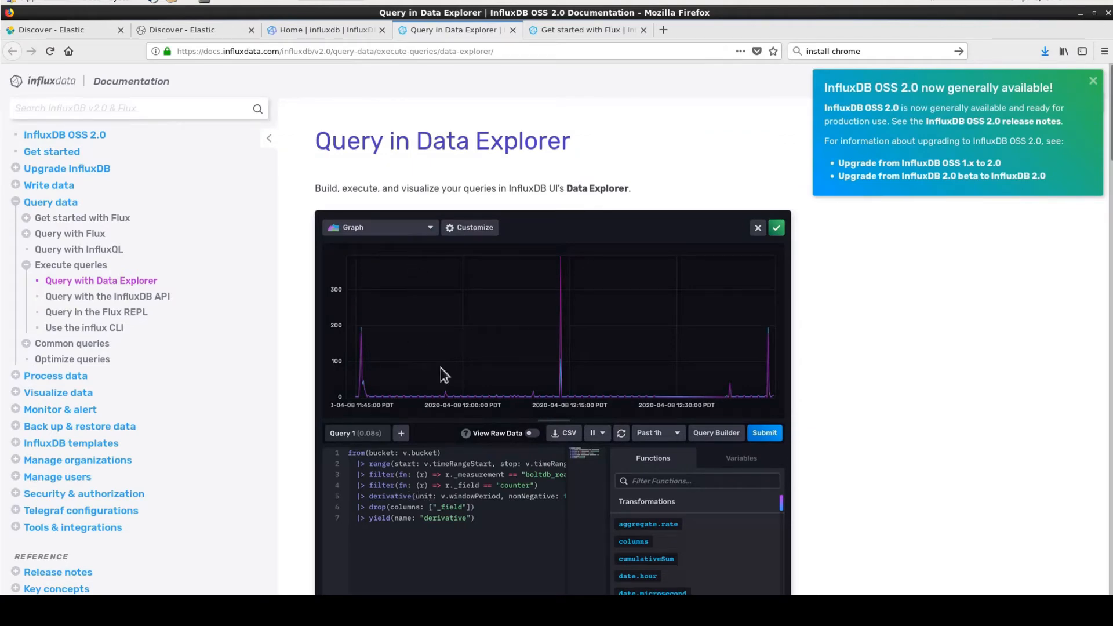
pyautogui.scroll(-3)
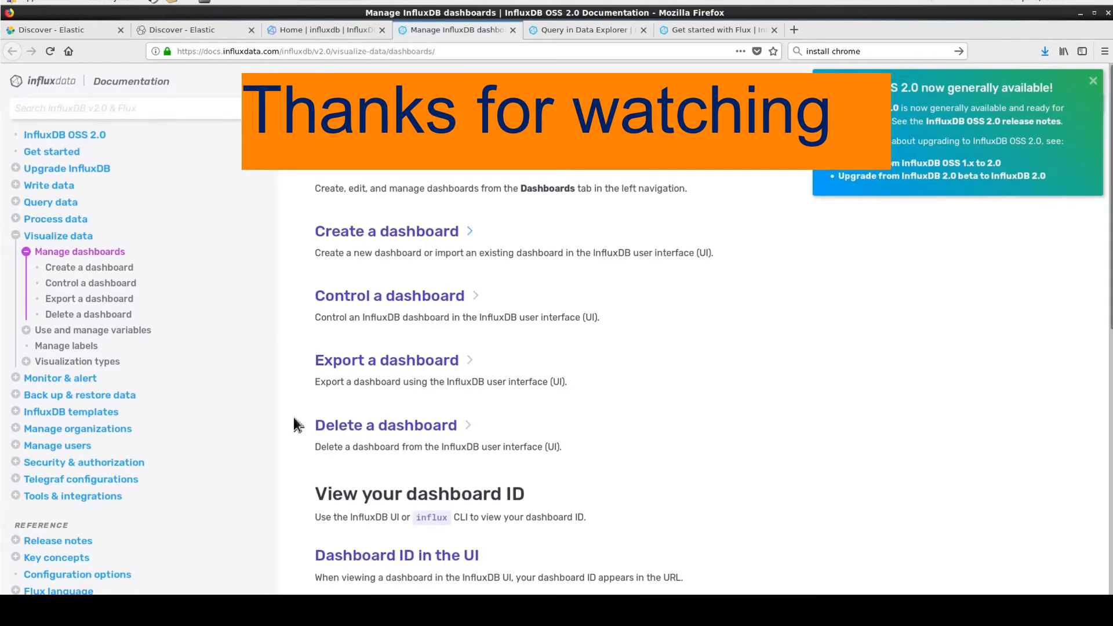
# - Switch back to the Home | influxdb browser tab
pyautogui.click(323, 29)
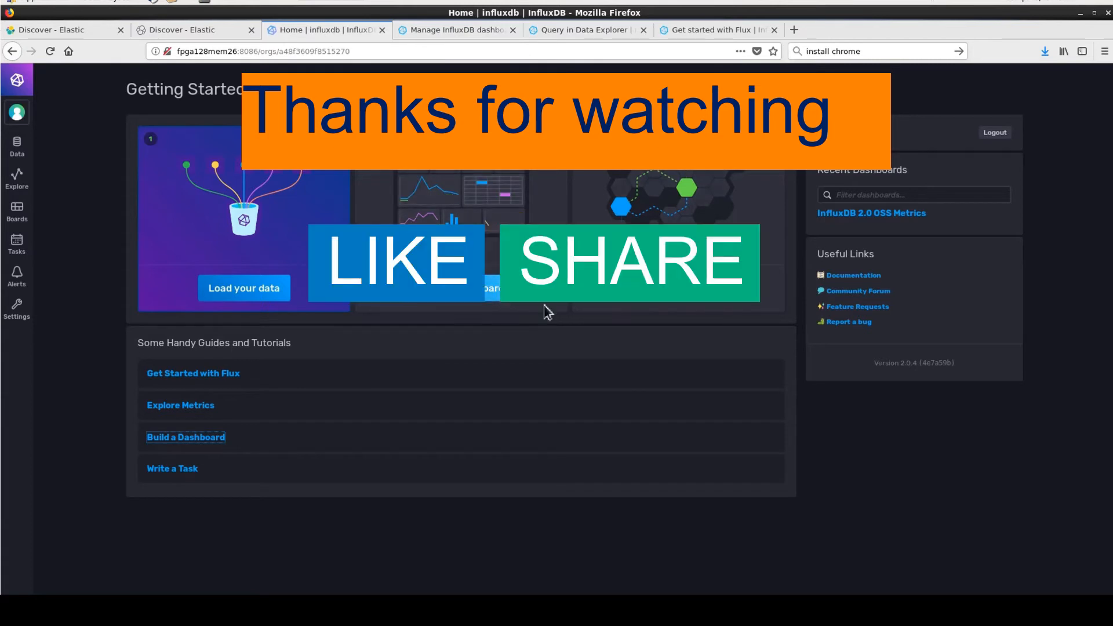
pyautogui.moveTo(110, 133)
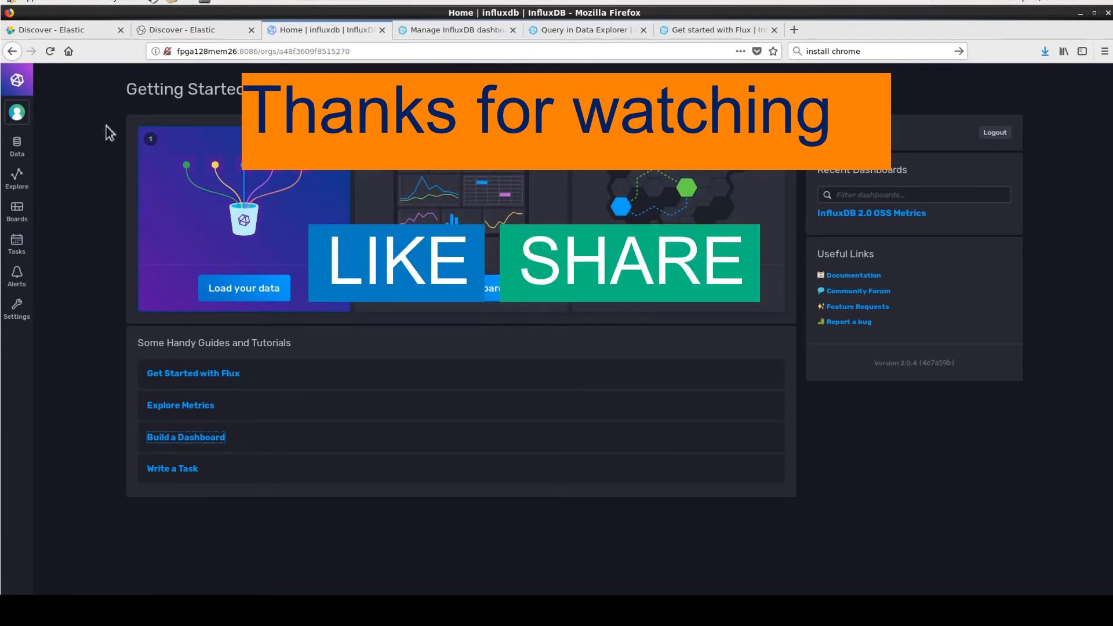
pyautogui.moveTo(407, 374)
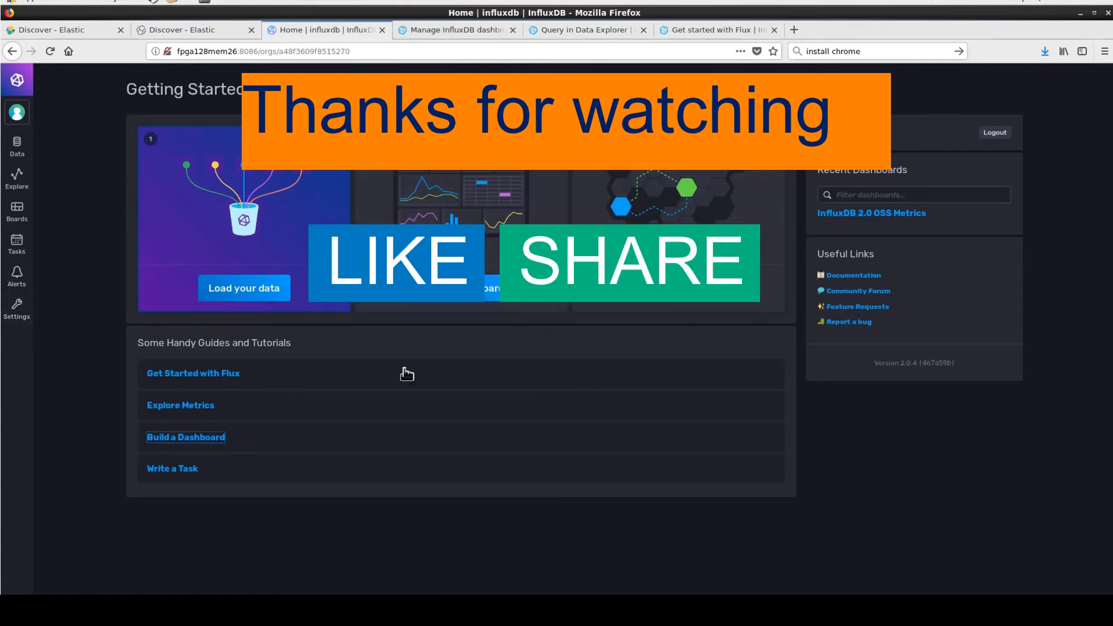